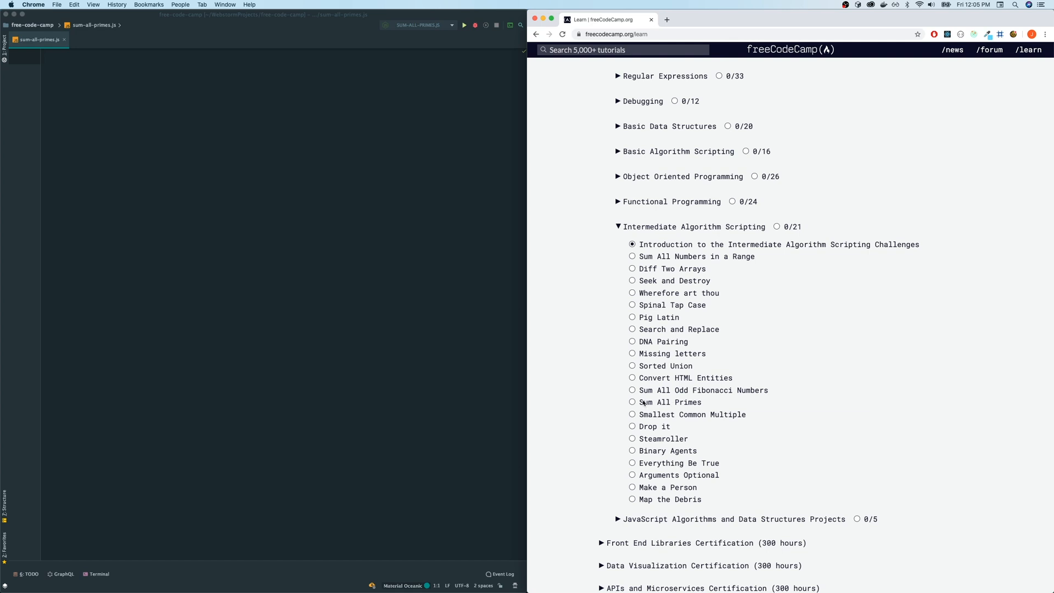
- Open the Sum All Primes challenge from the curriculum list and highlight sumPrimes in its statement
scroll(down, 3)
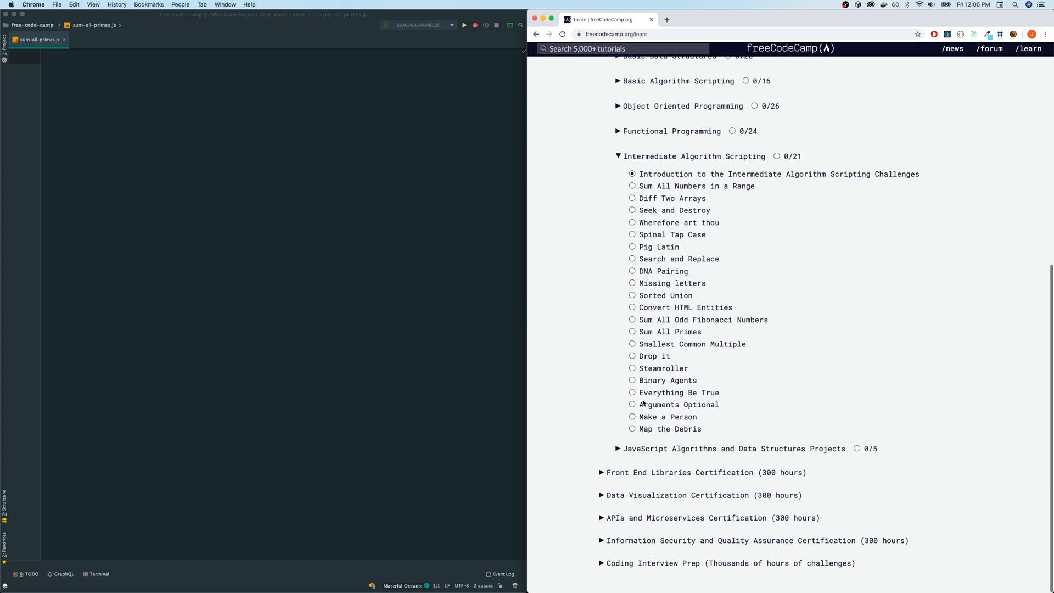
scroll(up, 3)
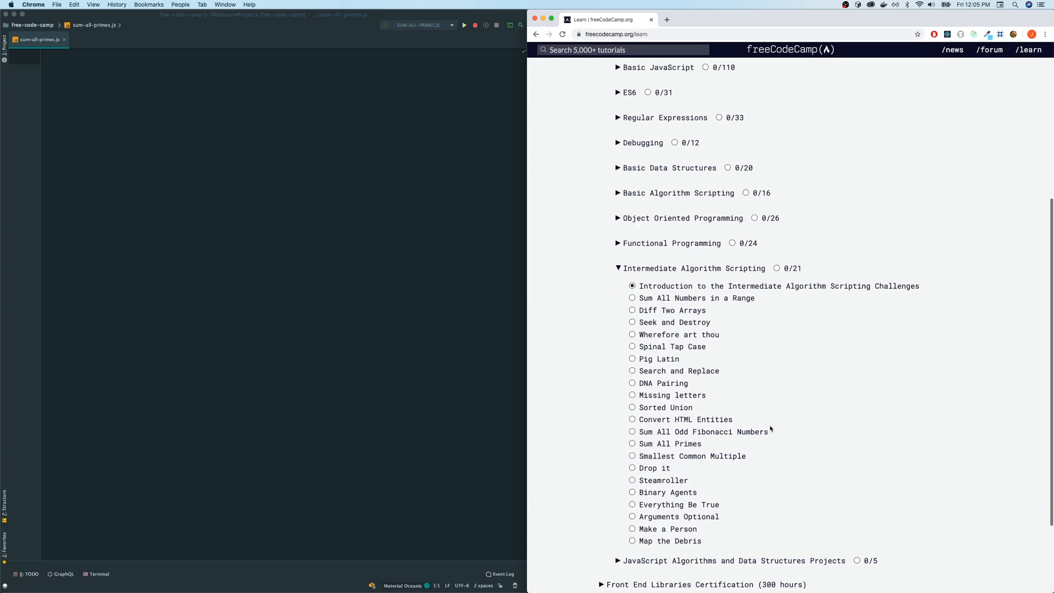
mouse_move(669, 444)
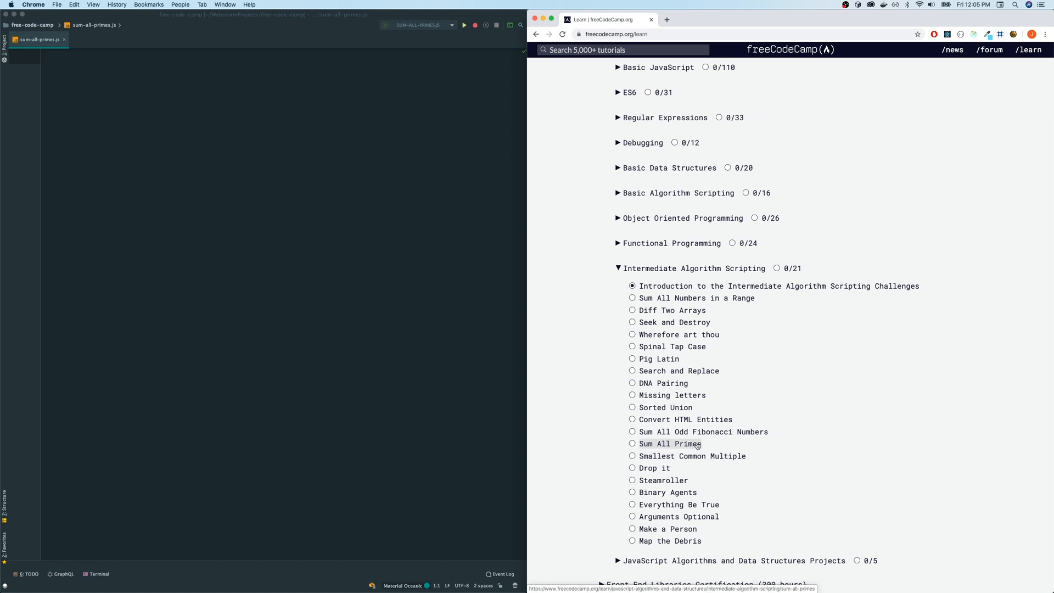
mouse_move(676, 445)
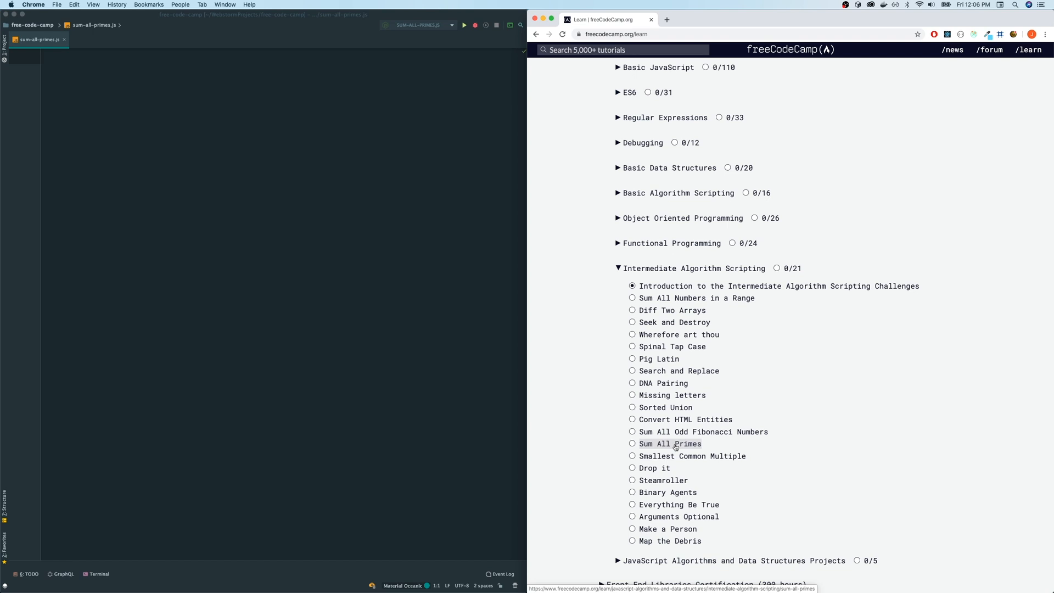
click(669, 444)
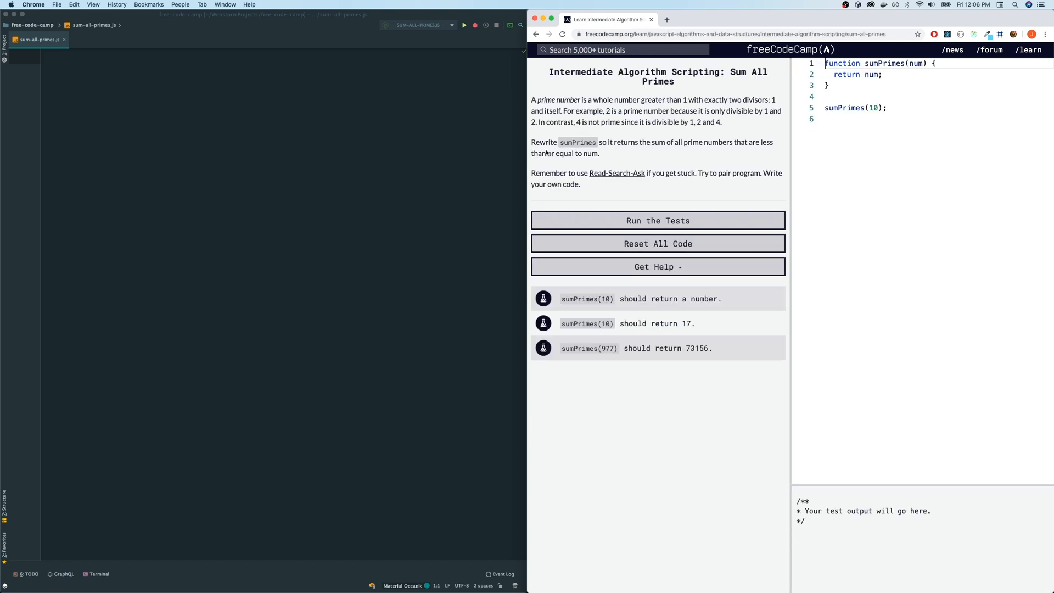
mouse_move(555, 108)
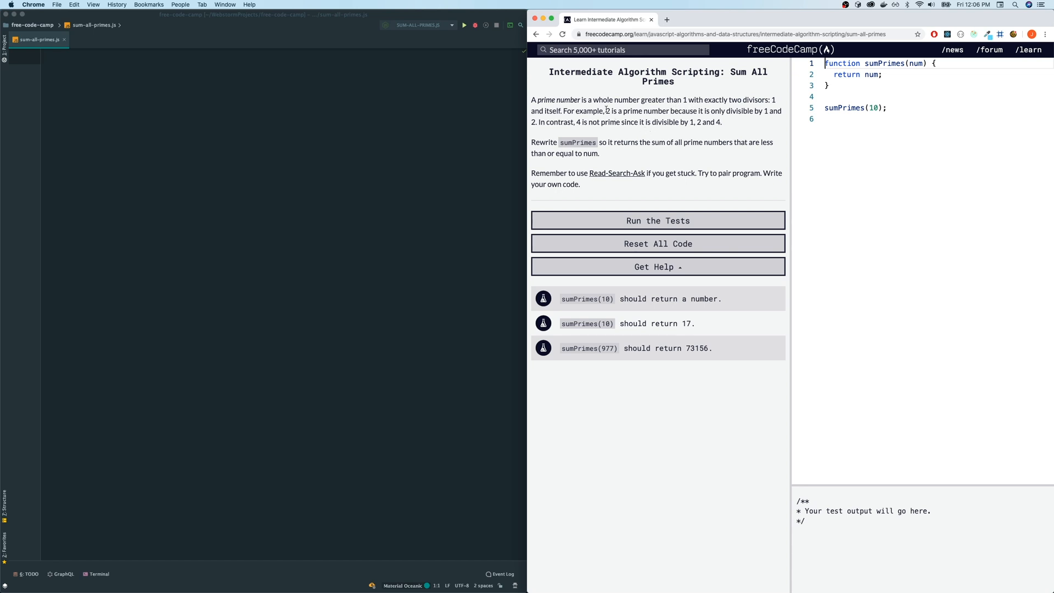
drag(619, 110, 670, 110)
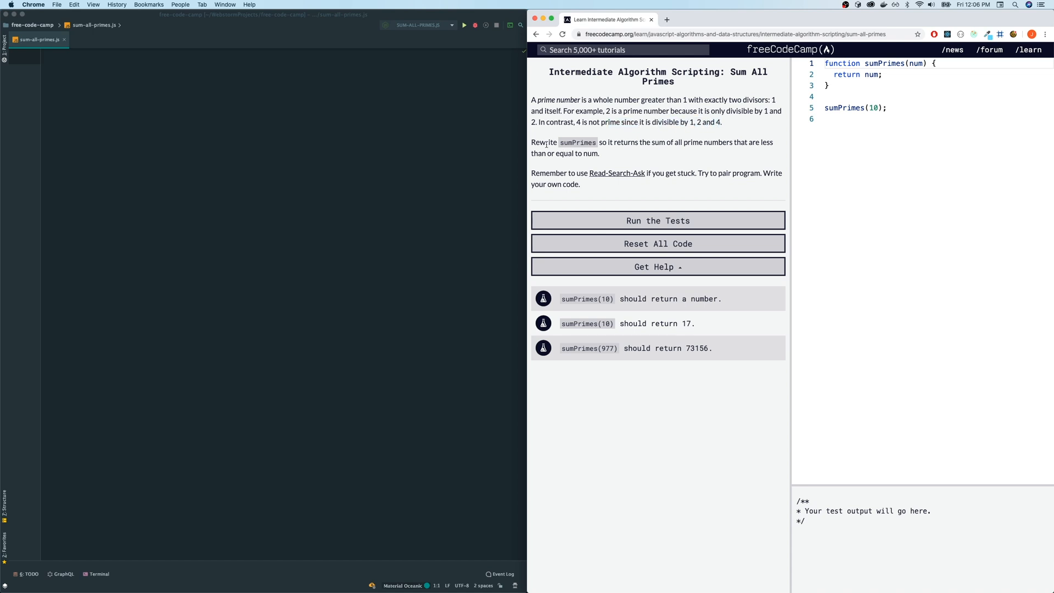
drag(546, 143, 604, 143)
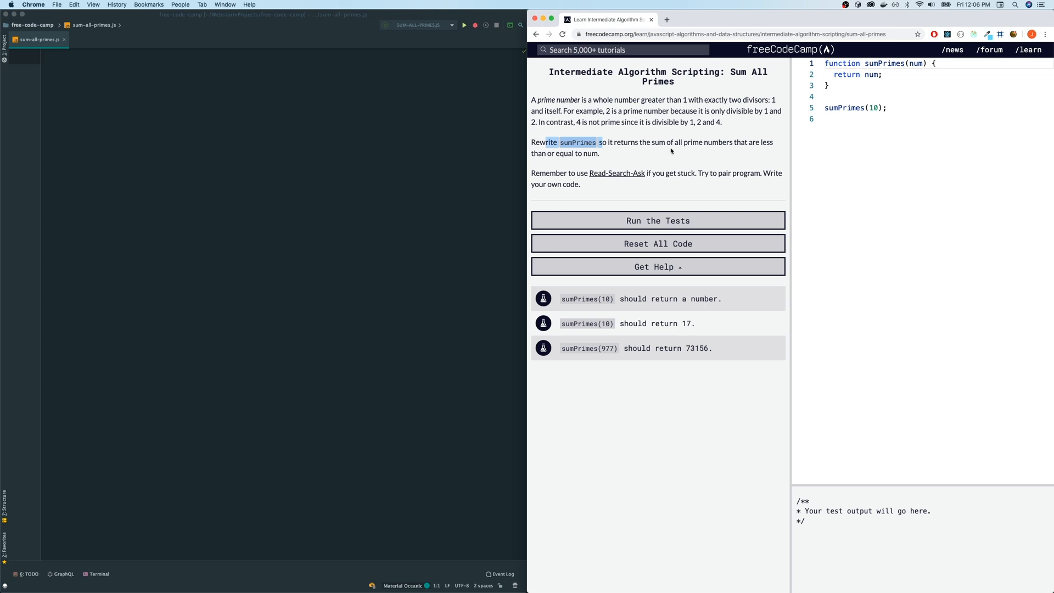
mouse_move(857, 158)
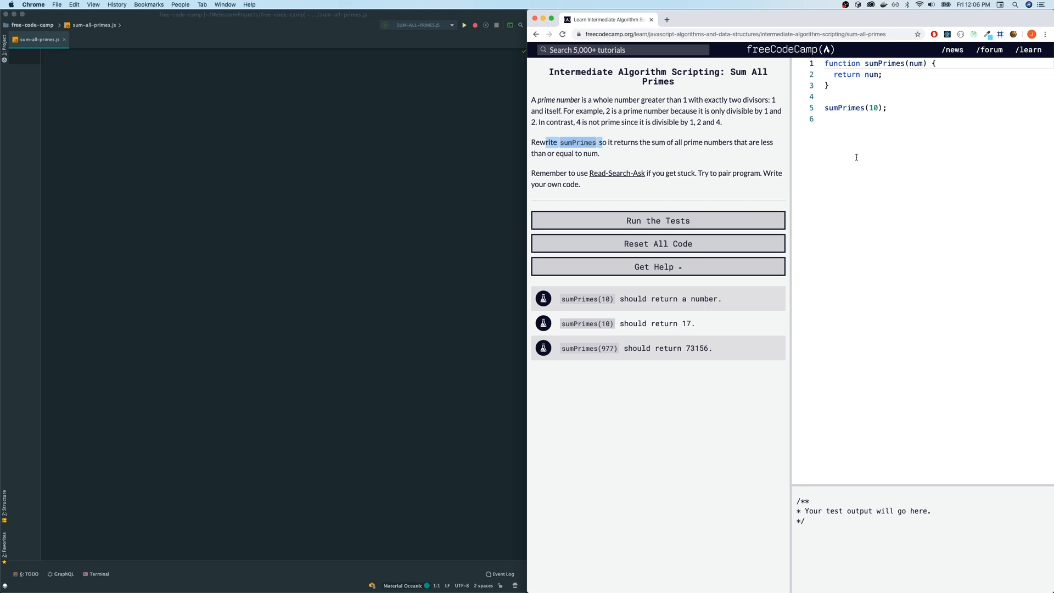
- Select all in sum-all-primes.js so the starter sumPrimes code replaces its contents
key(cmd+a)
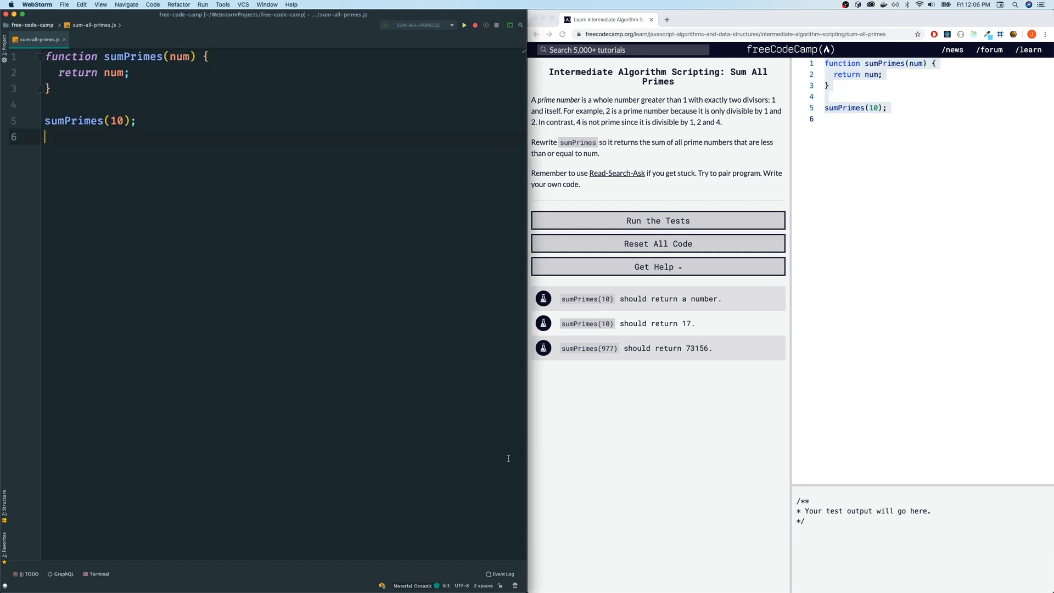
mouse_move(470, 303)
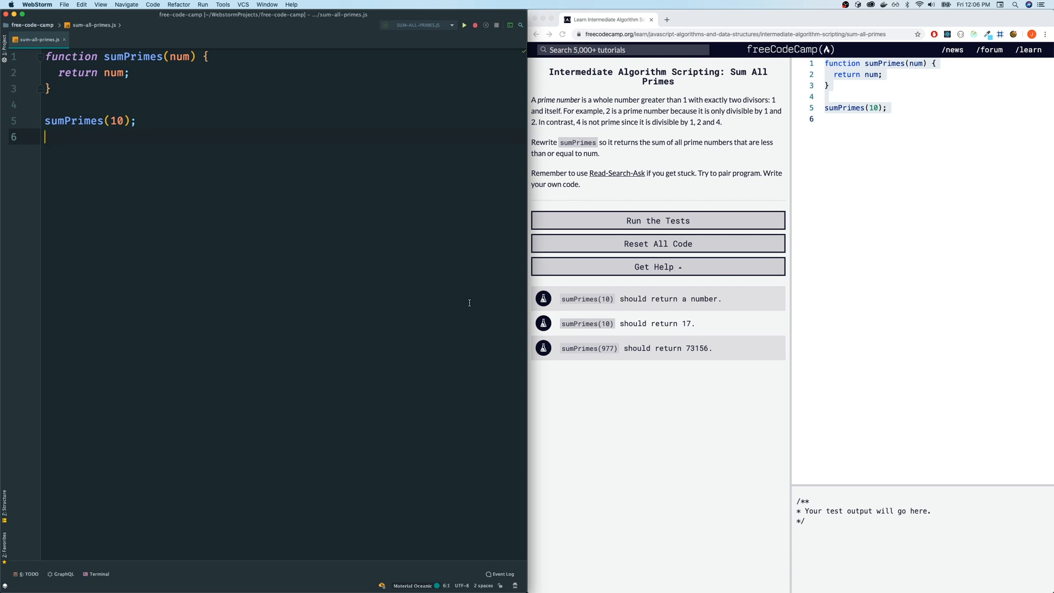
mouse_move(608, 112)
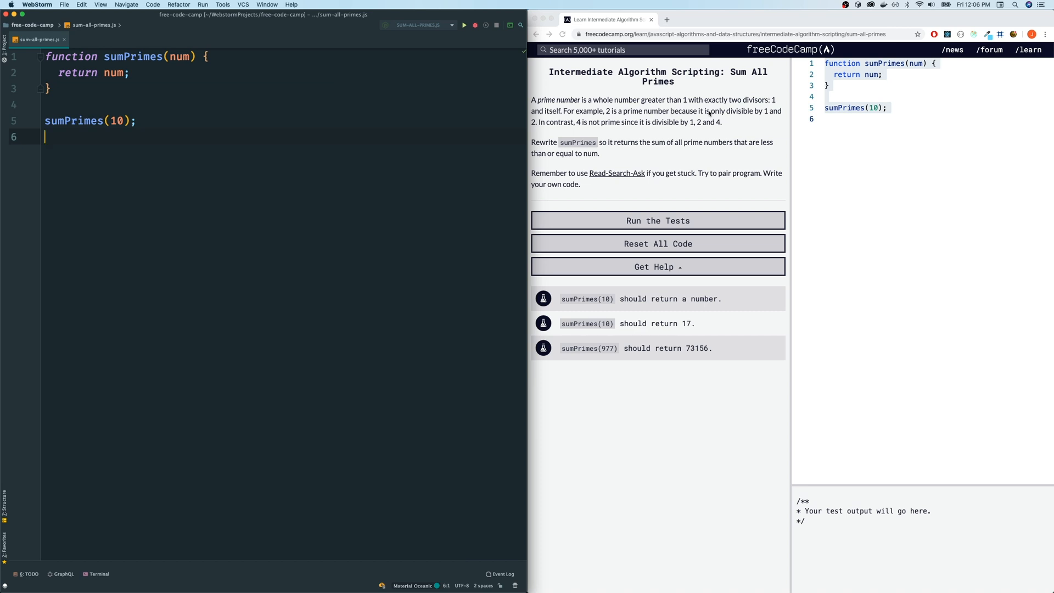
mouse_move(762, 116)
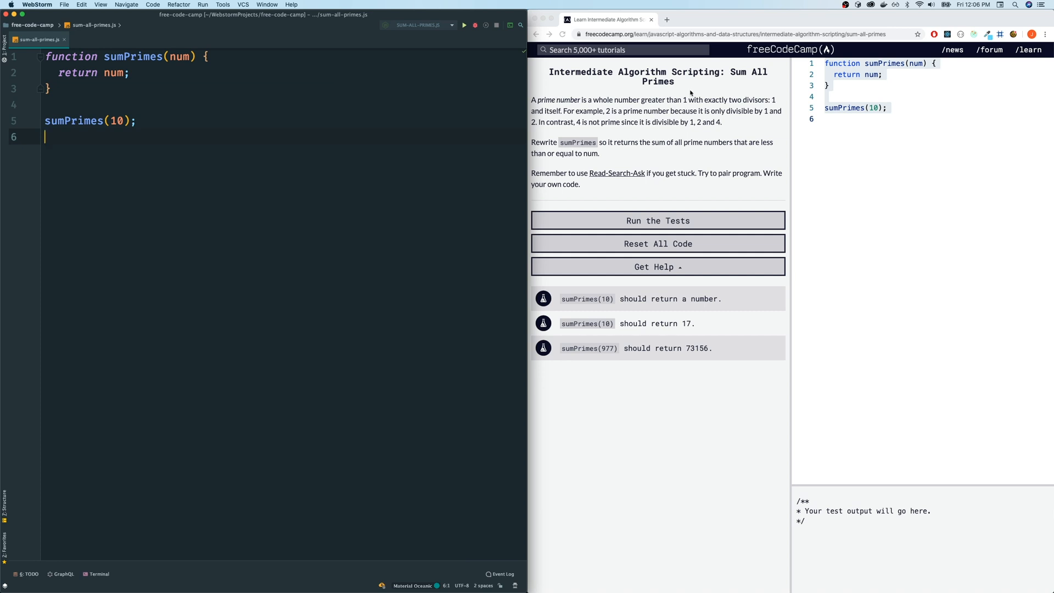
mouse_move(770, 123)
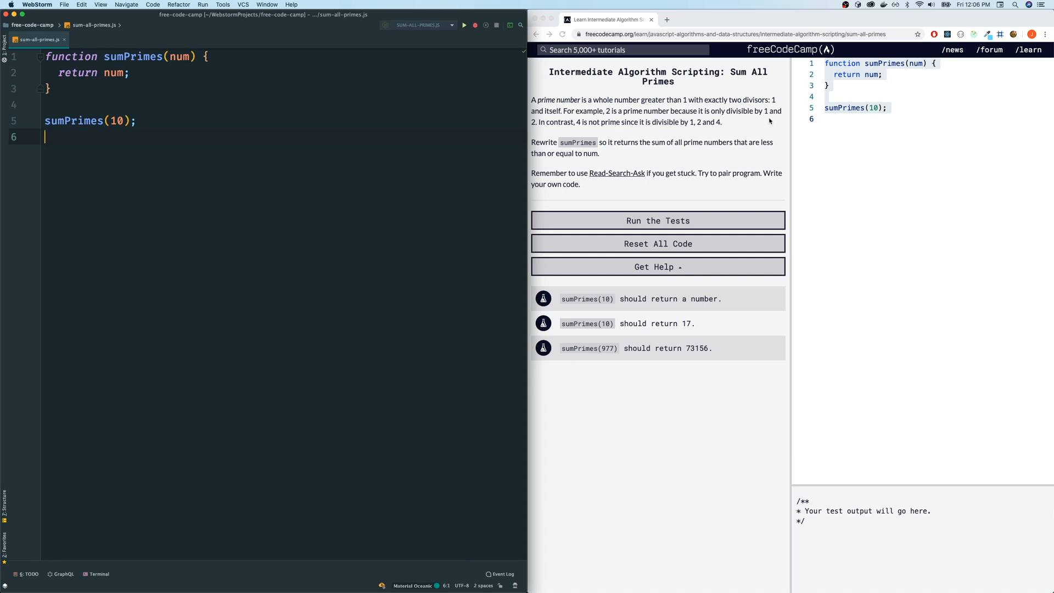
mouse_move(537, 132)
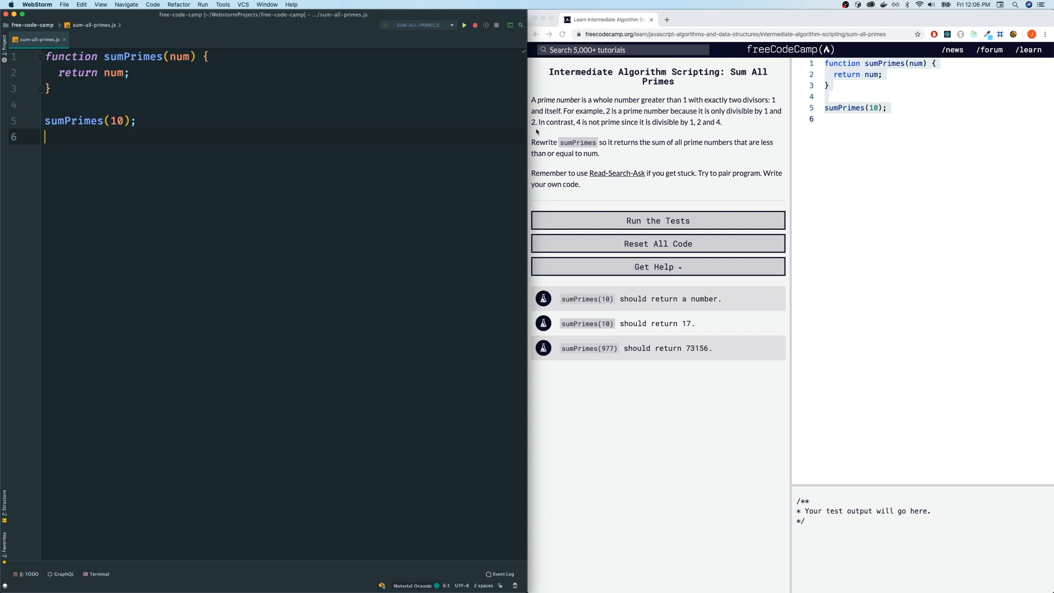
mouse_move(577, 128)
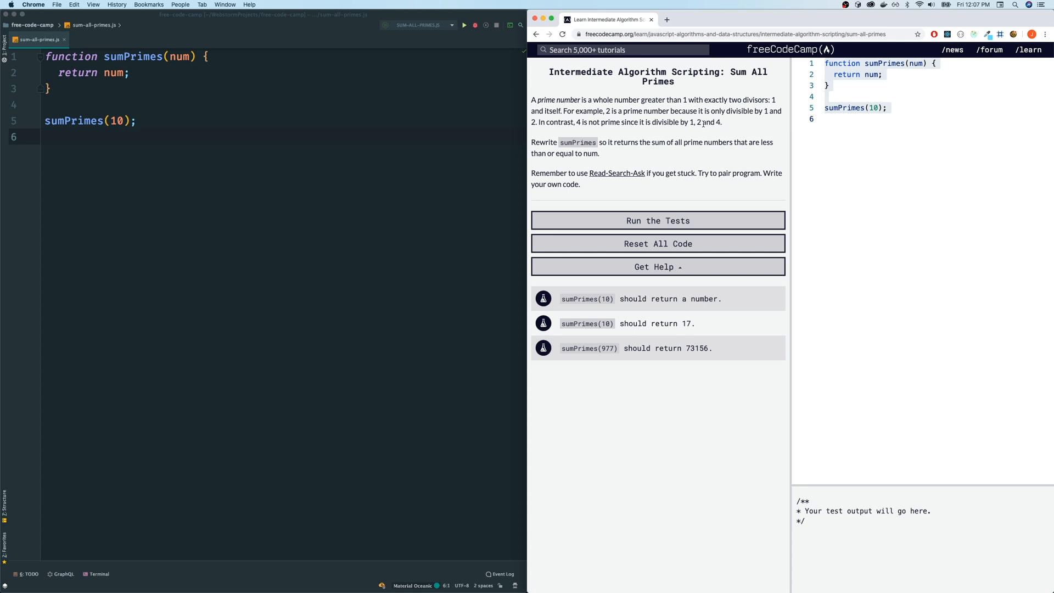
mouse_move(270, 116)
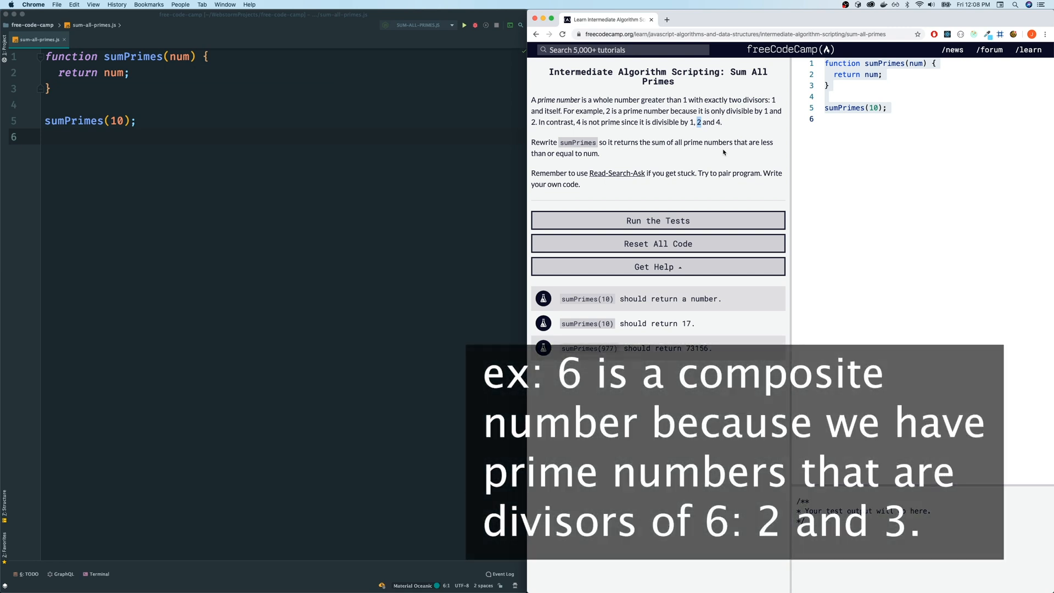
mouse_move(406, 295)
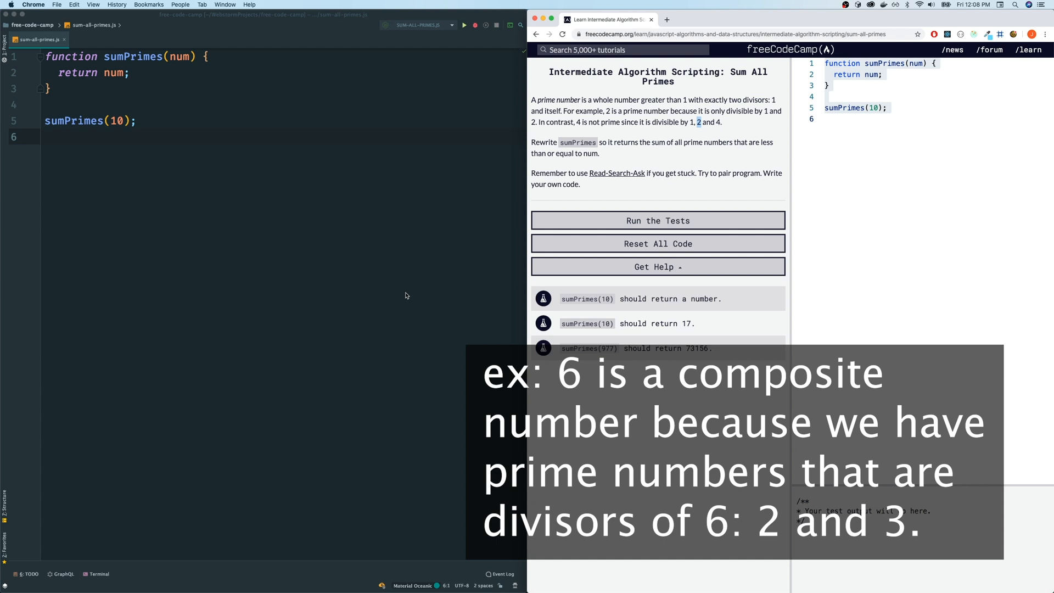
mouse_move(241, 101)
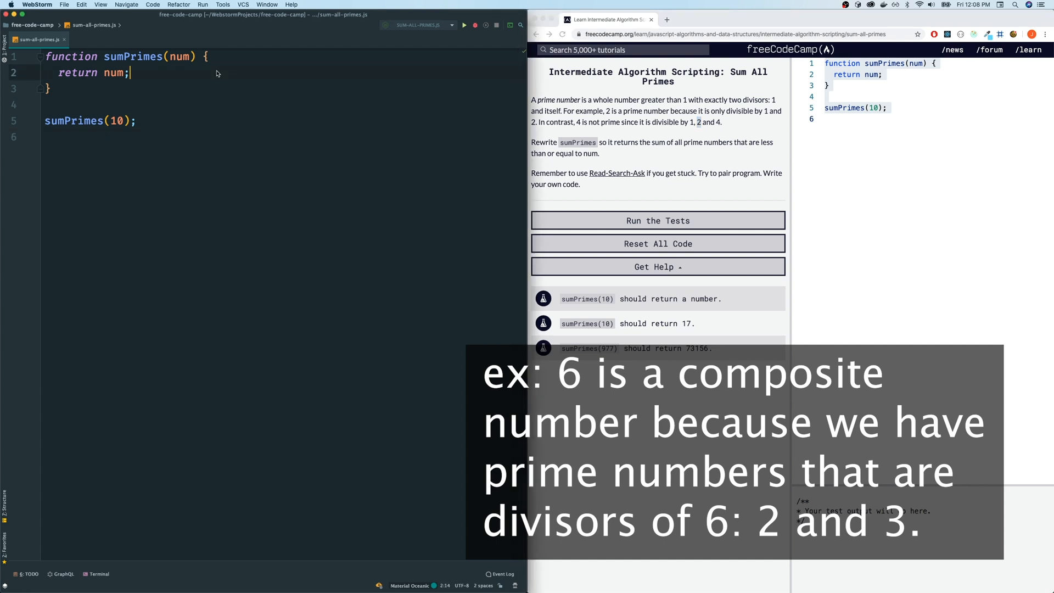
mouse_move(631, 144)
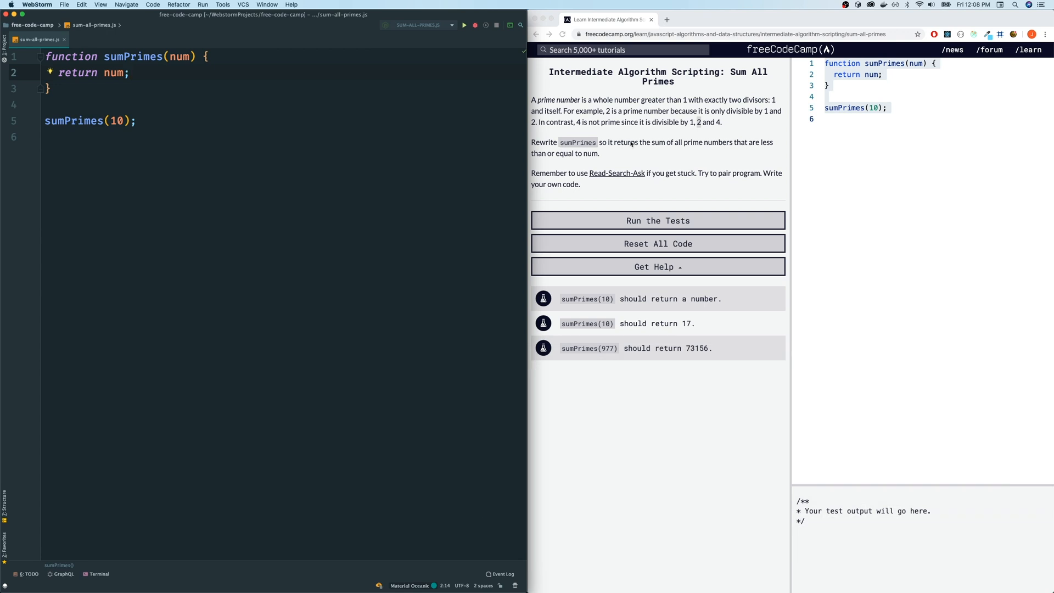
- Highlight the num parameter's usages and open a blank line above return num
click(177, 57)
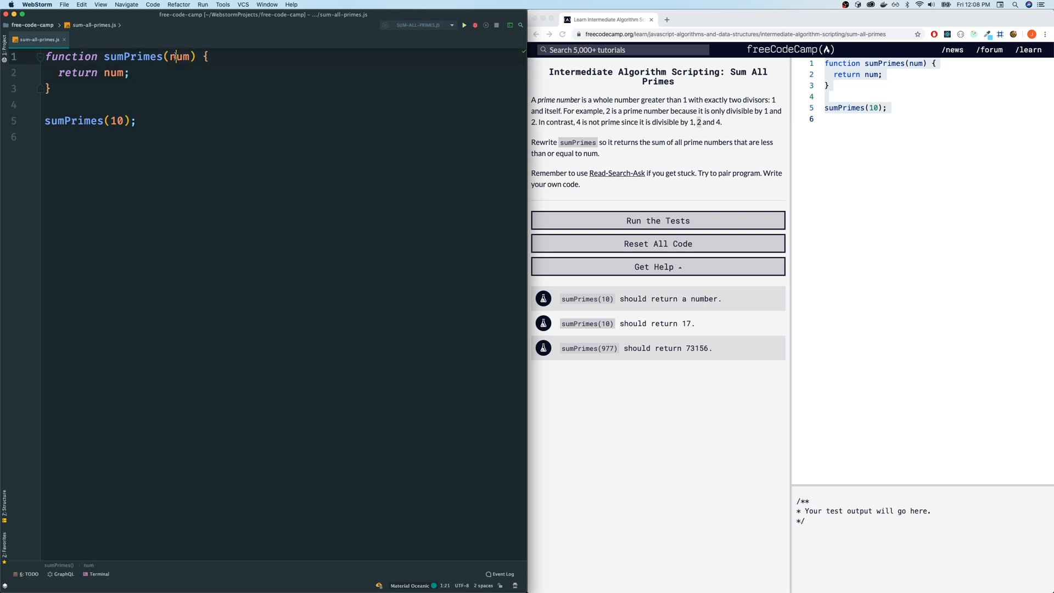
double_click(180, 56)
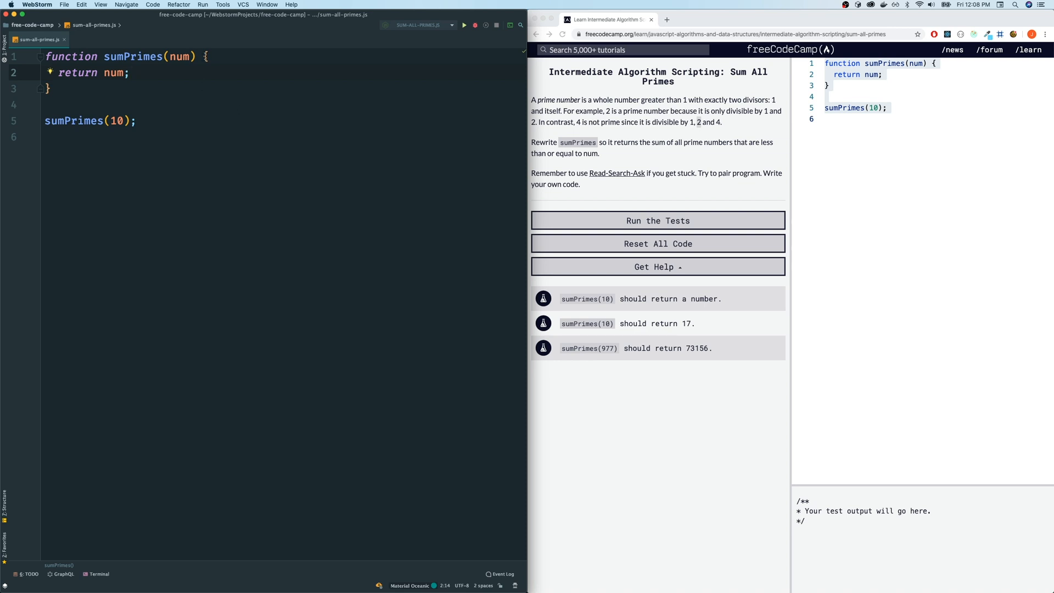
key(Enter)
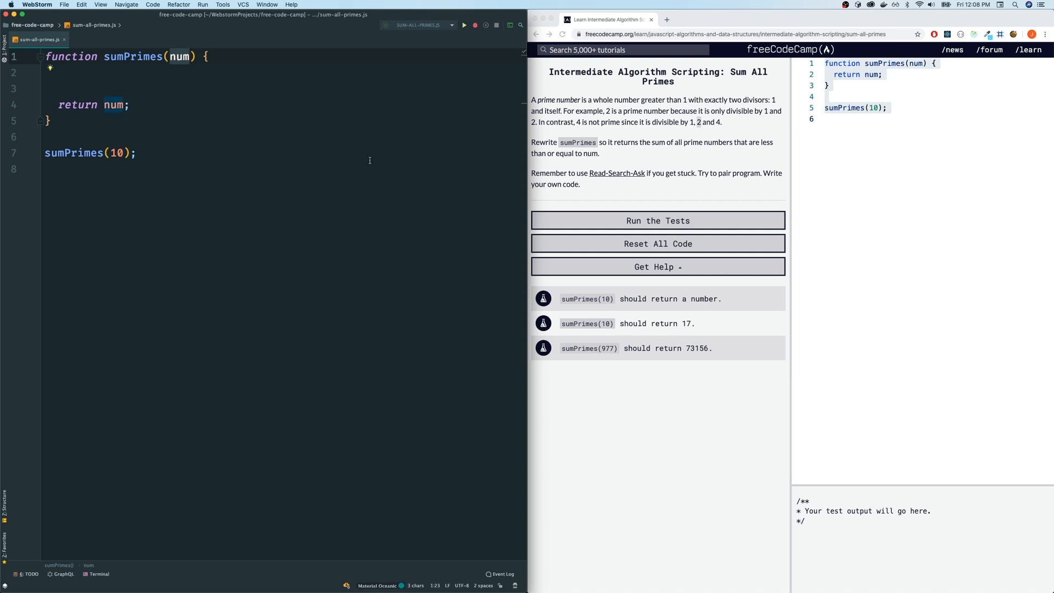
mouse_move(485, 151)
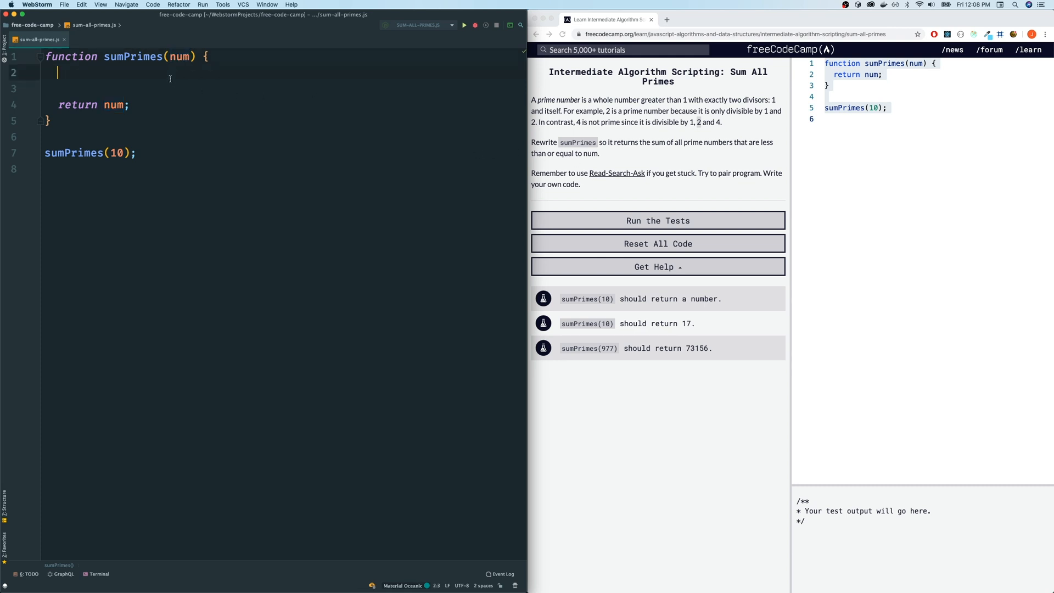
- Write if (num < 2) { return 0; } at the top of sumPrimes, with blank lines after it
text(if (num <)
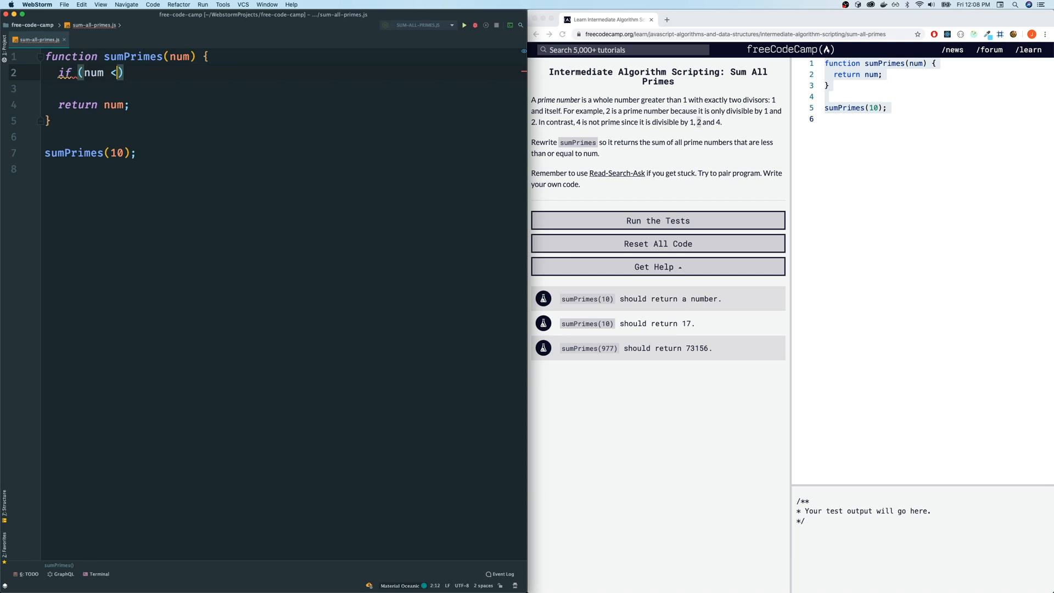
text(2) {)
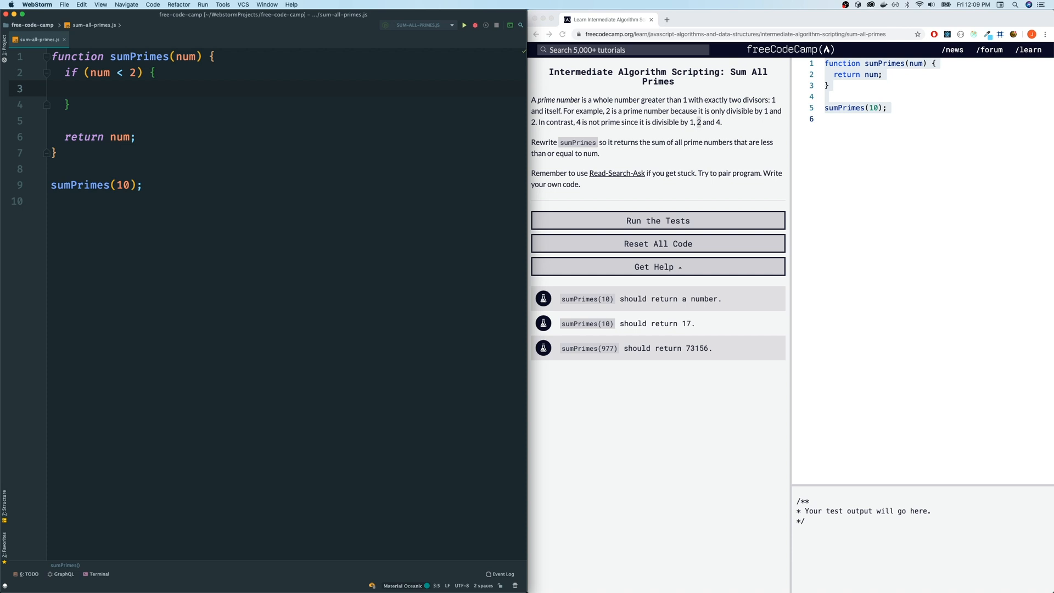
text(return)
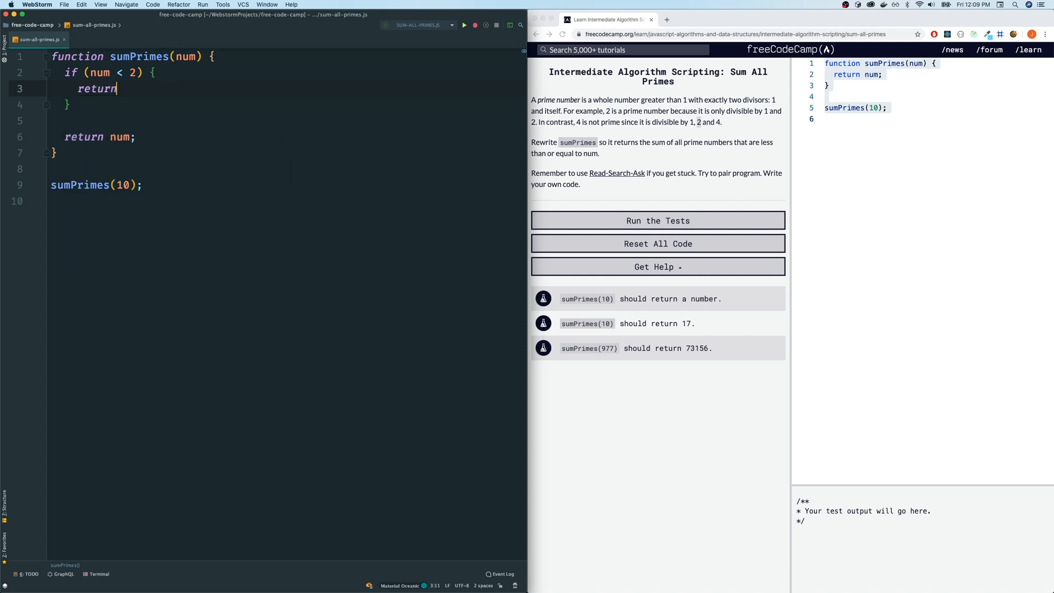
text(0;)
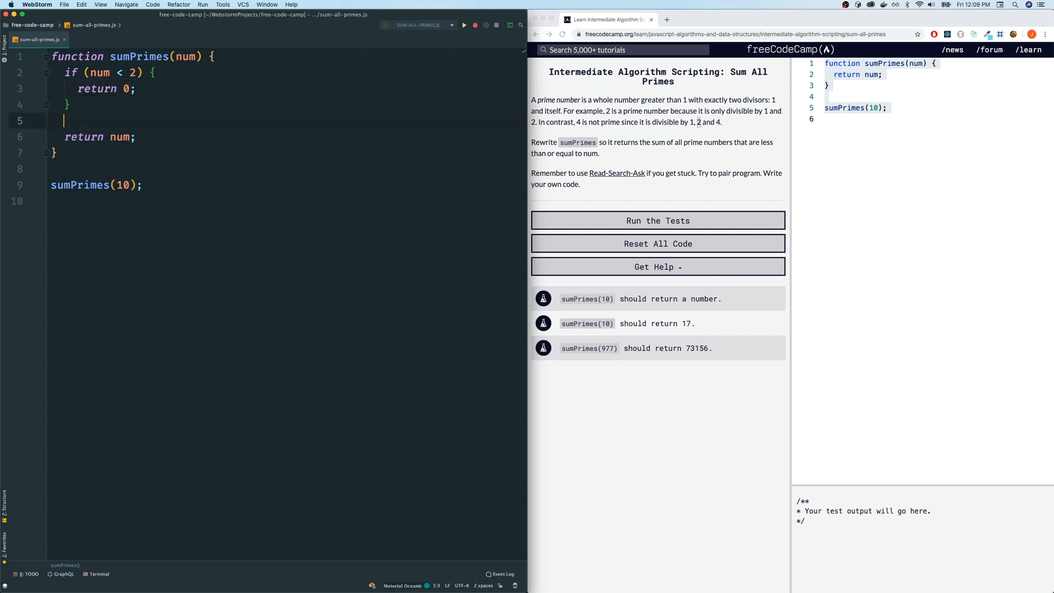
key(enter)
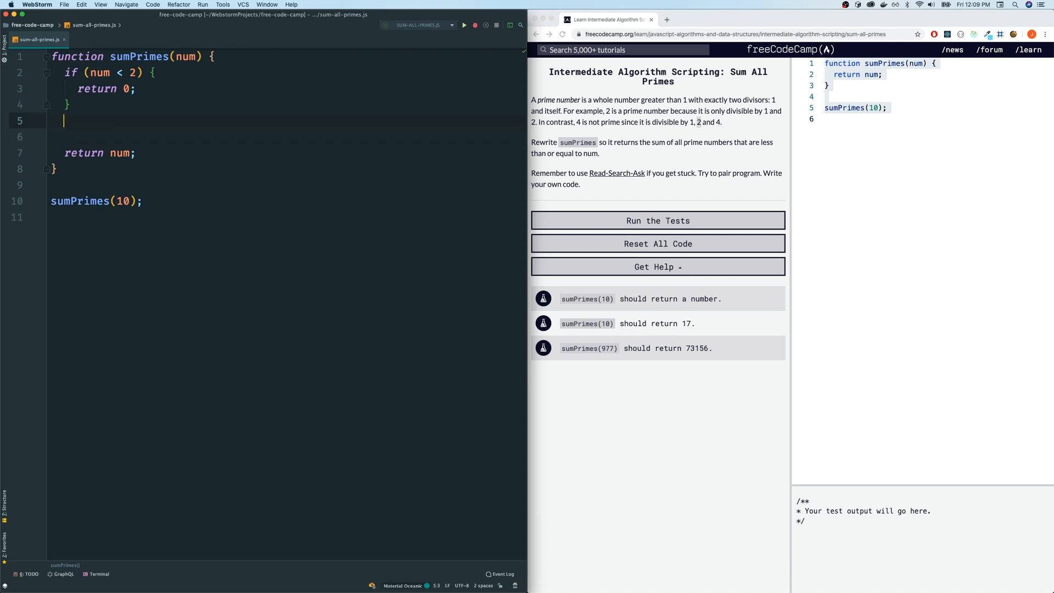
key(Enter)
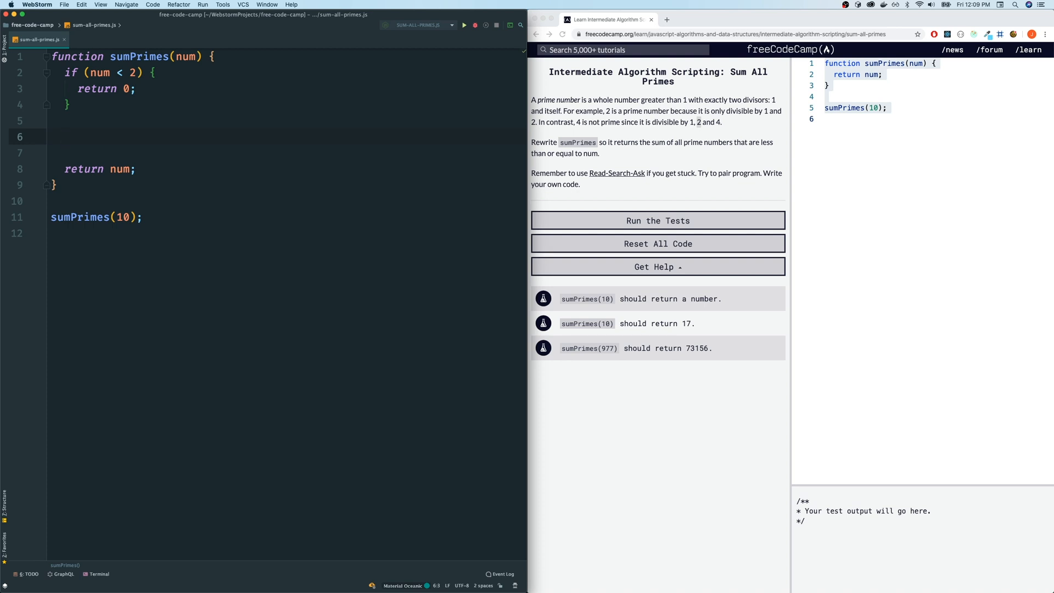
- Declare const primeNumbers = []; below the guard clause
text(let)
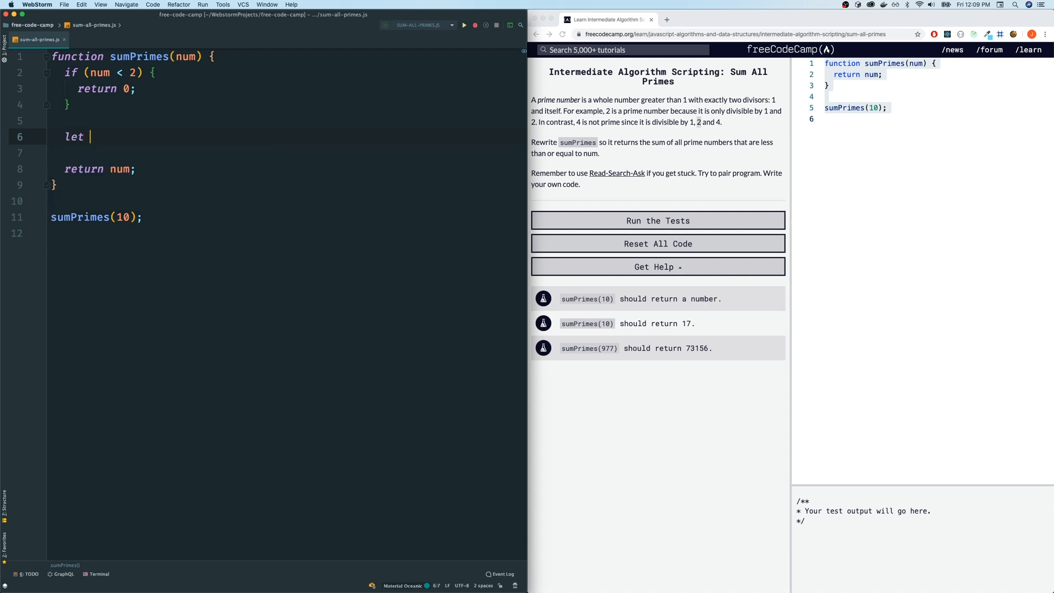
text(const)
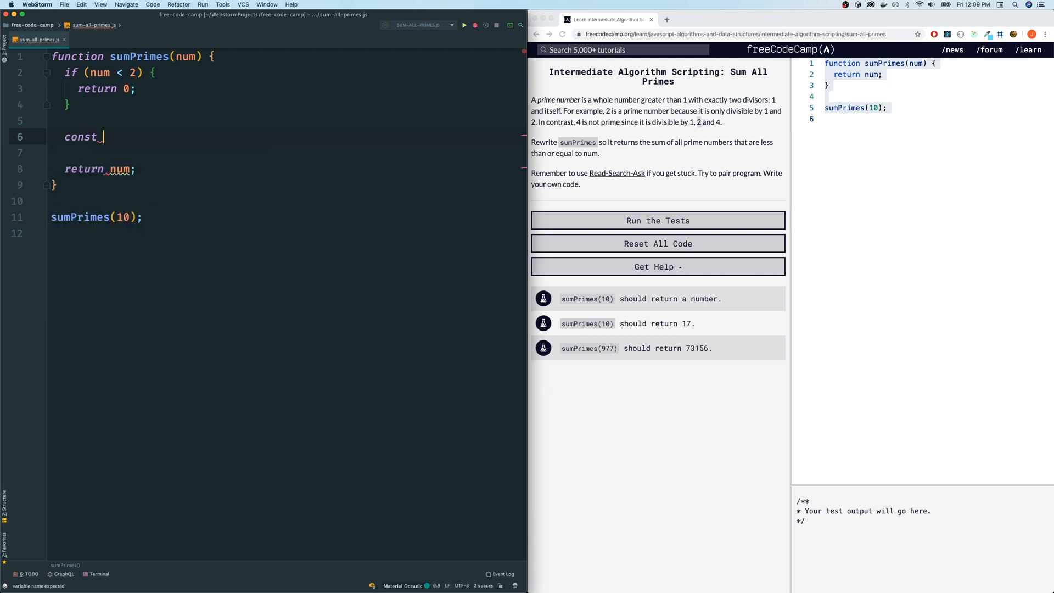
text(primeNumbers = [];)
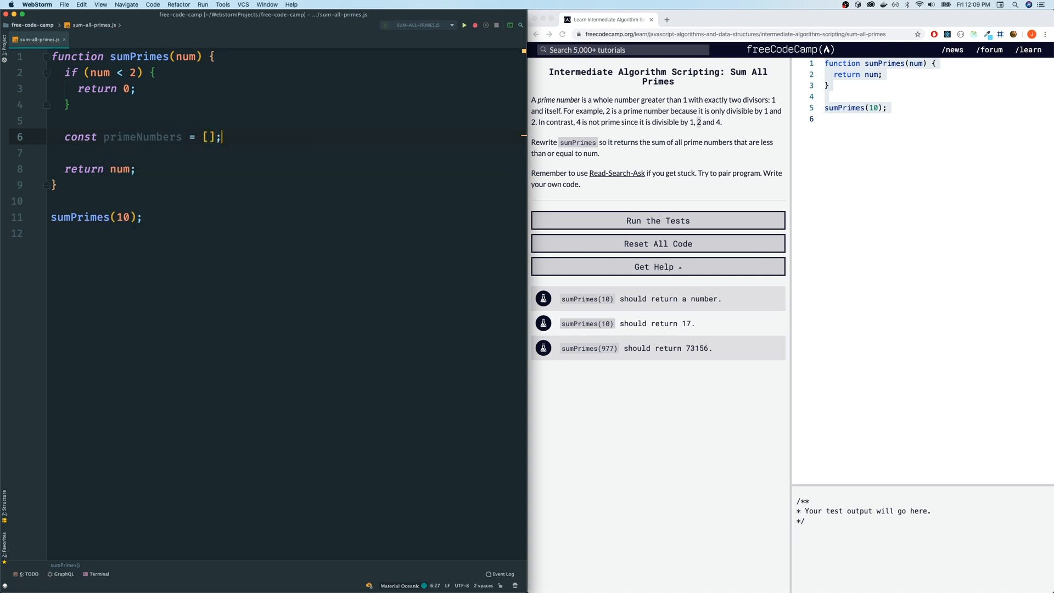
key(Enter)
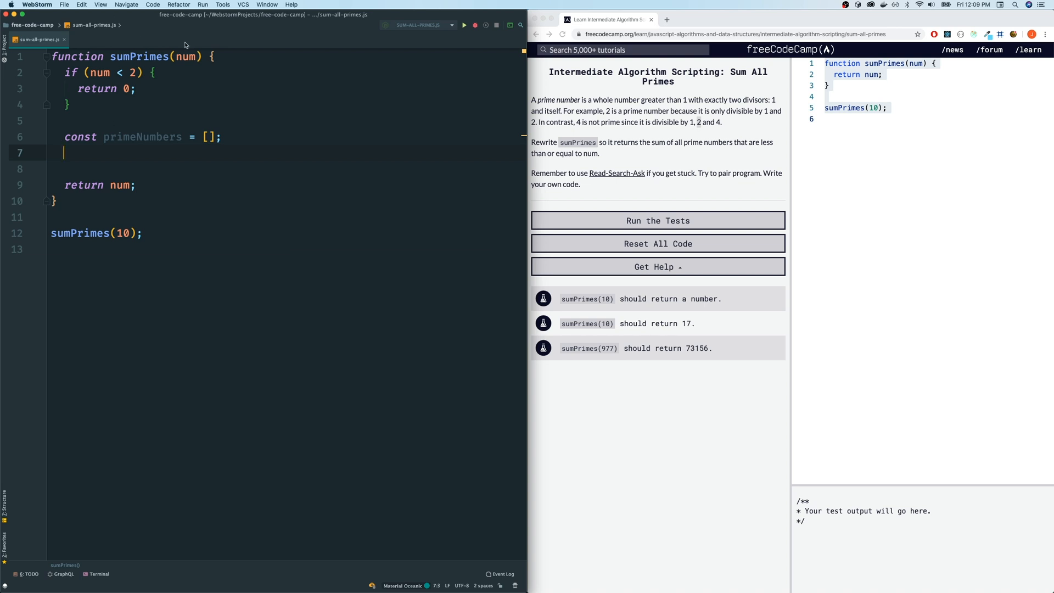
double_click(189, 57)
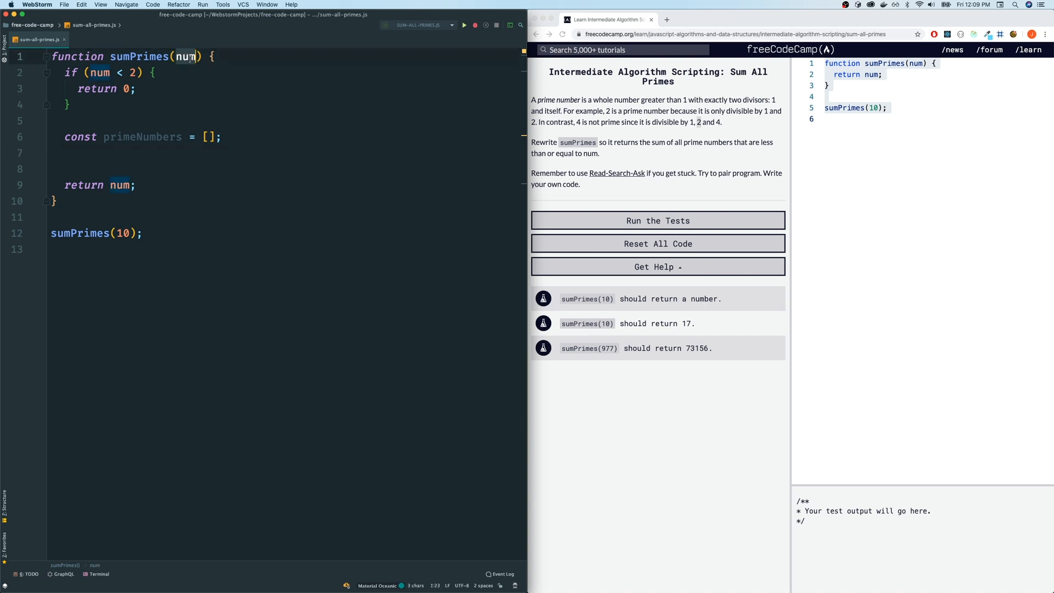
click(63, 153)
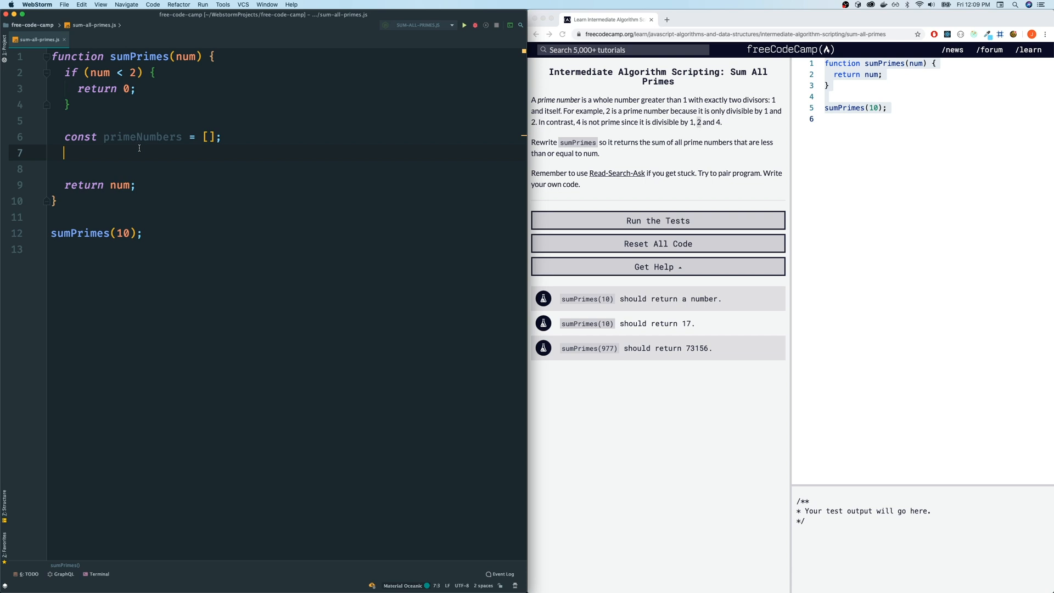
- Add an empty for (let i = 2; i <= num; i++) loop after the array
text(for (let i)
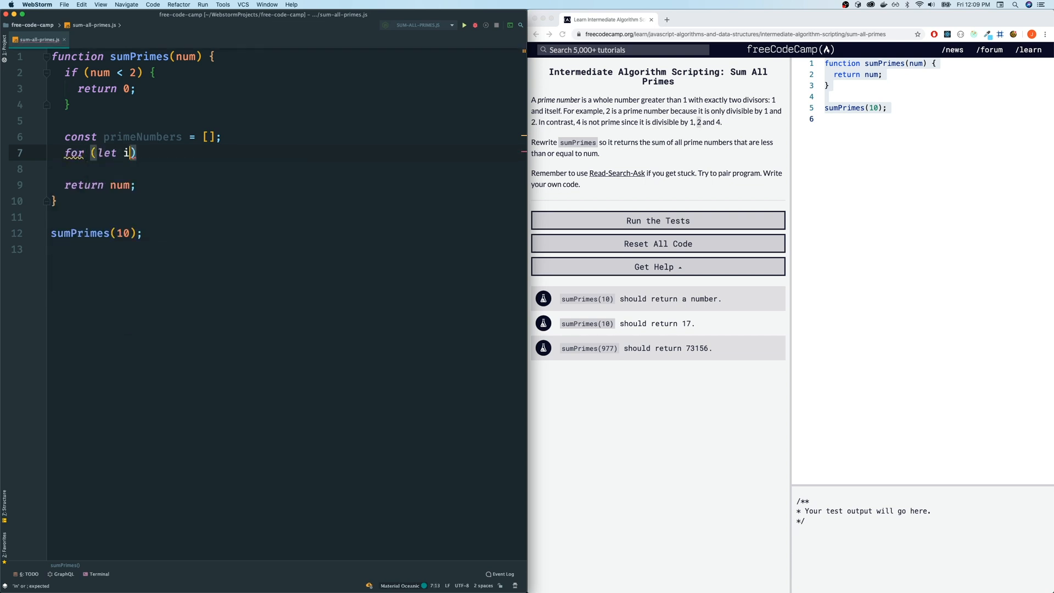
text(=2;)
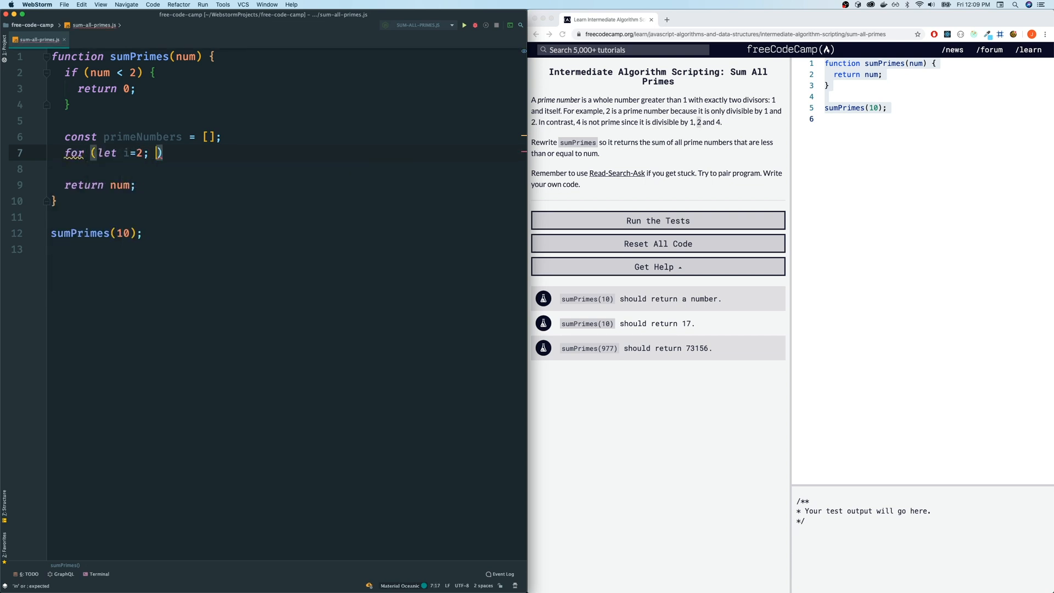
text(i)
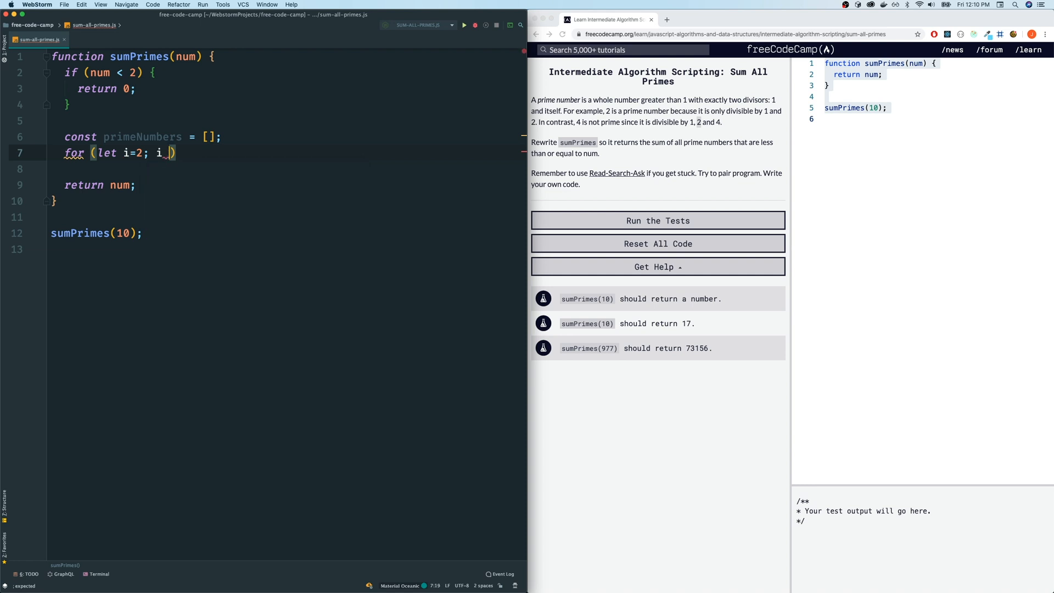
text(<= n)
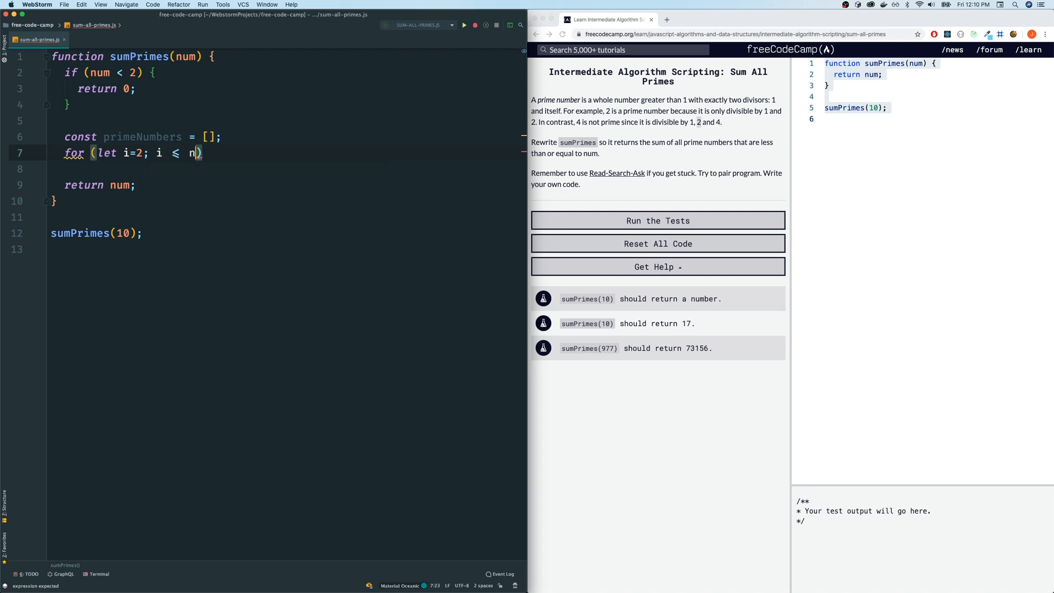
text(um;)
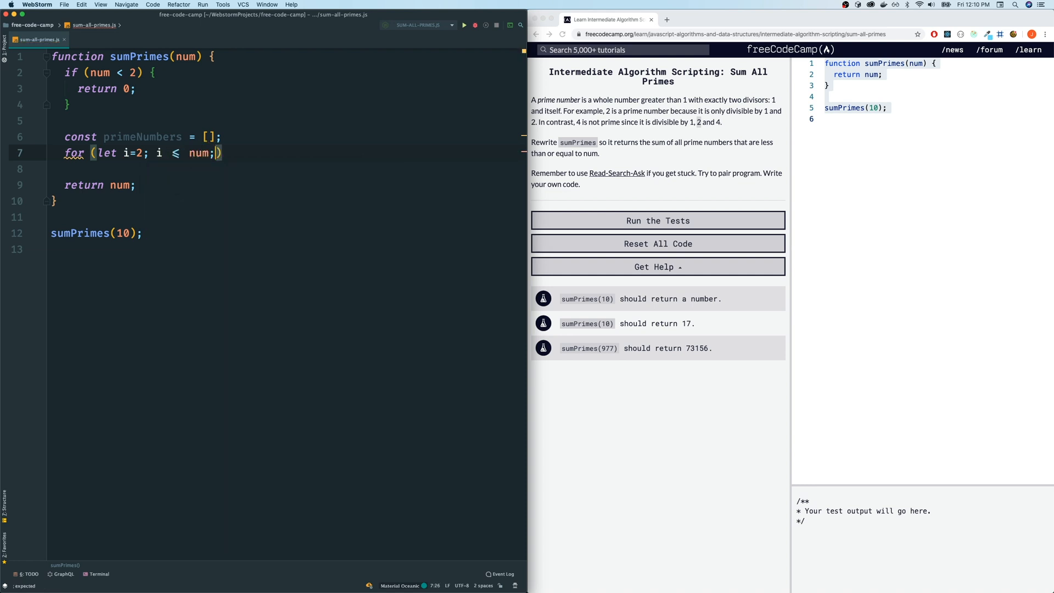
text(i++)
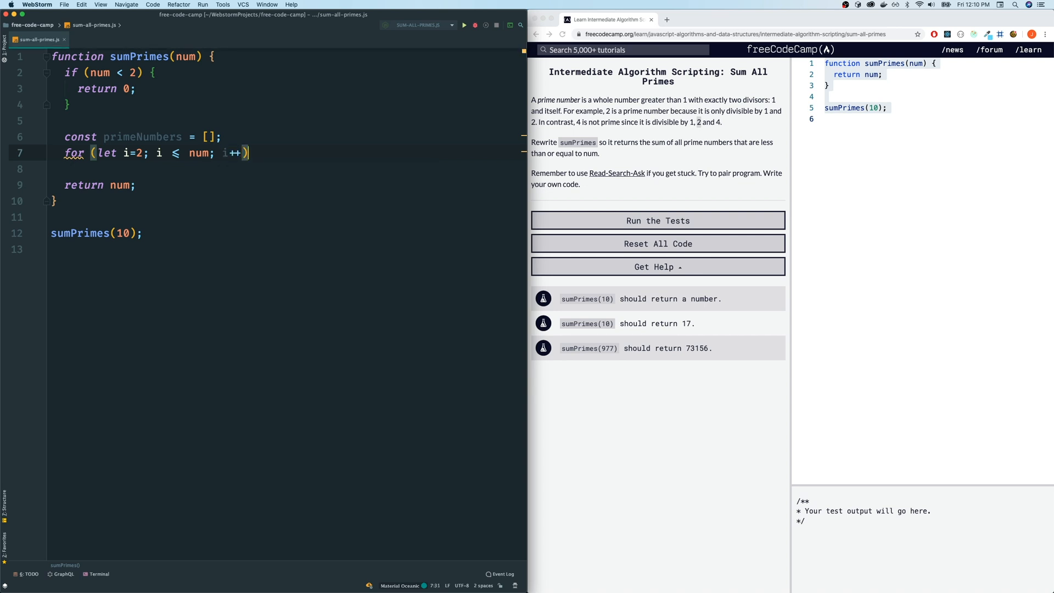
text({)
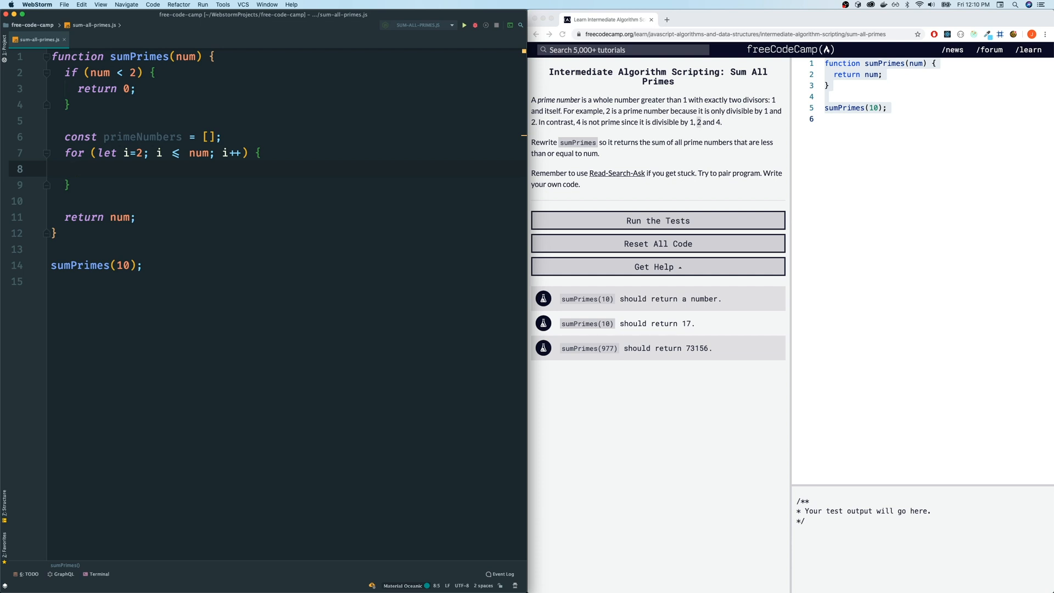
click(123, 153)
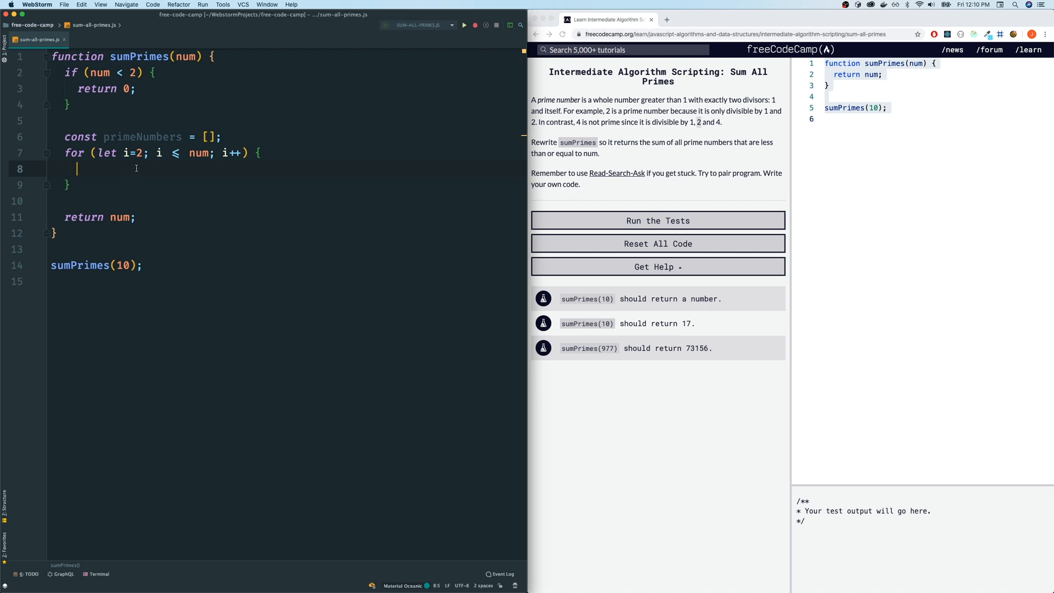
mouse_move(195, 121)
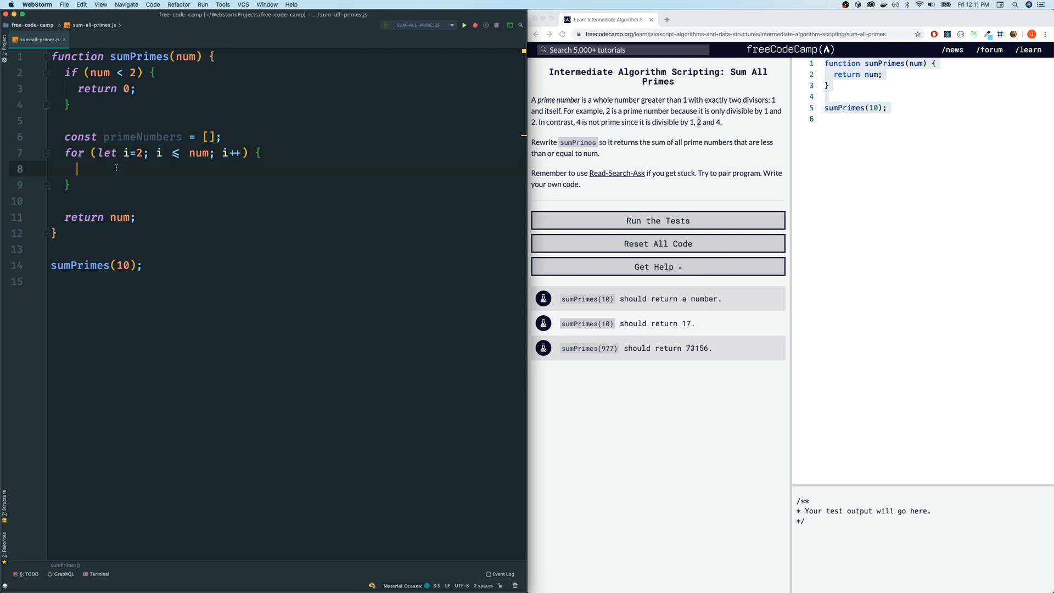
- Start the inner loop as for (const p of primeNumbers), replacing a first let p attempt
text(for ()
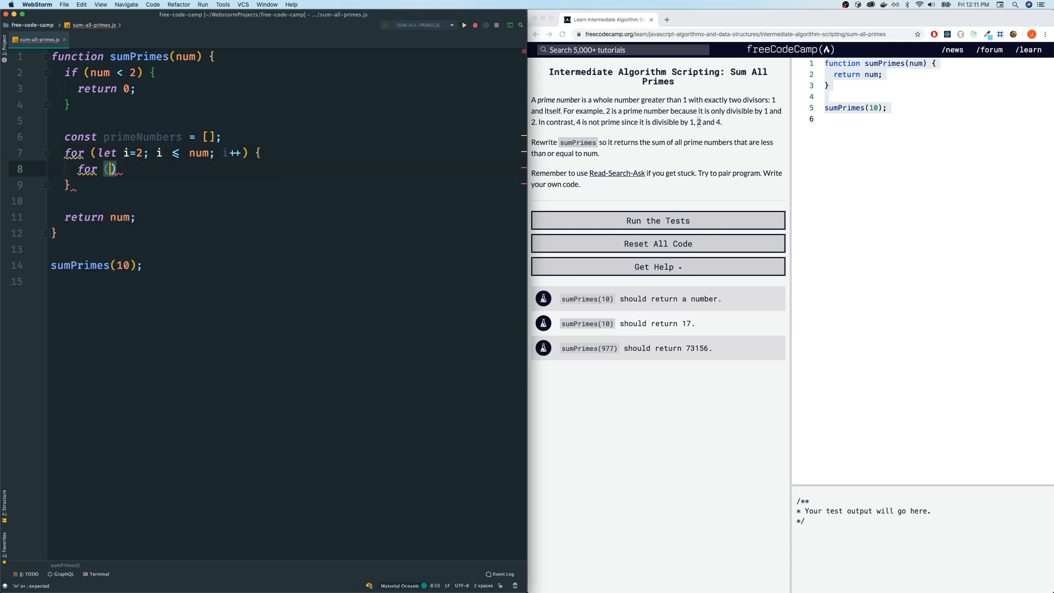
text(let p)
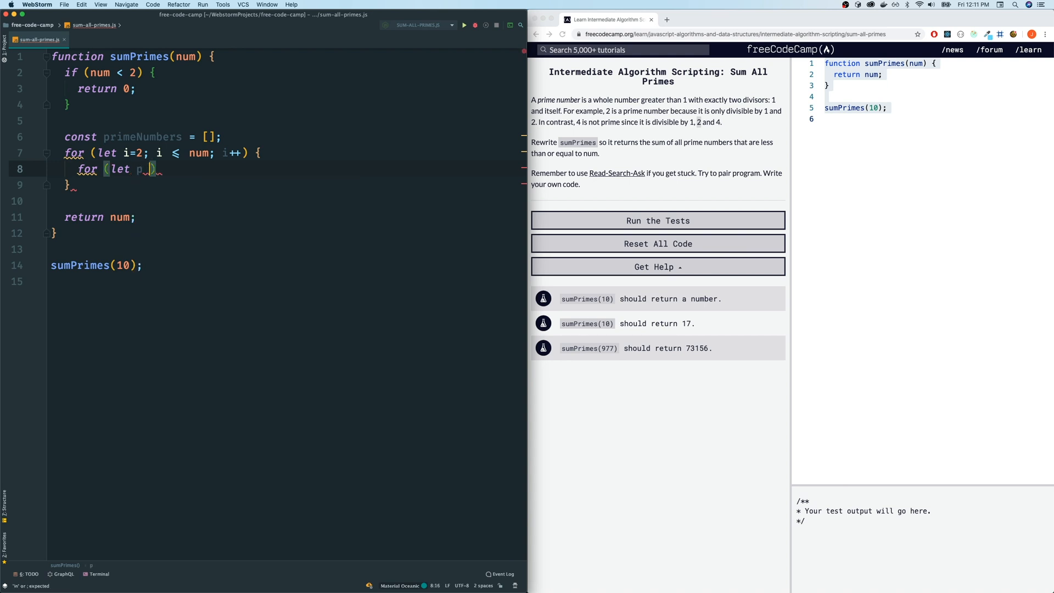
text(=)
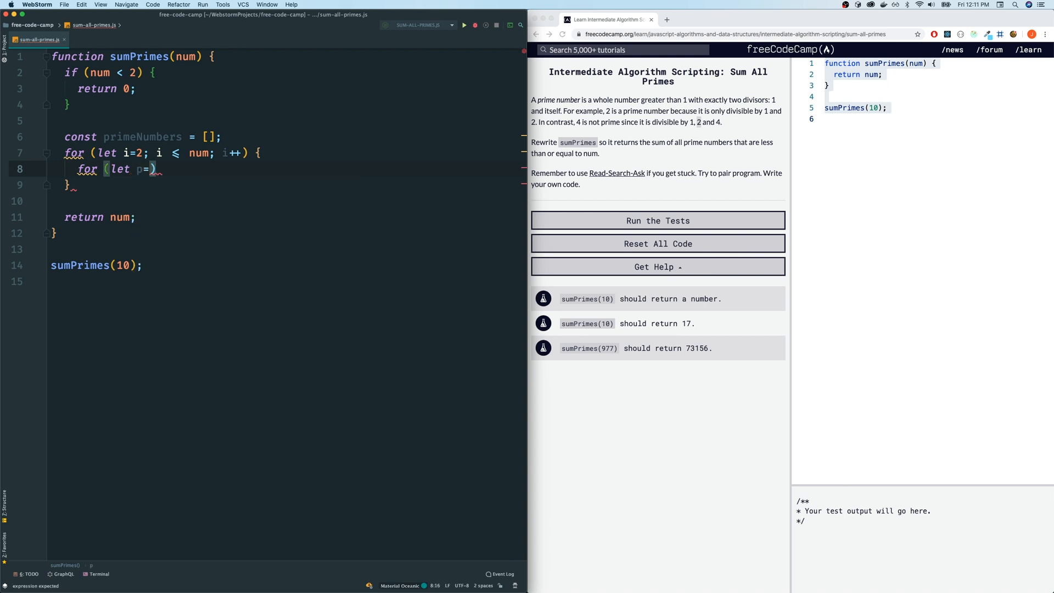
key(Backspace)
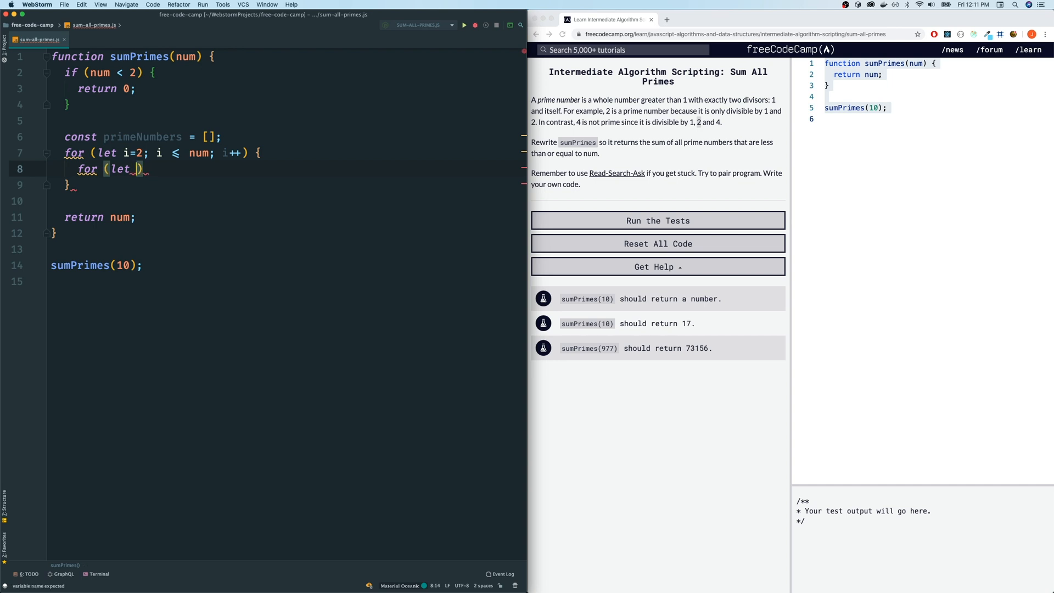
key(Backspace)
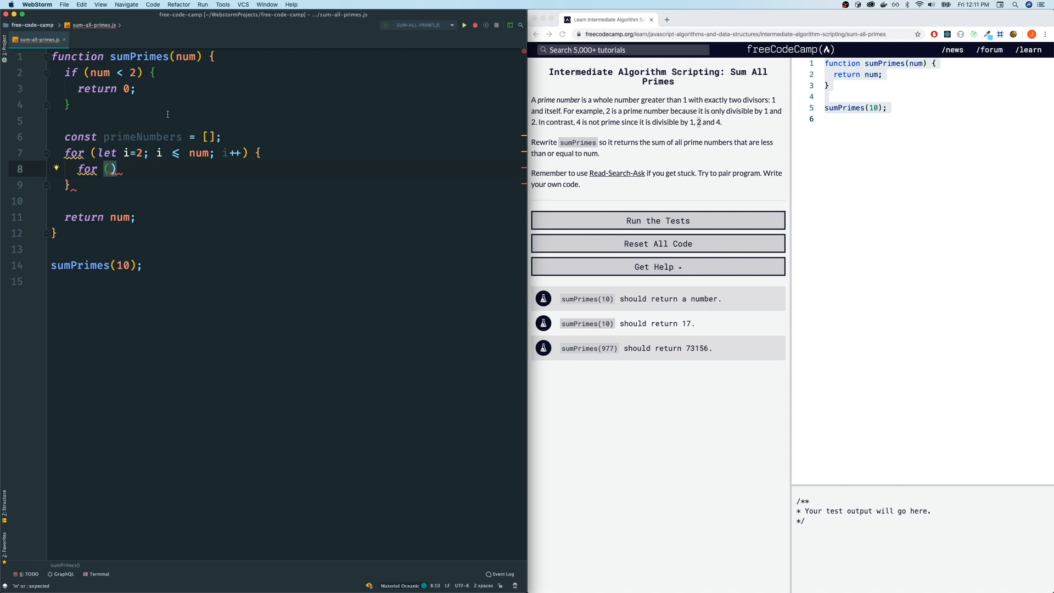
text(const)
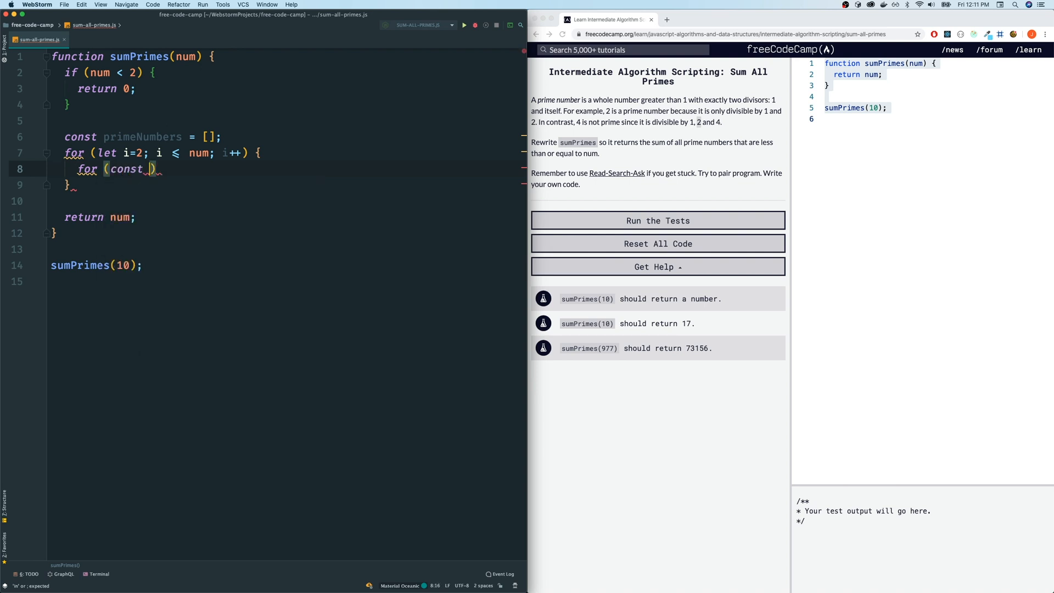
text(p of primeNumbers)
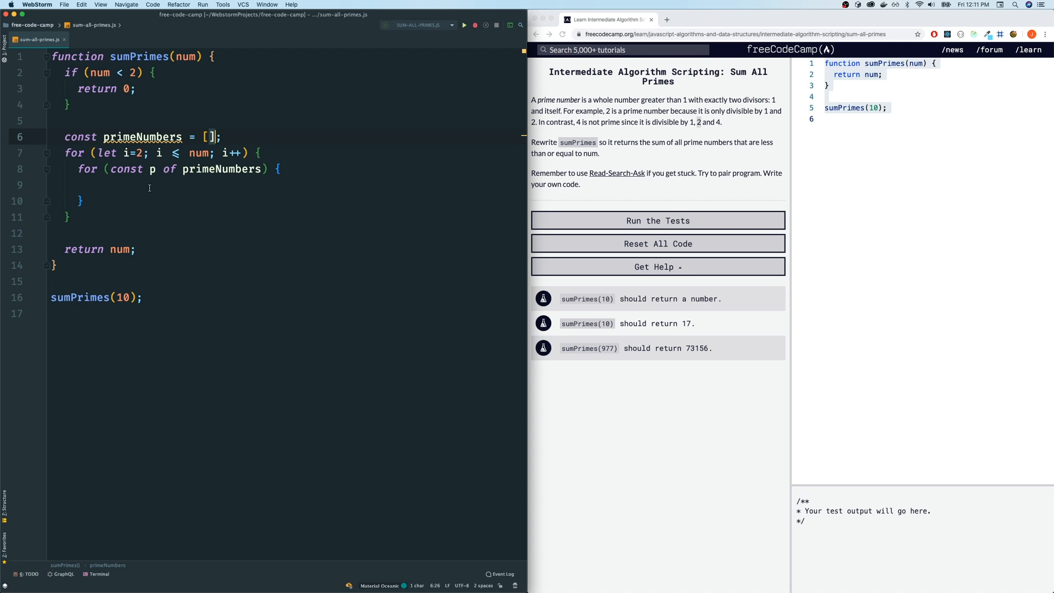
- Inside it, add an empty if (i % p === 0) divisibility check
text(i)
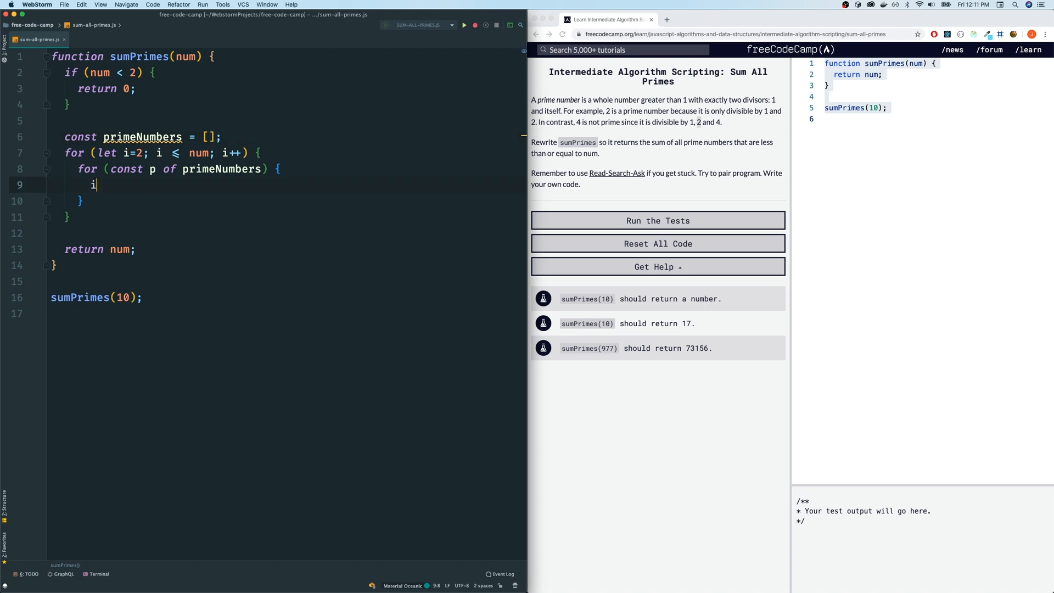
text(f ())
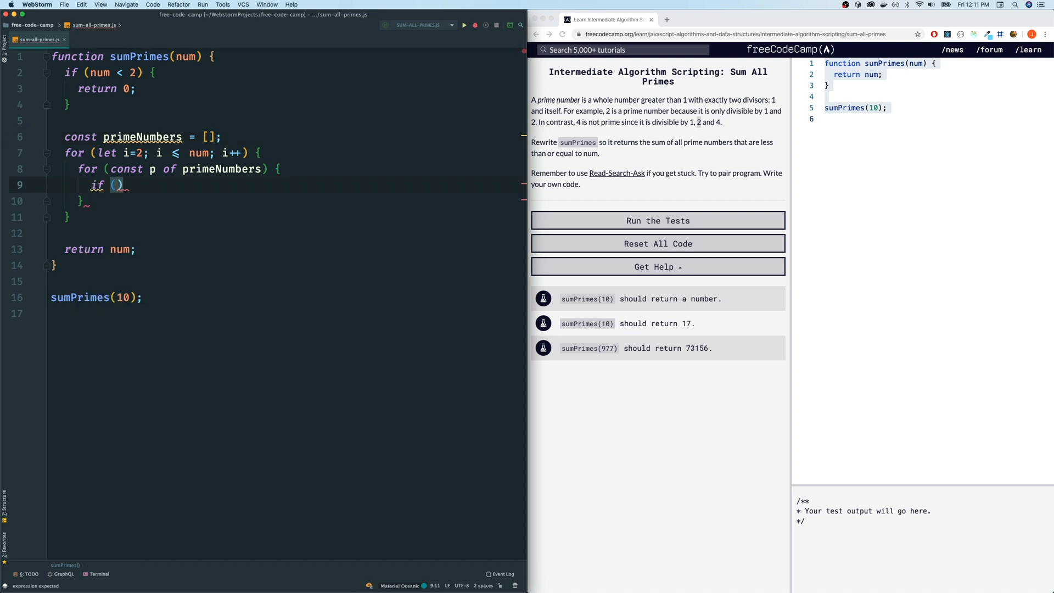
text(i)
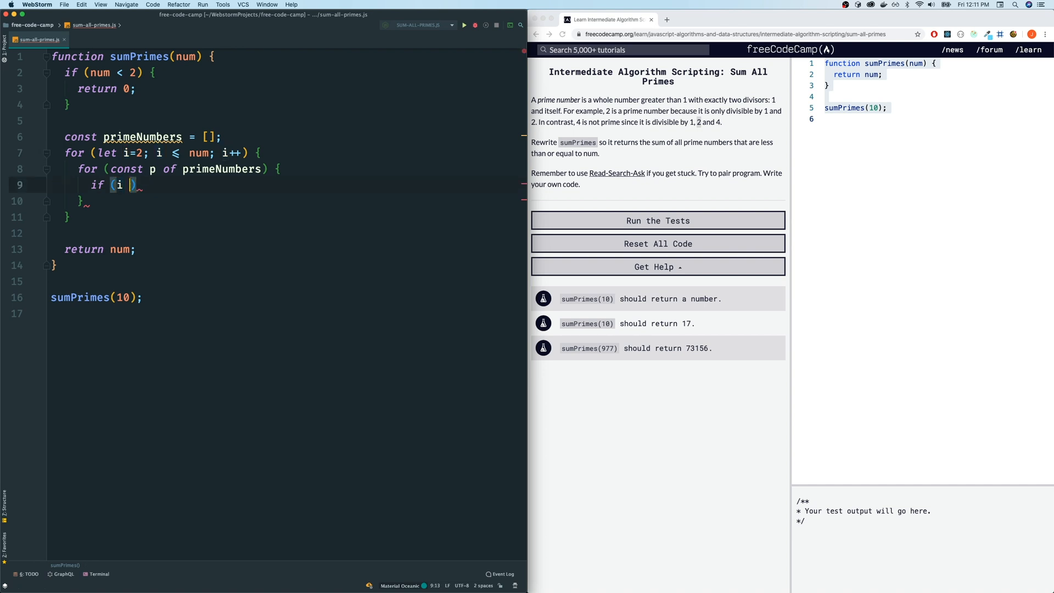
text(%)
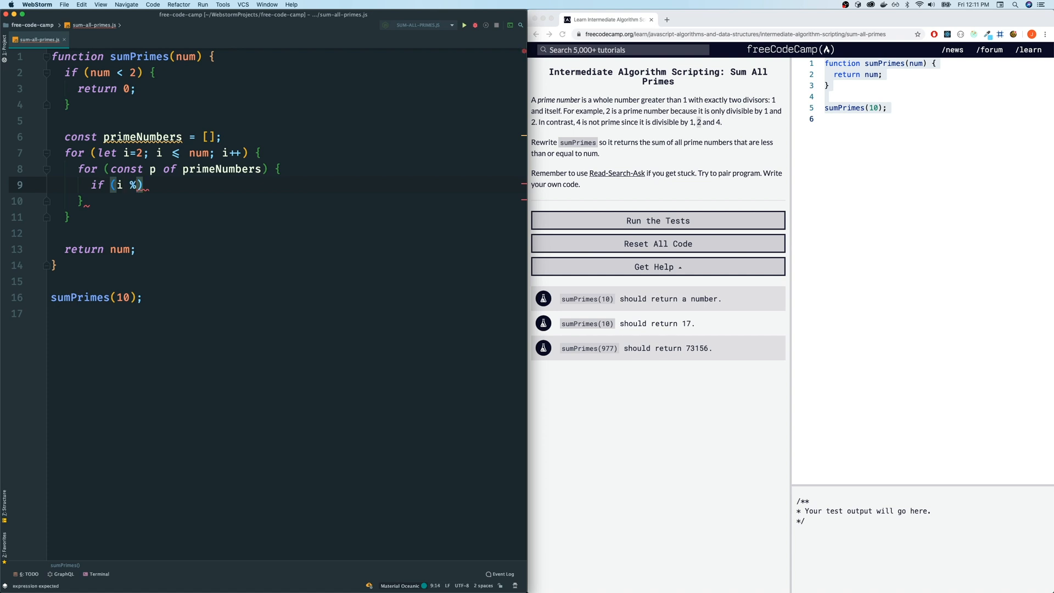
text(p)
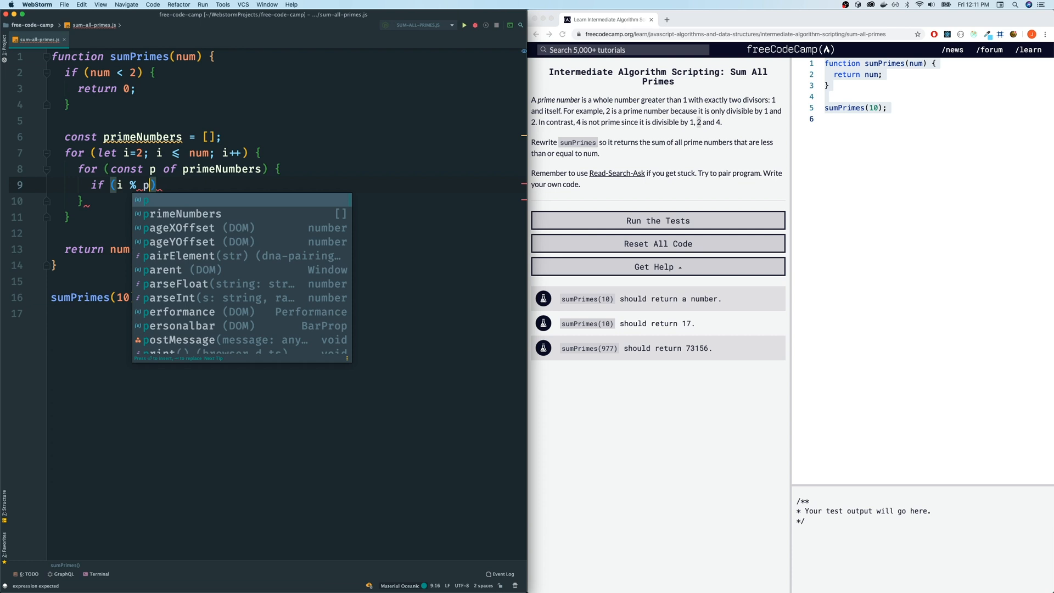
text(===)
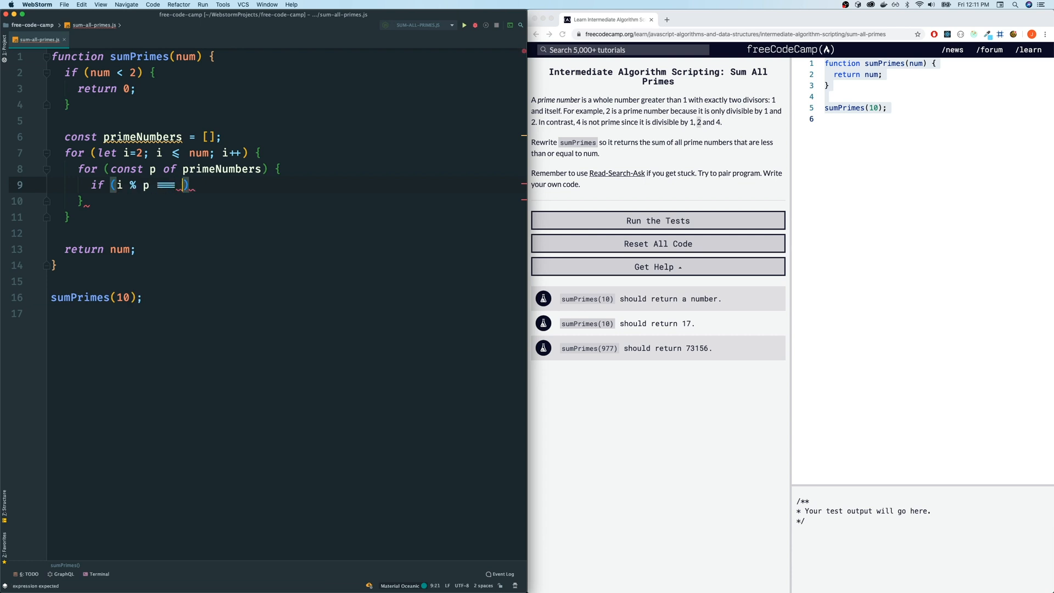
text(0)
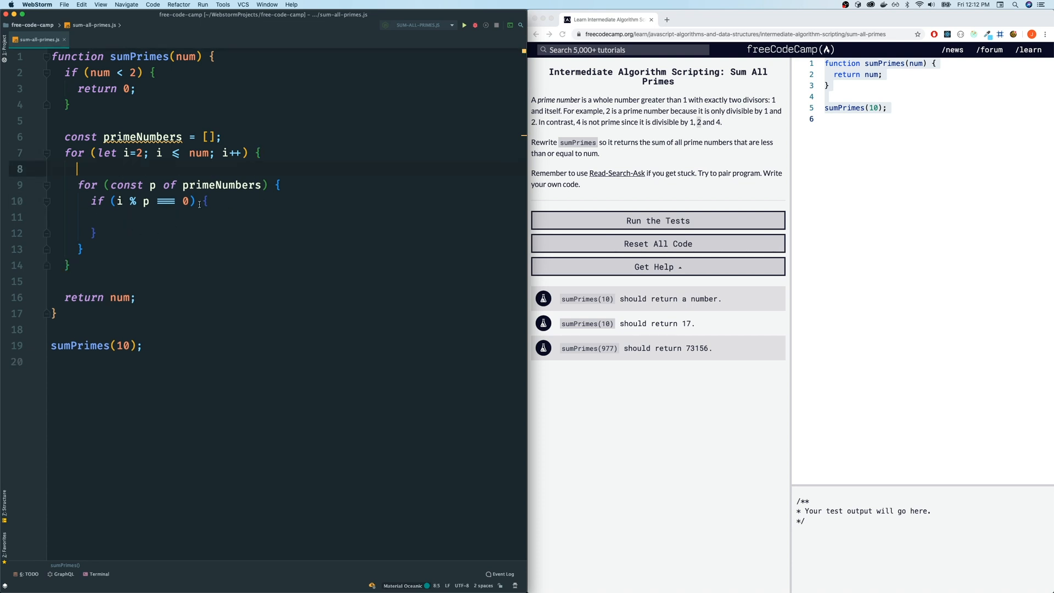
- Track let isComposite = false per i, setting it true and breaking when a divisor is found
text(let)
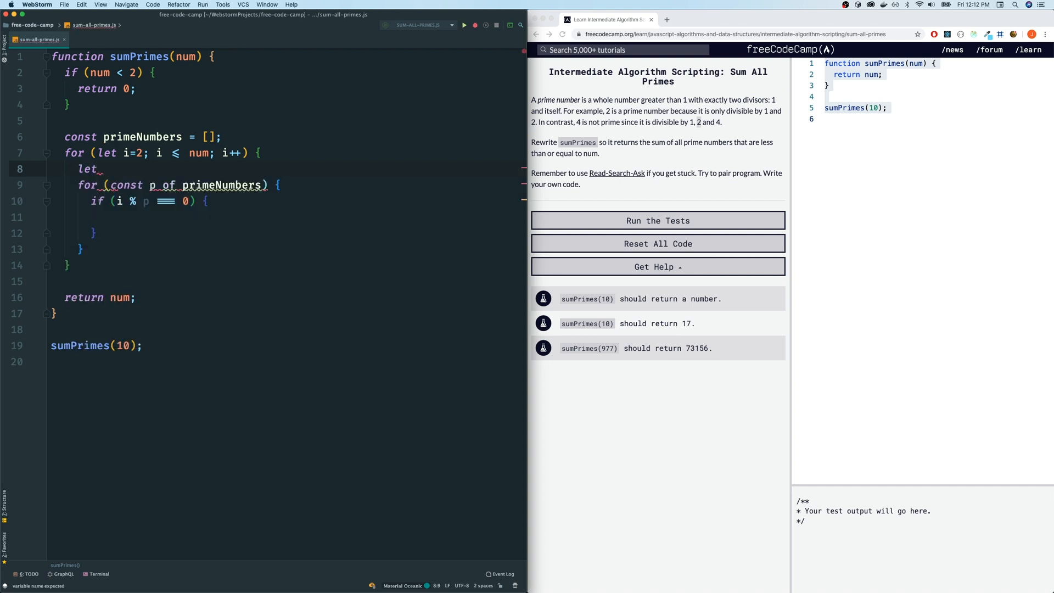
text(isComposite =)
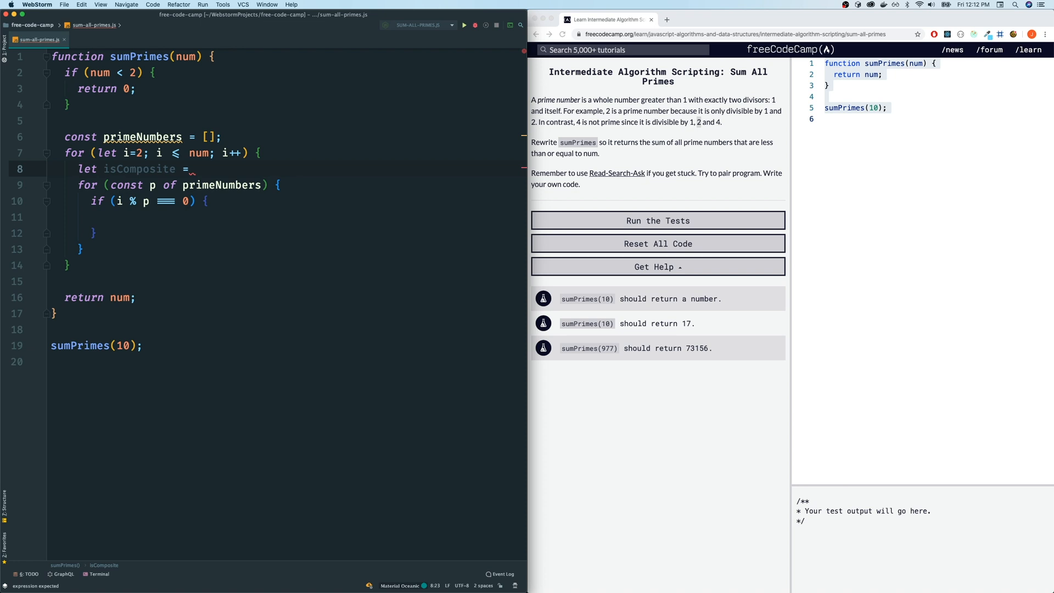
text(false;)
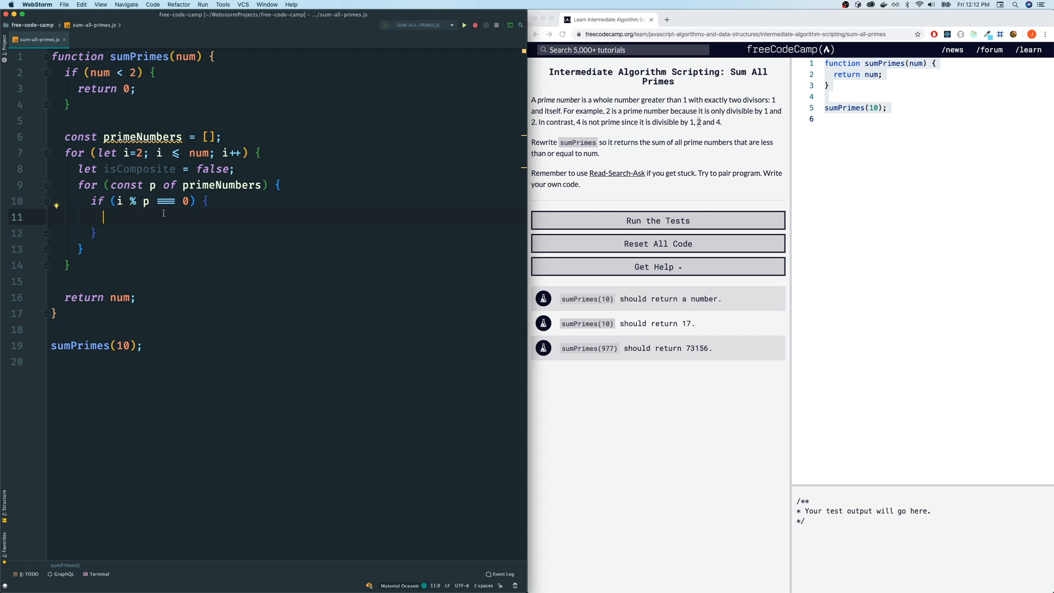
text(isComposite)
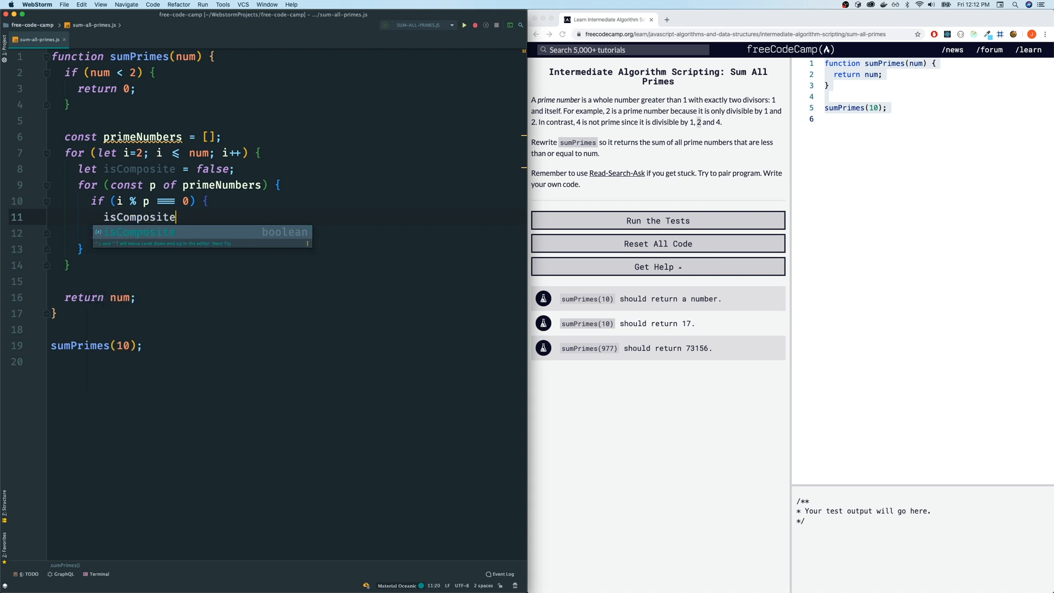
text(= true;)
text(b)
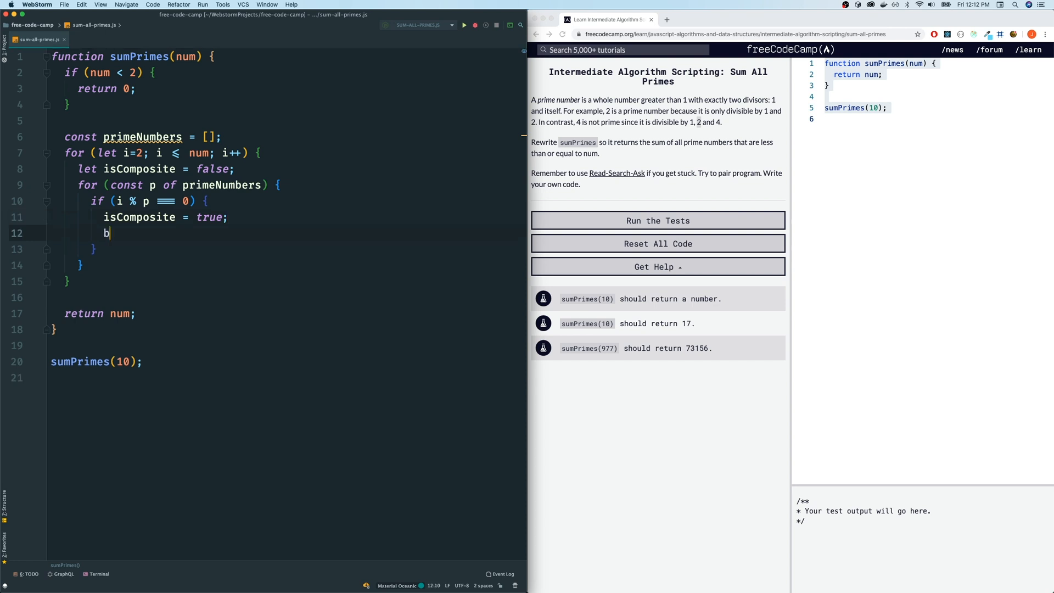
text(reak;)
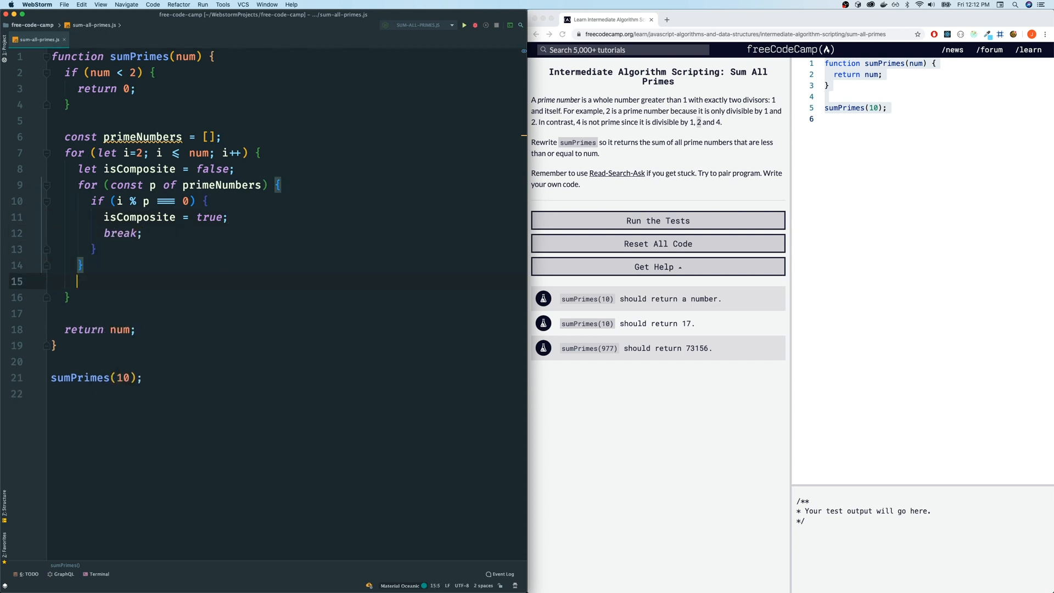
key(Enter)
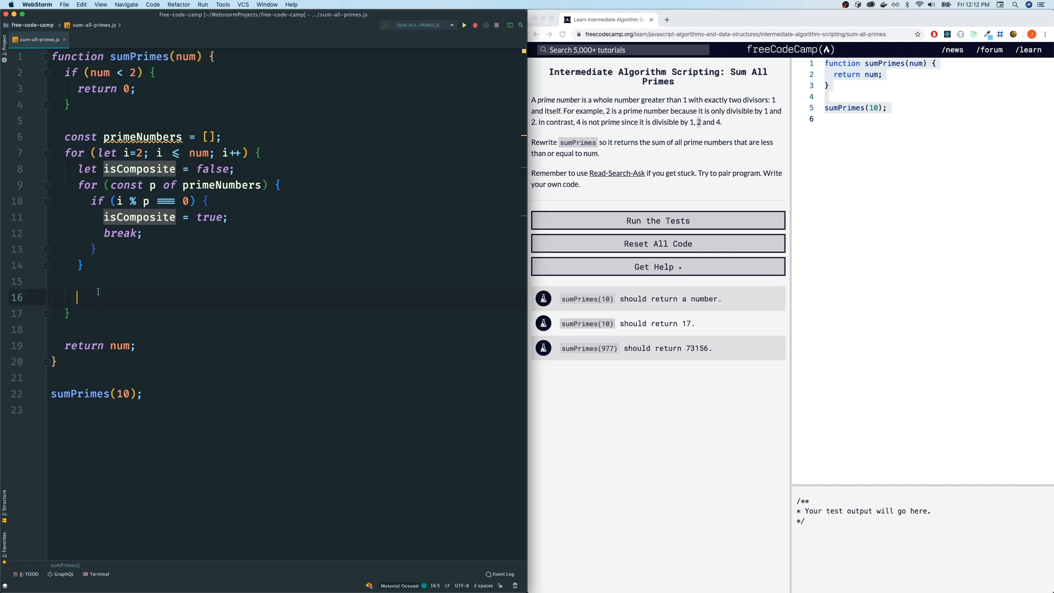
- After the inner loop, push i onto primeNumbers when !isComposite, dropping a temporary continue
text(if ()
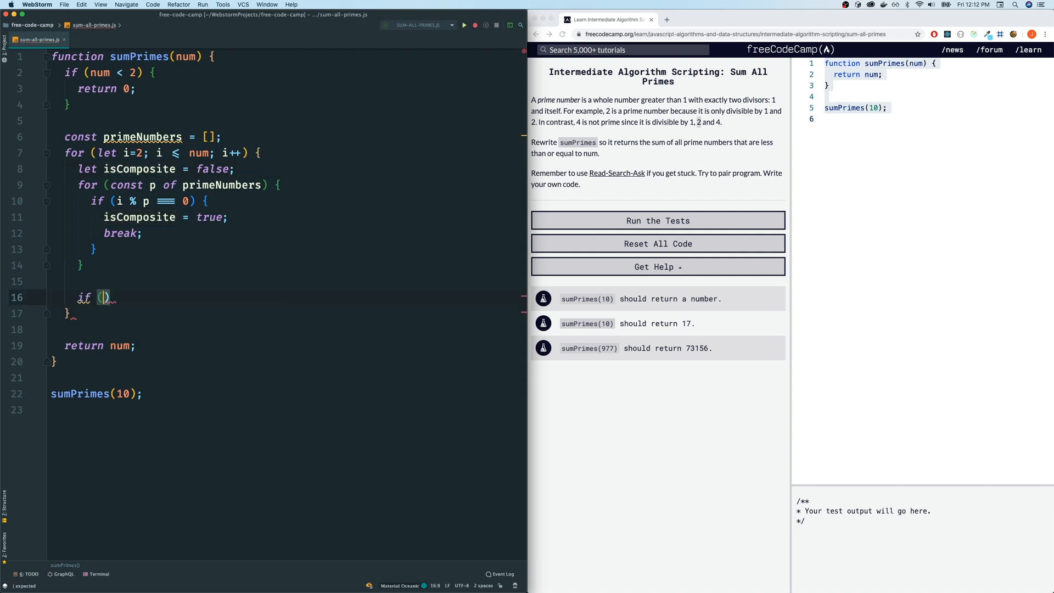
text(isComposite =)
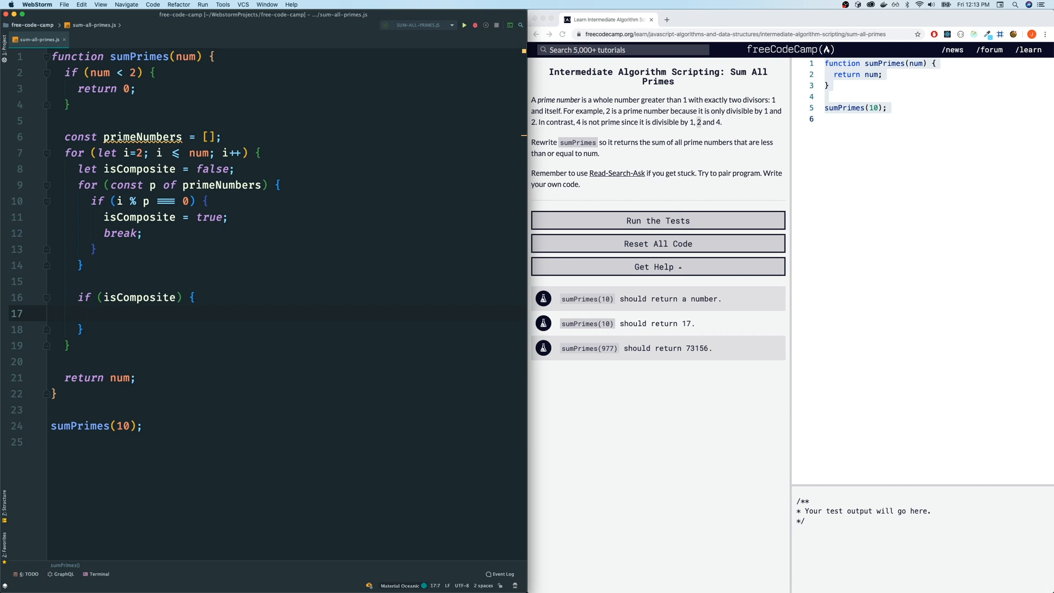
text(continue;)
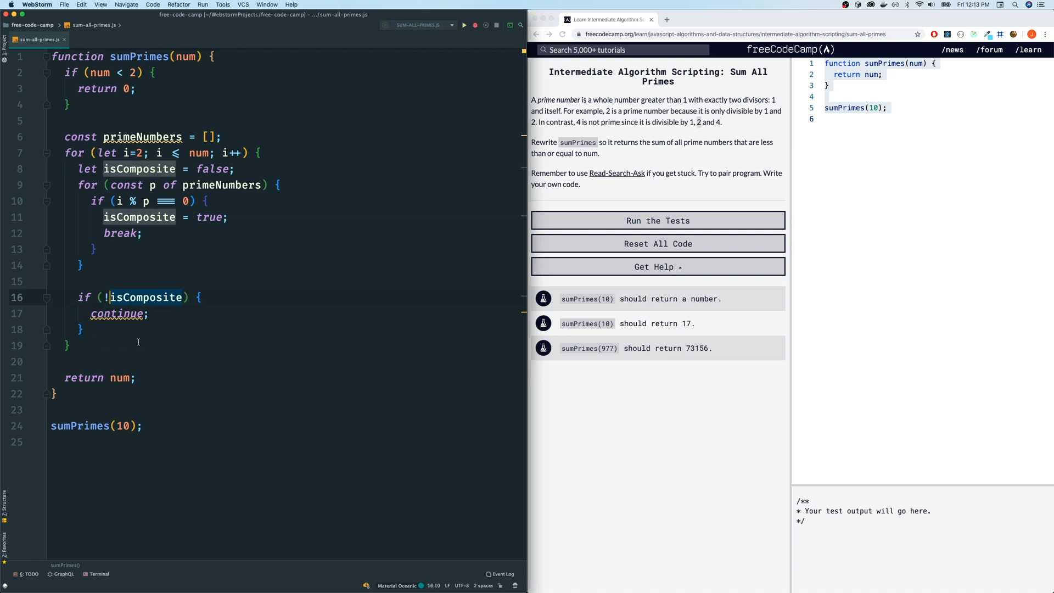
key(Backspace)
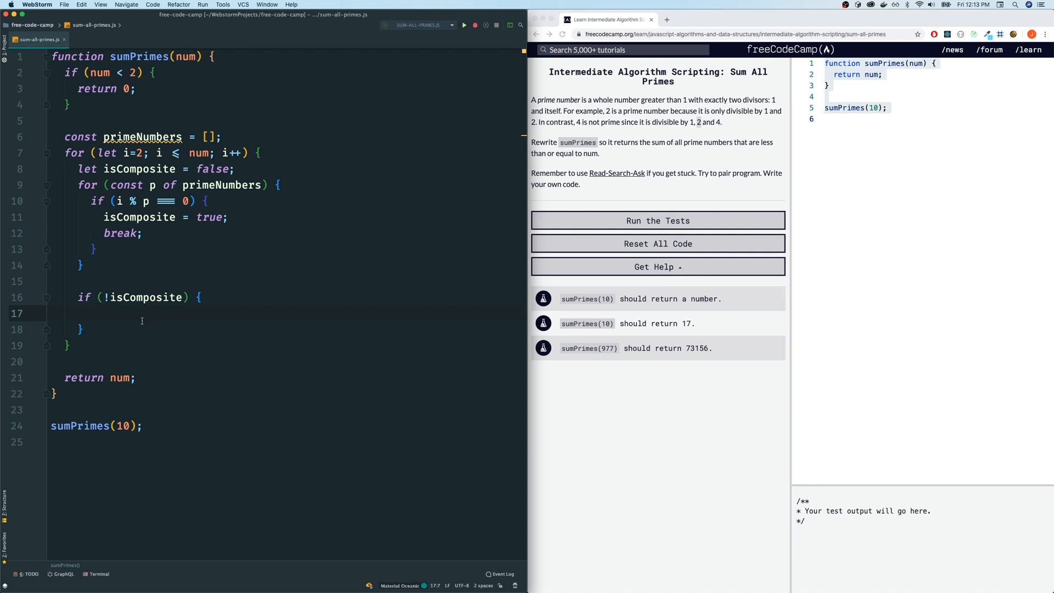
text(primeNumbers.push(i);)
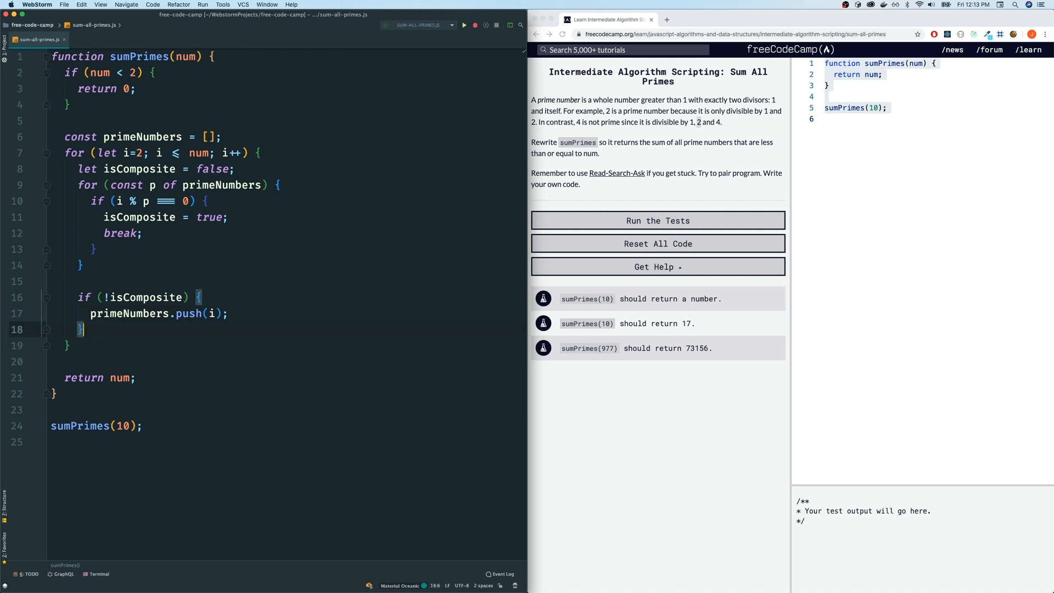
- Add console.log(primeNumbers) and run the script, printing [ 2, 3, 5, 7 ]
text(console.l)
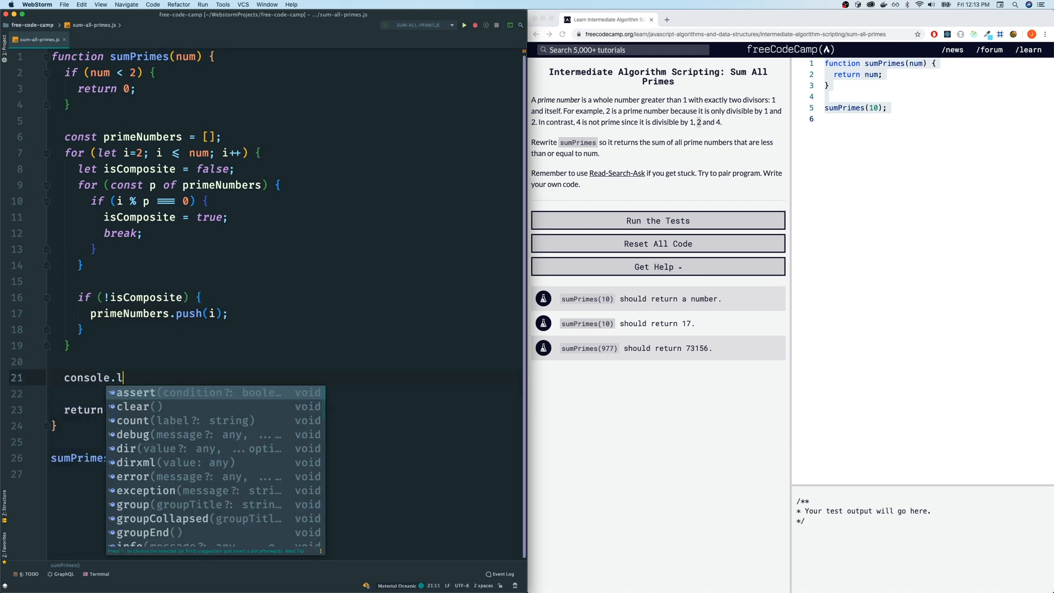
text(og(primeNu)
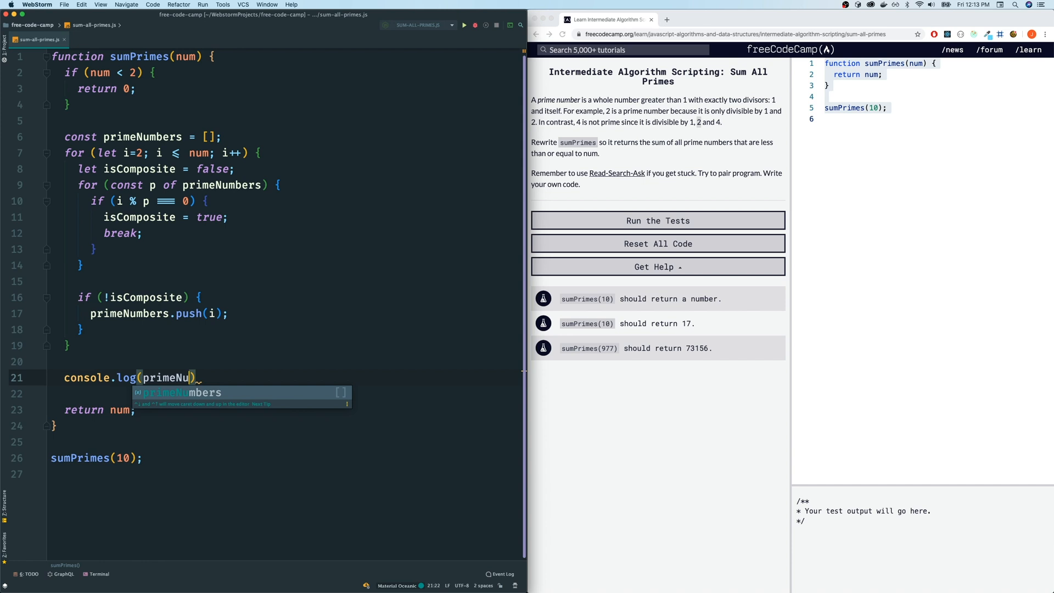
key(Tab)
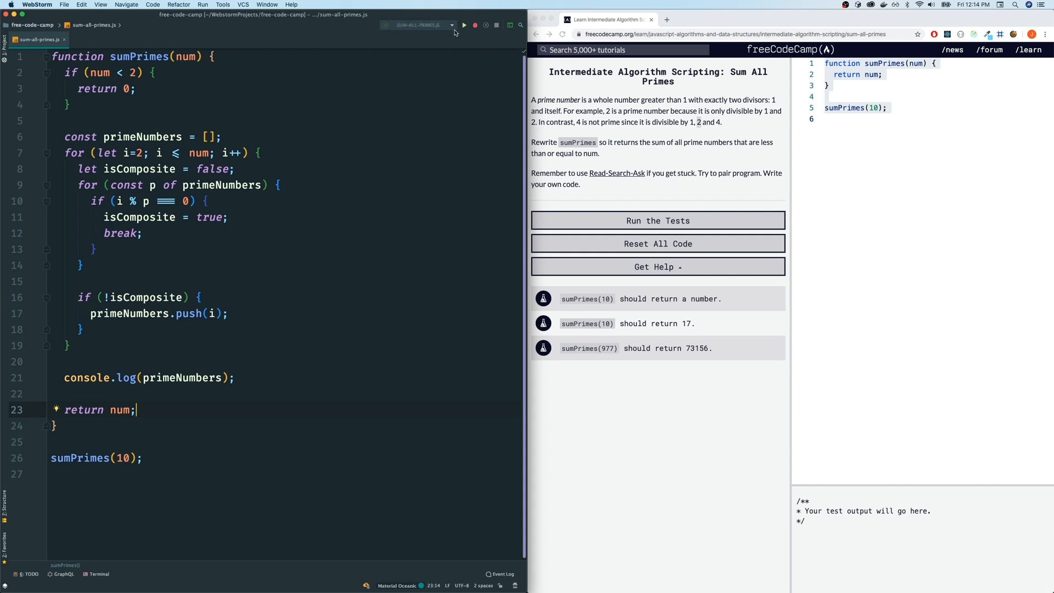
click(465, 25)
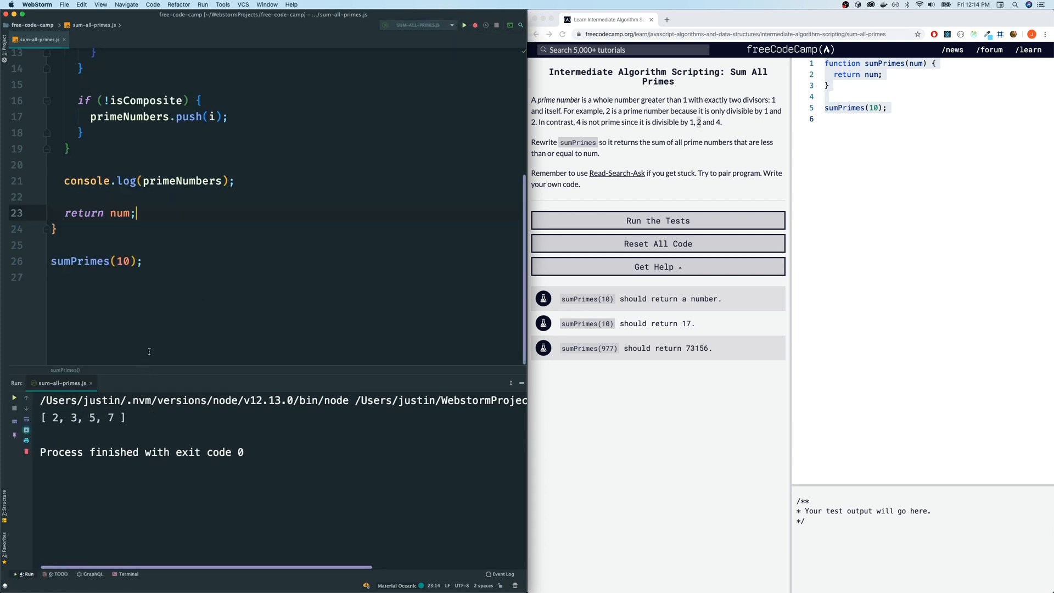
double_click(77, 262)
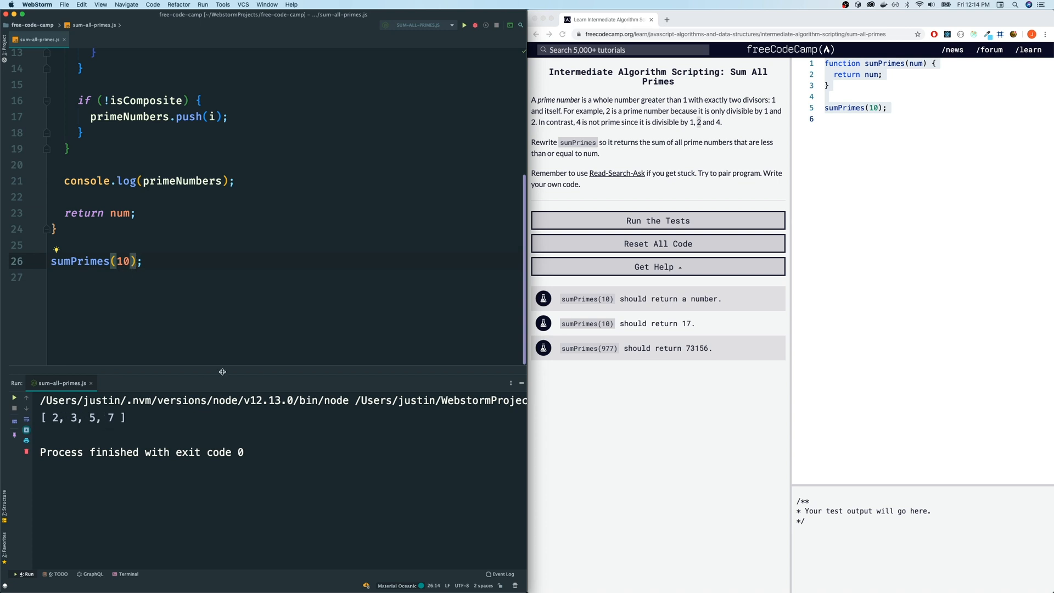
mouse_move(212, 242)
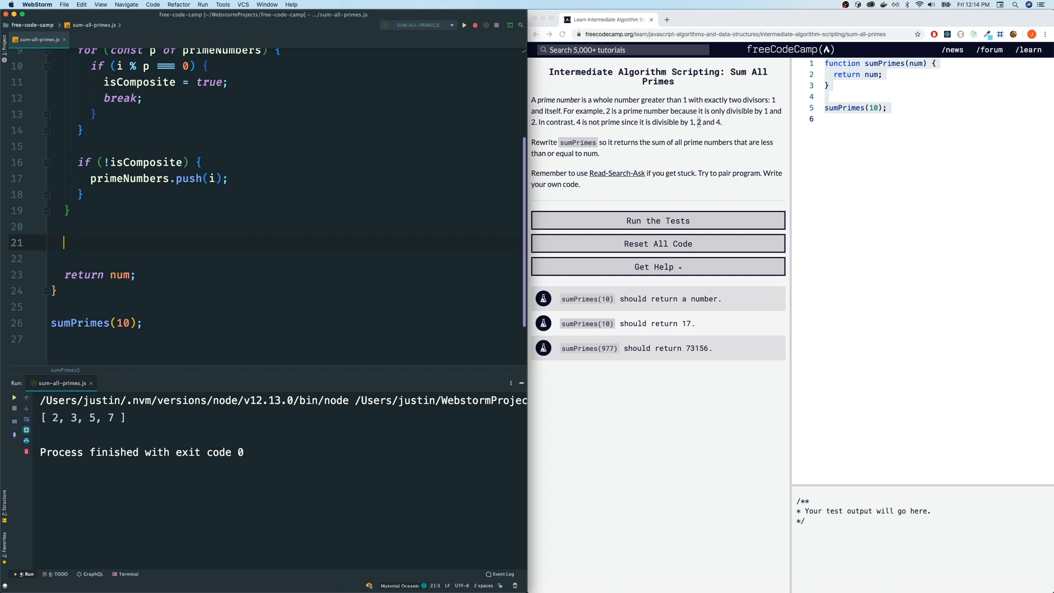
- Replace the log with let sum = 0 and a for-of loop adding each p to sum
text(let sum = 0;)
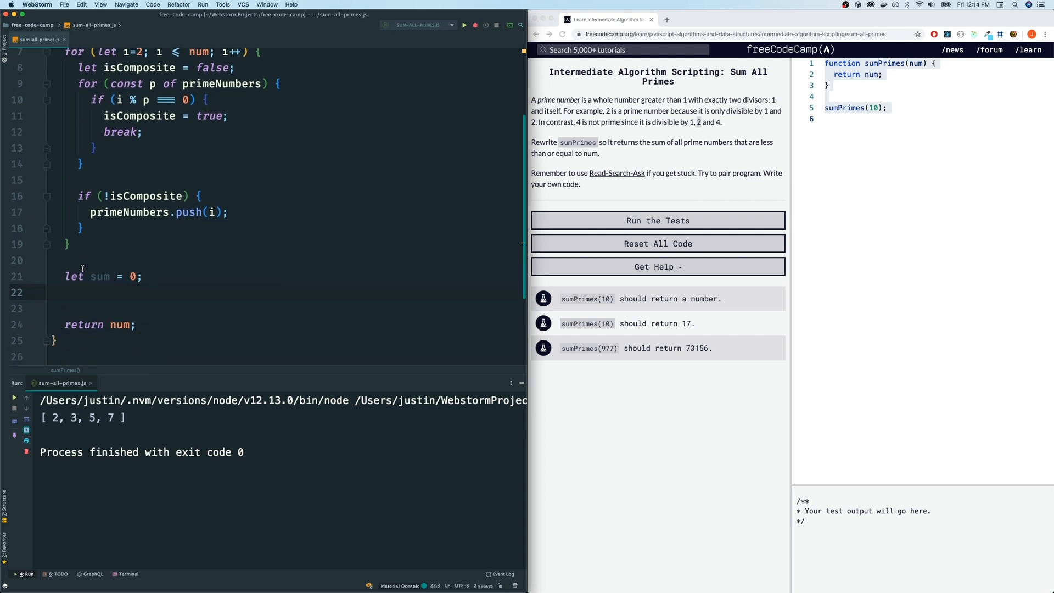
text(for (const)
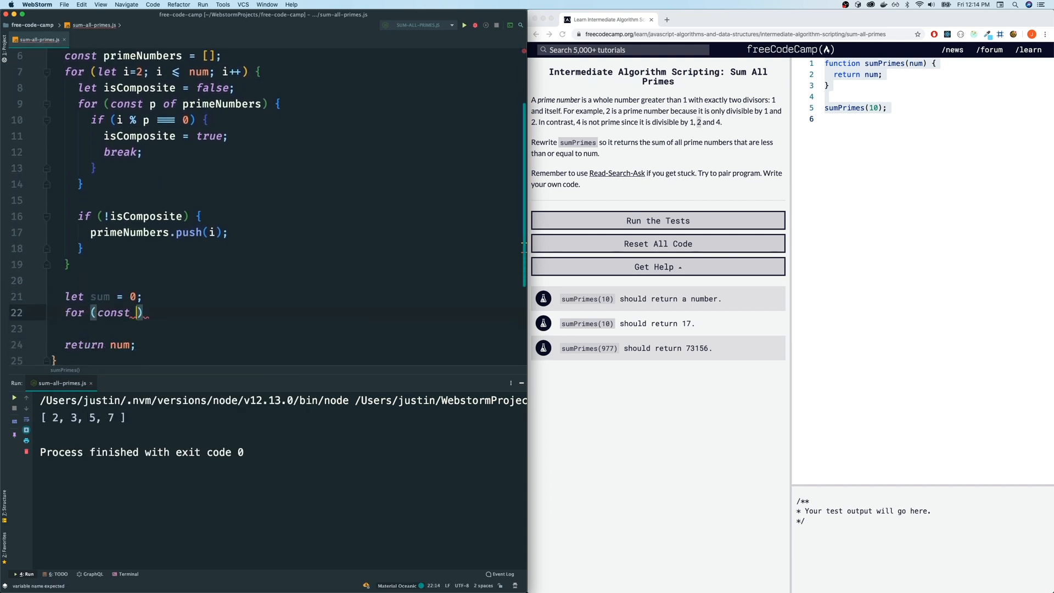
text(p of)
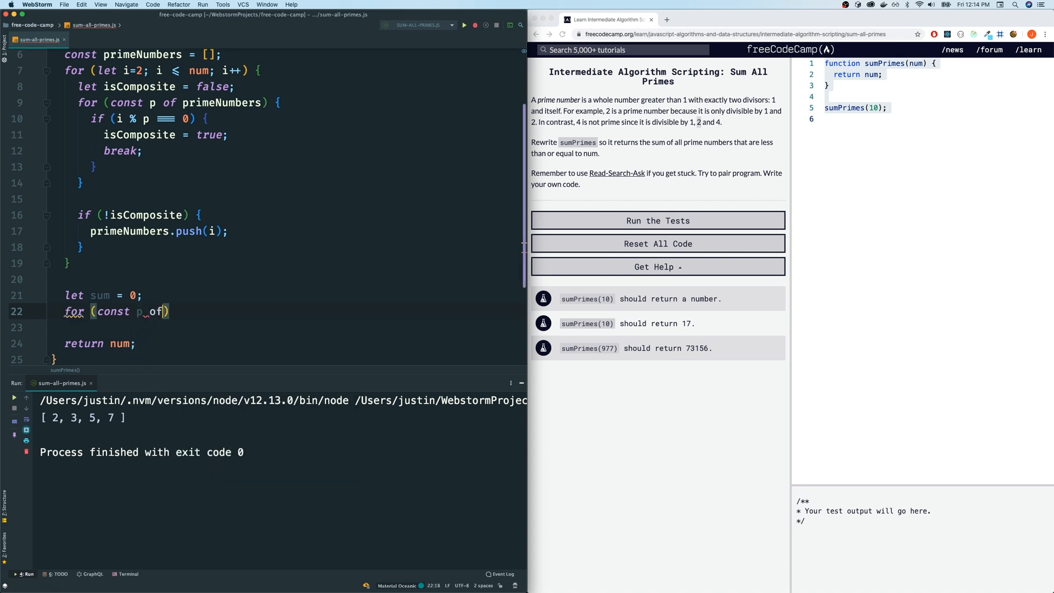
text(primeNumbers)
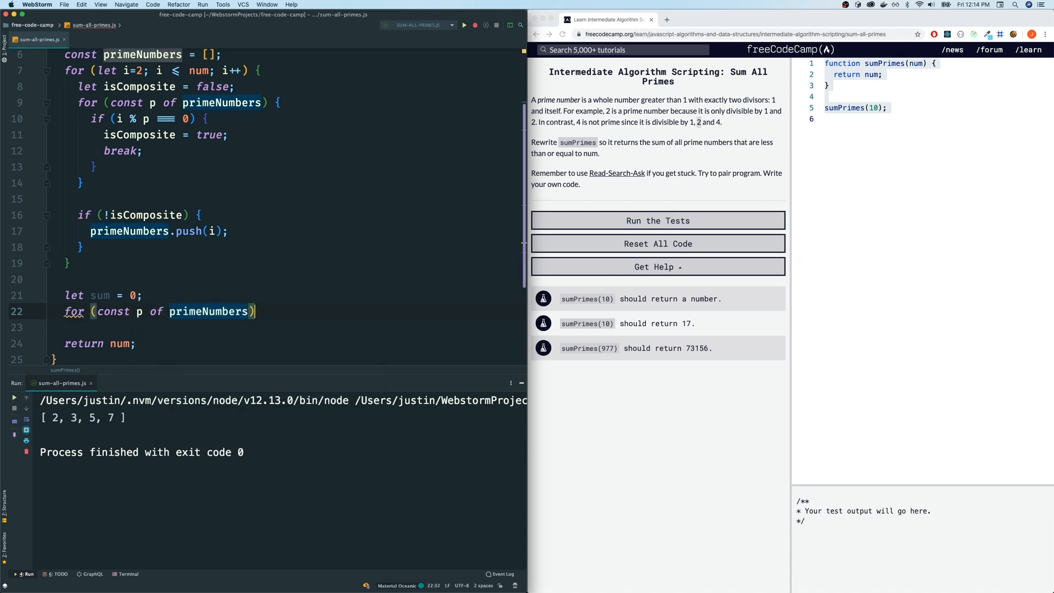
text(sum +)
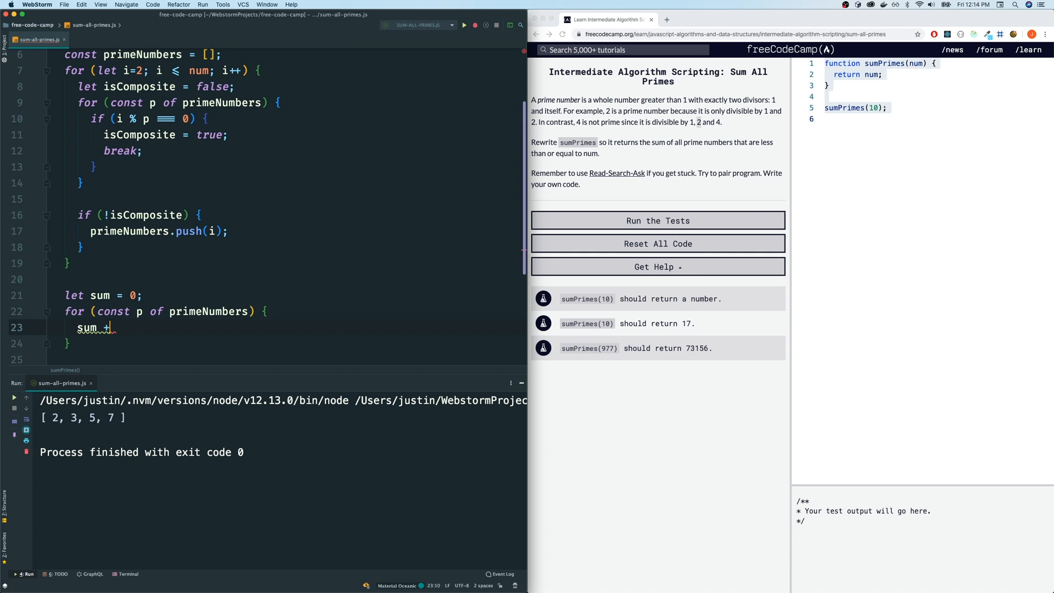
text(= p;)
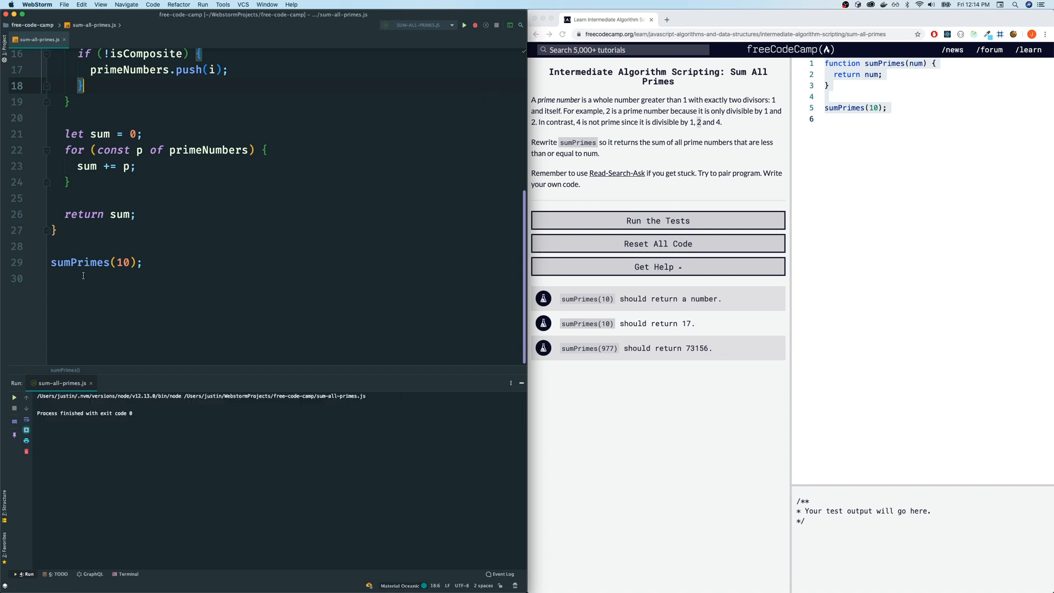
- Log sumPrimes(10) to print 17, then pass all three freeCodeCamp tests with the pasted solution
text(c)
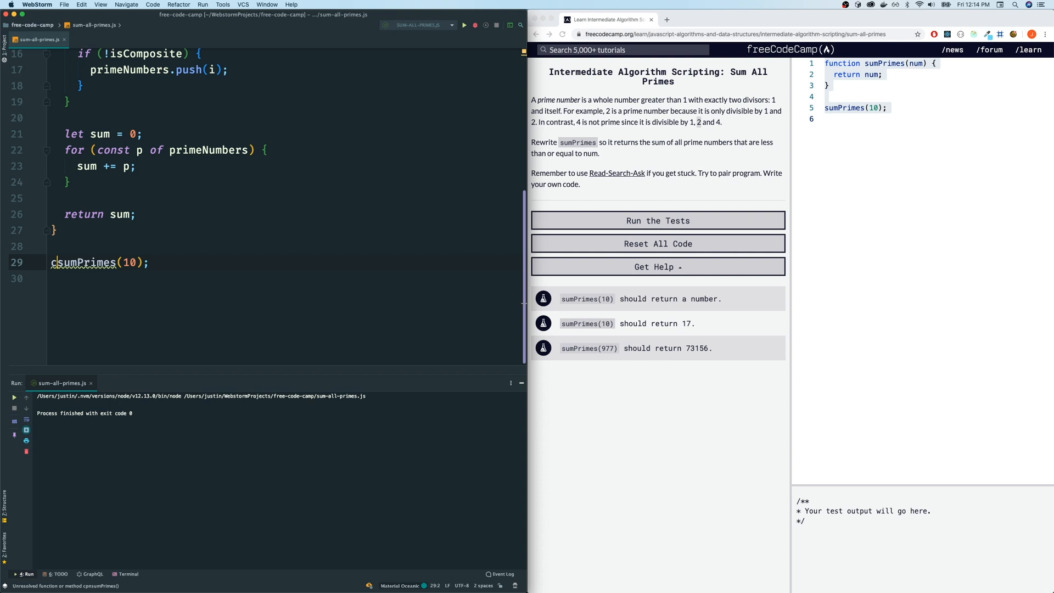
text(onsole.log()
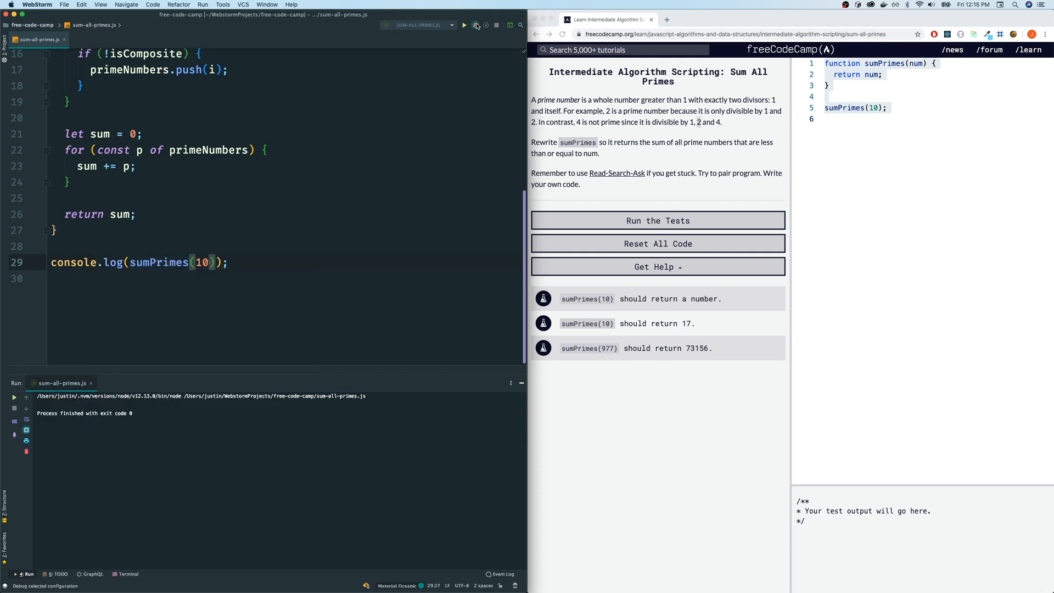
click(464, 24)
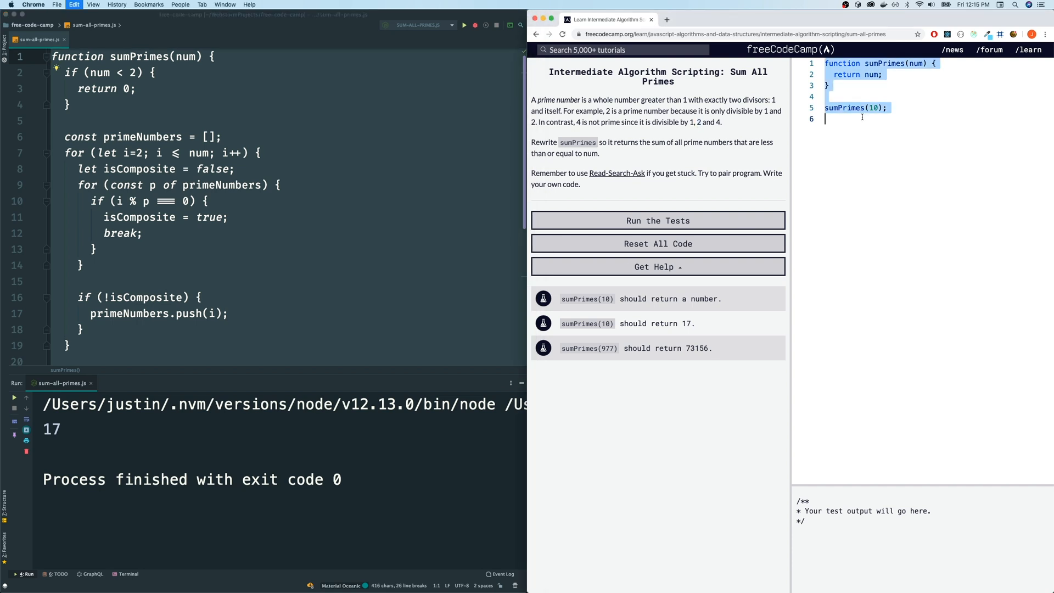
click(657, 220)
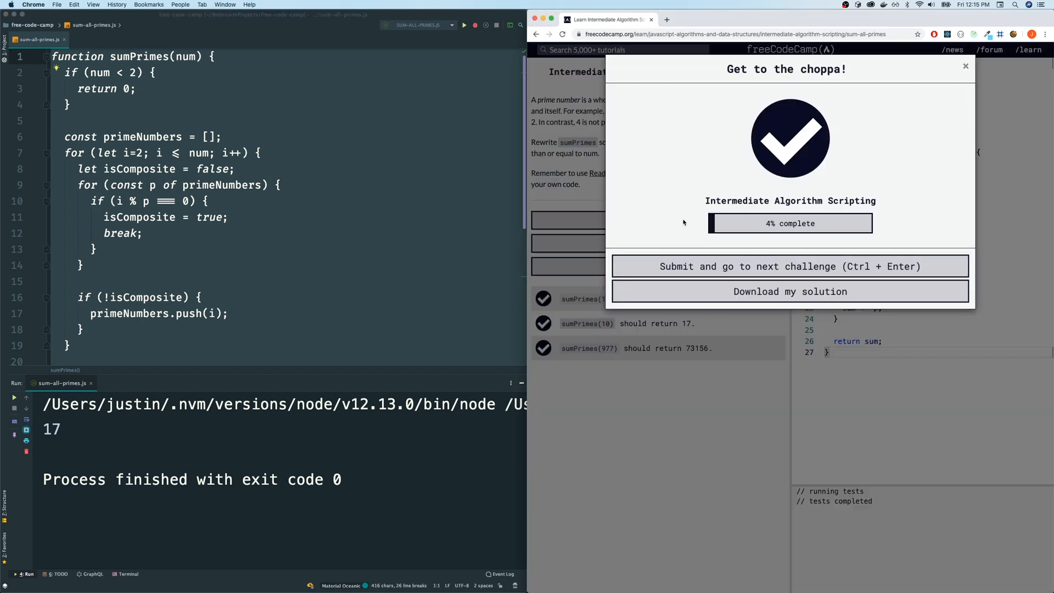
click(966, 65)
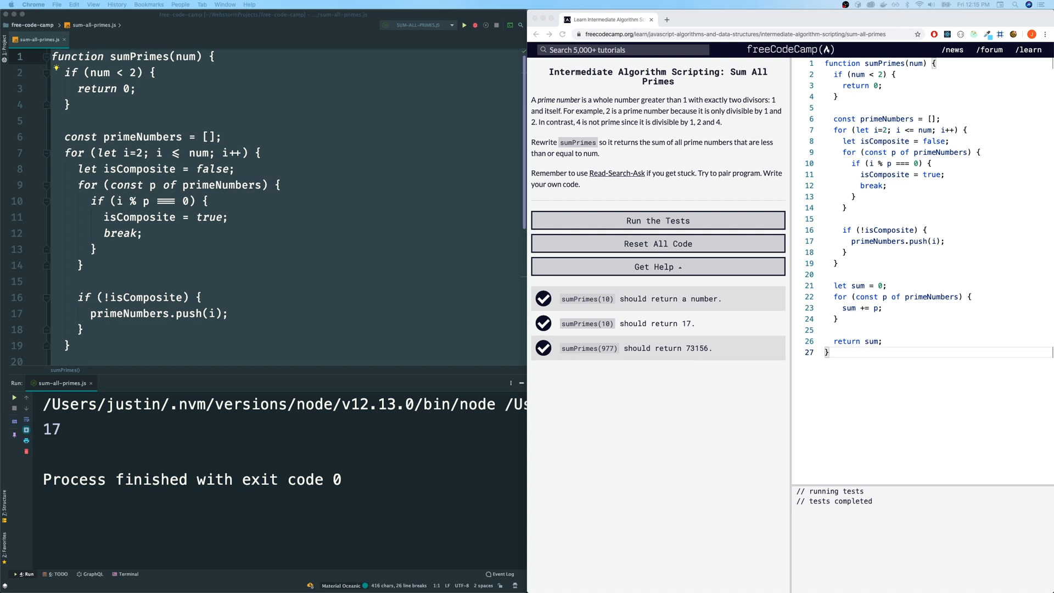
mouse_move(240, 361)
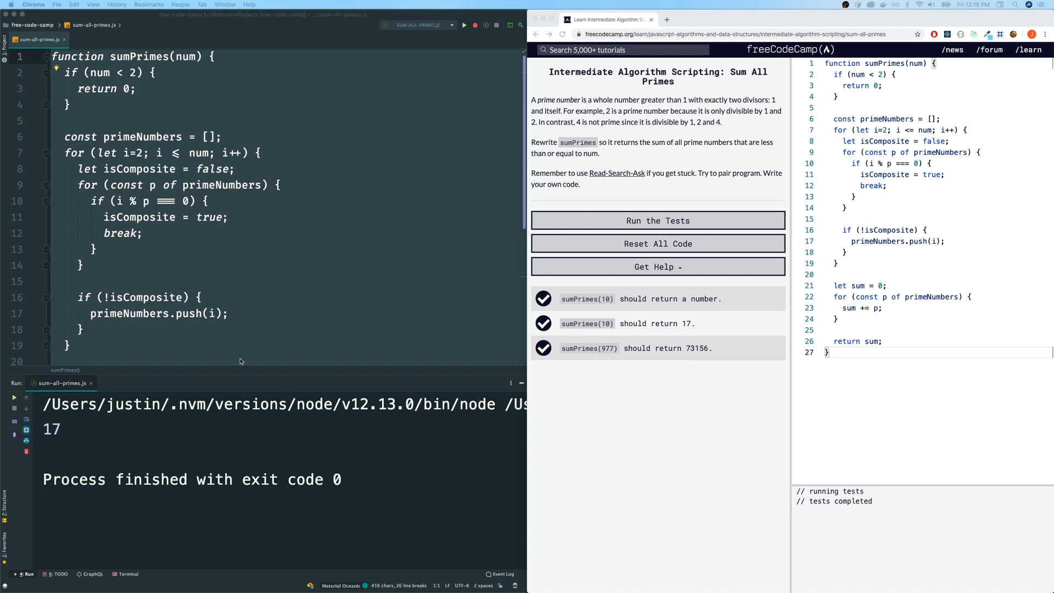
mouse_move(155, 344)
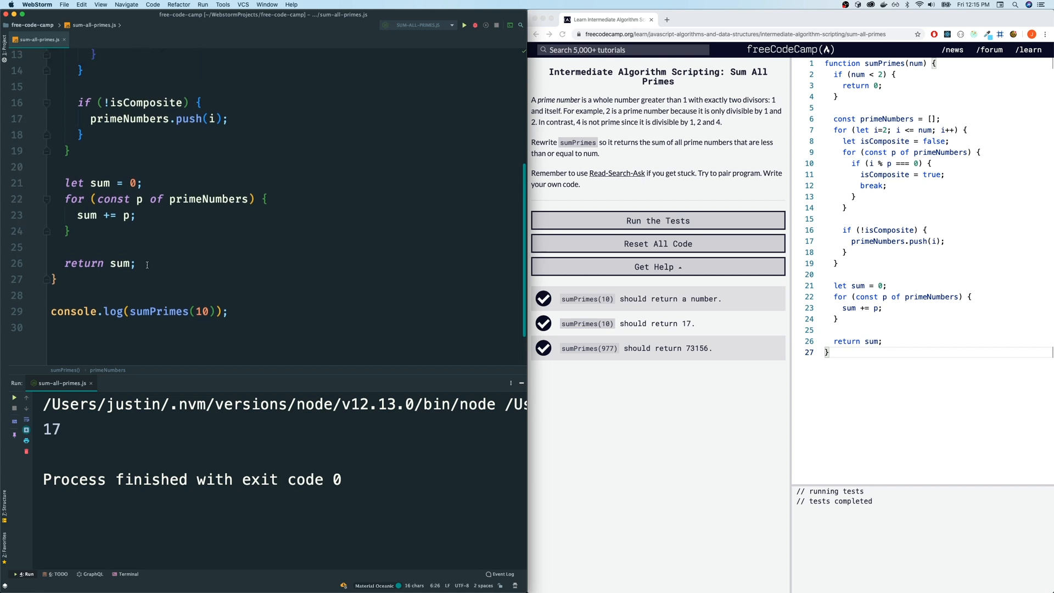
mouse_move(119, 226)
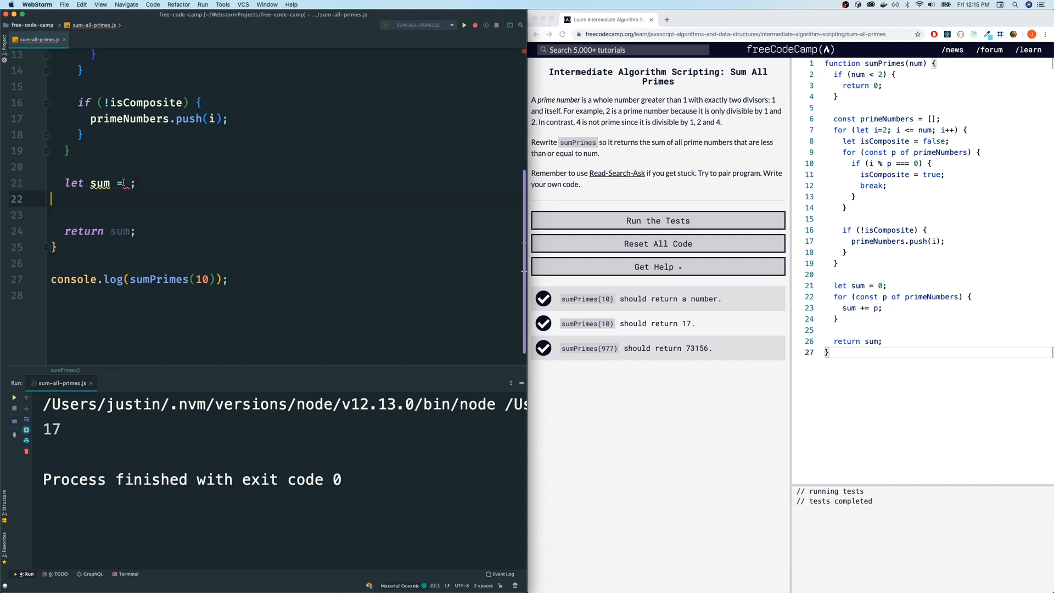
- Write let sum = primeNumbers.reduce((acc, p) => acc + p, 0) in place of the summing loop
text(pr)
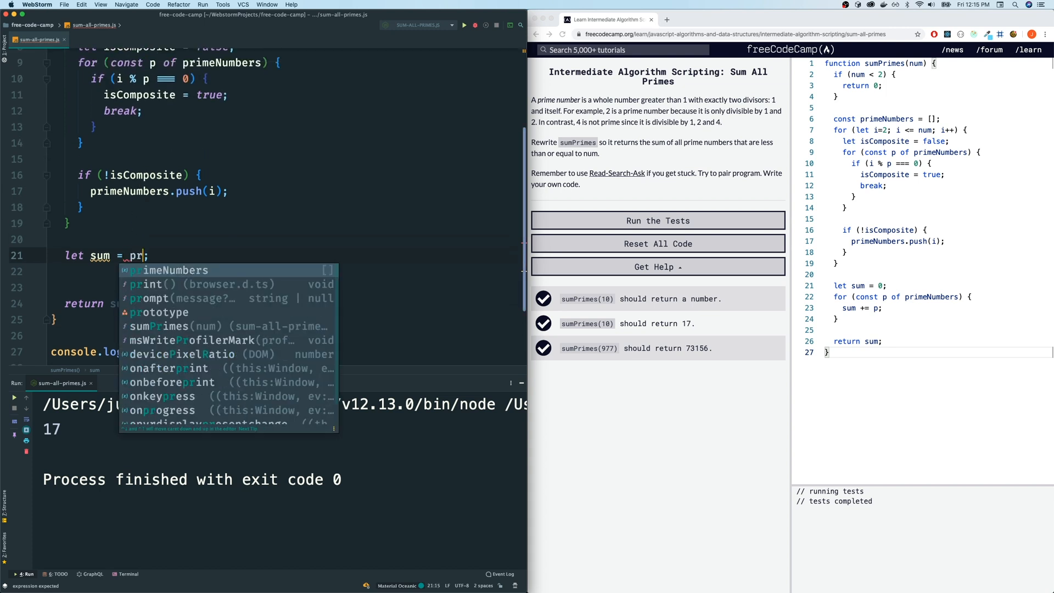
text(primeNumbers.)
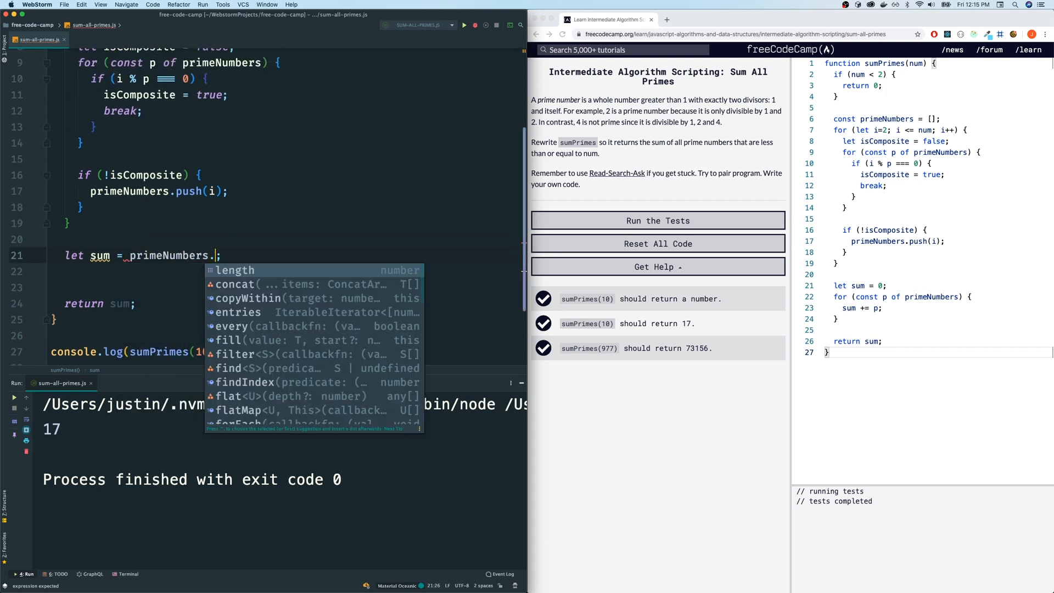
text(reduce()
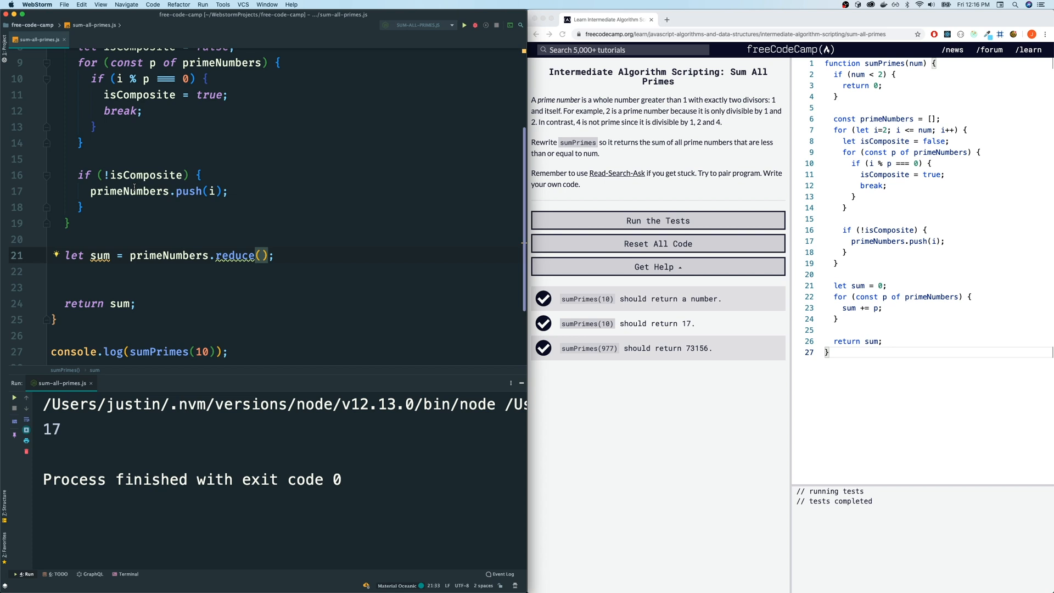
click(261, 256)
text(()
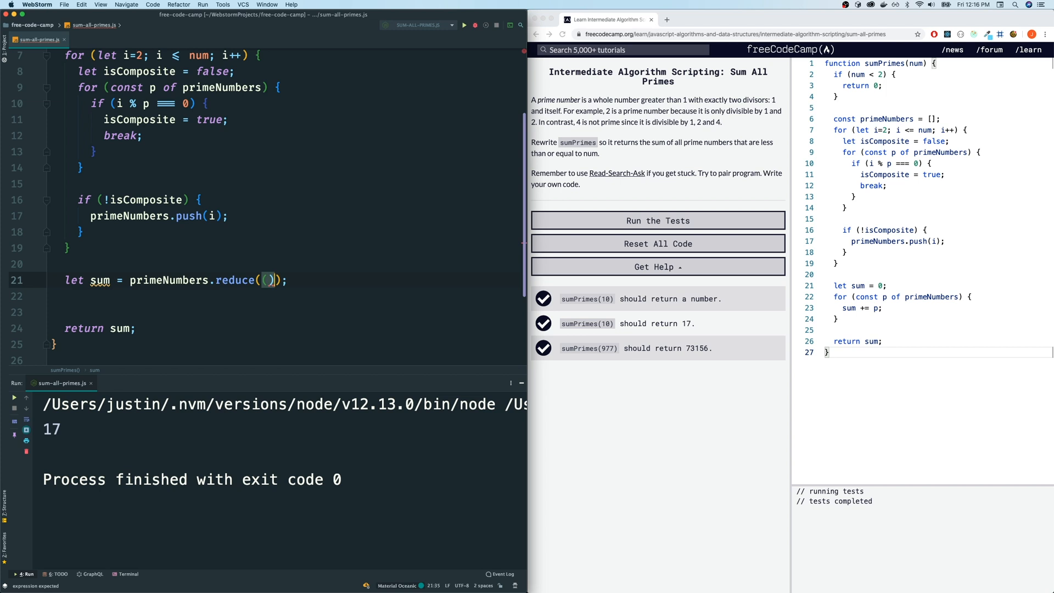
text(acc,)
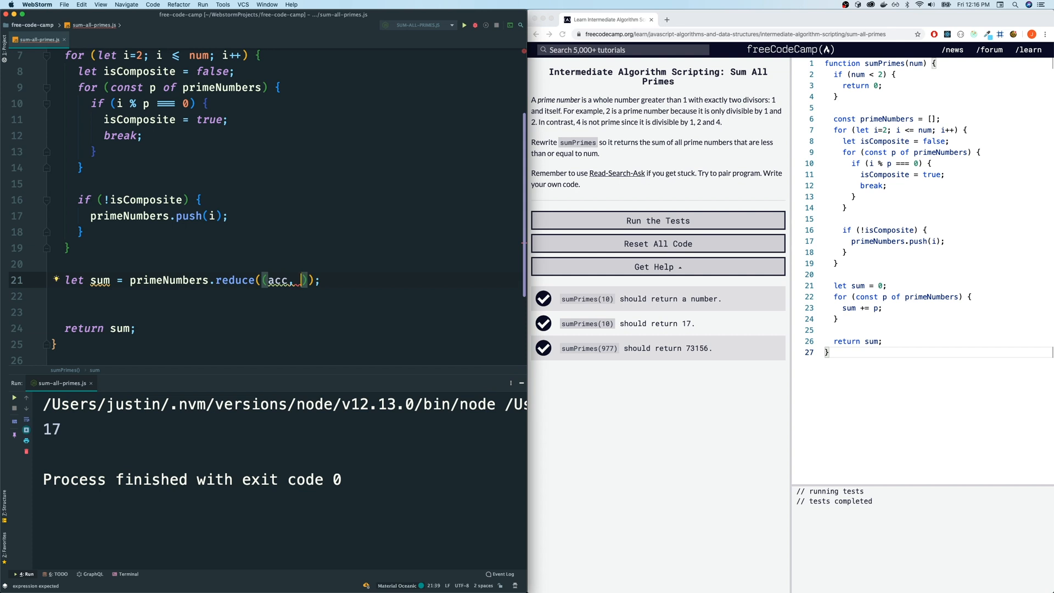
text(p)
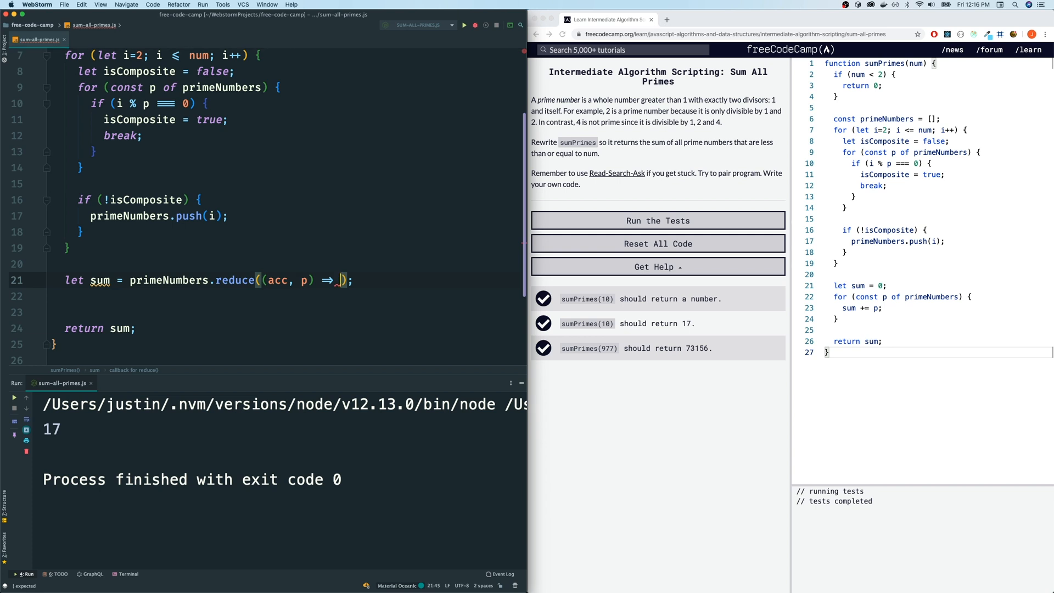
text(acc +)
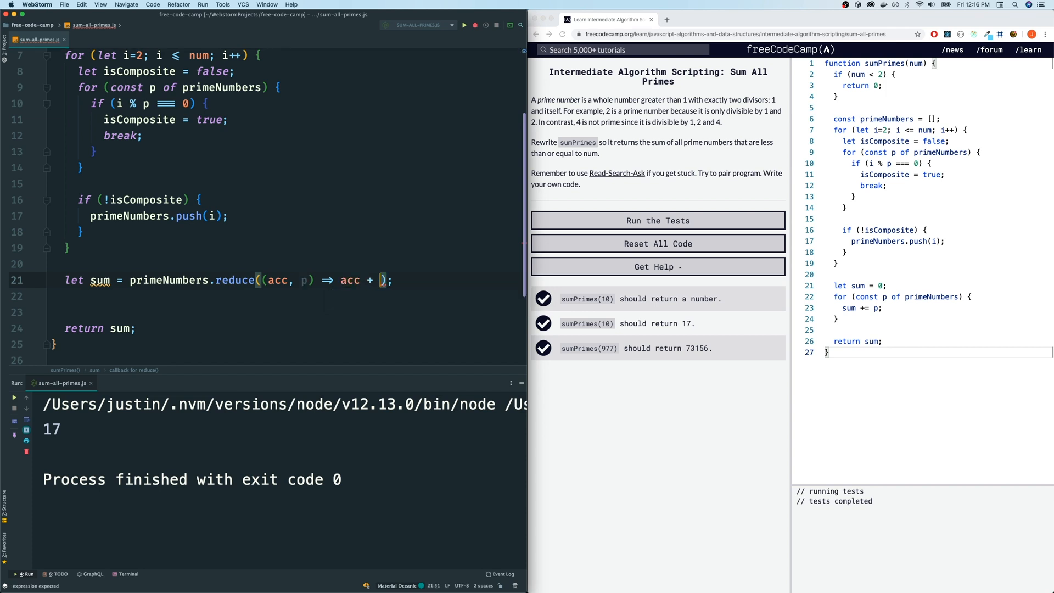
text(p,)
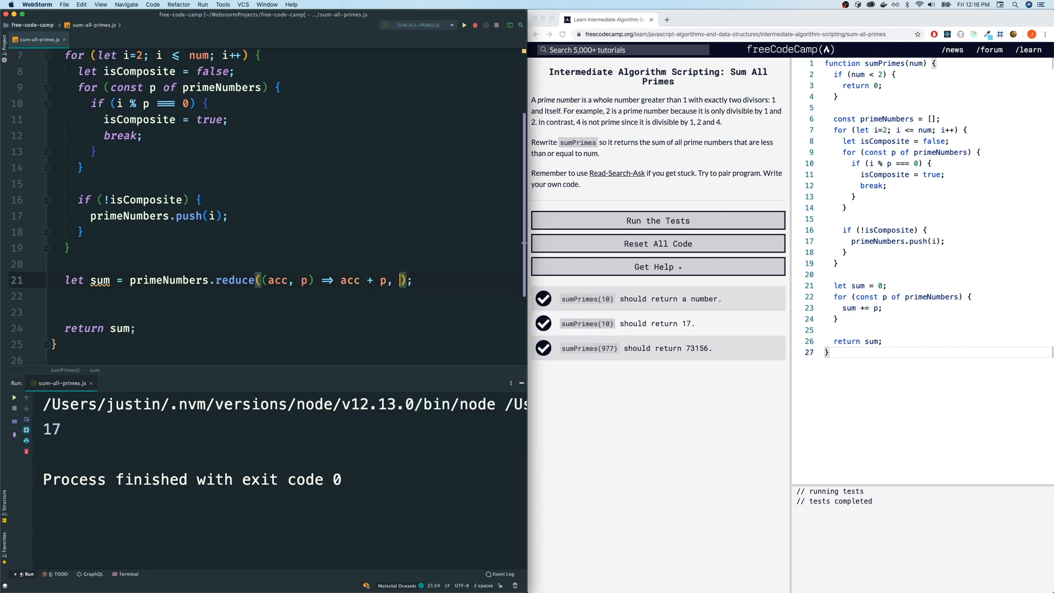
text(0)
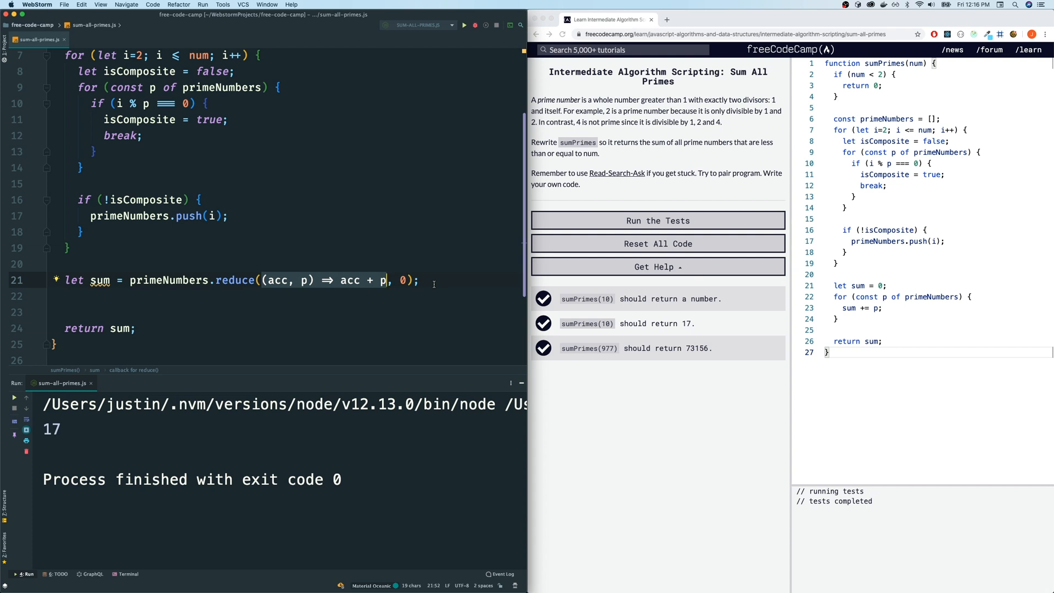
mouse_move(270, 295)
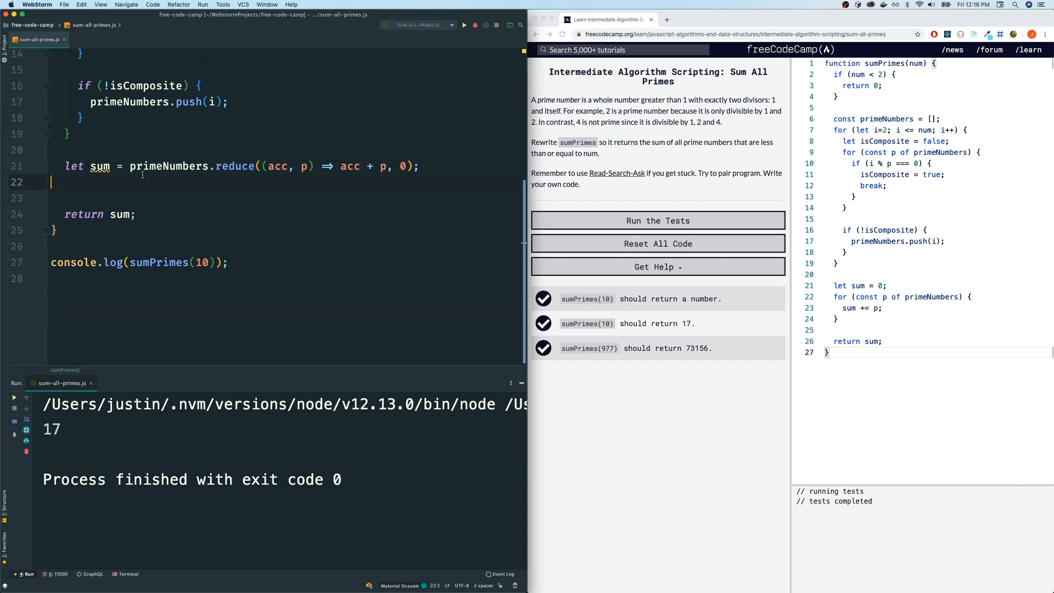
- Add a comment line showing primeNumbers = [2,3,5,7]
text(//)
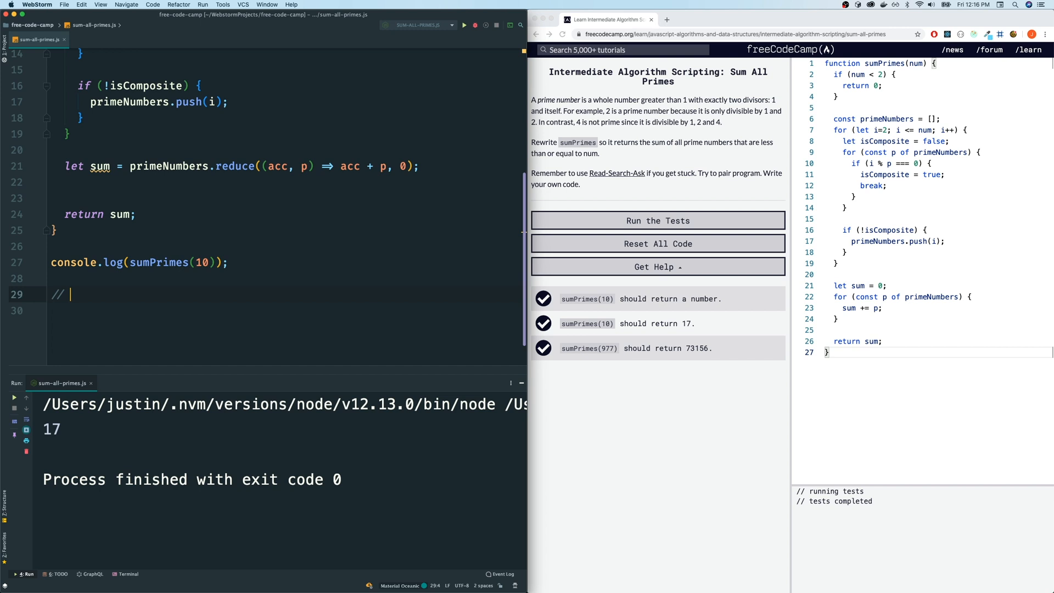
text(primeNum)
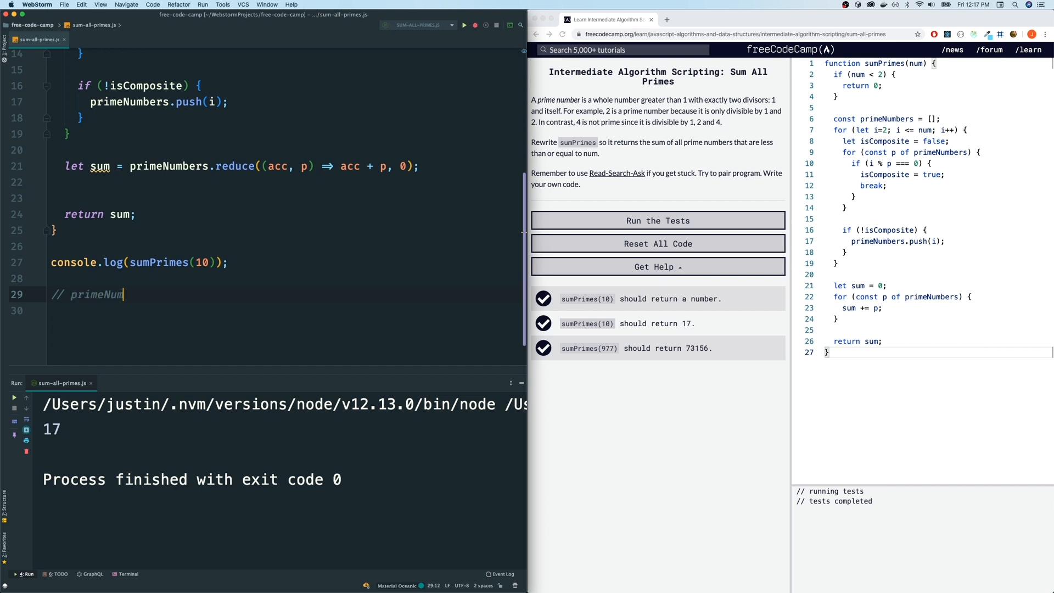
text(bers = [)
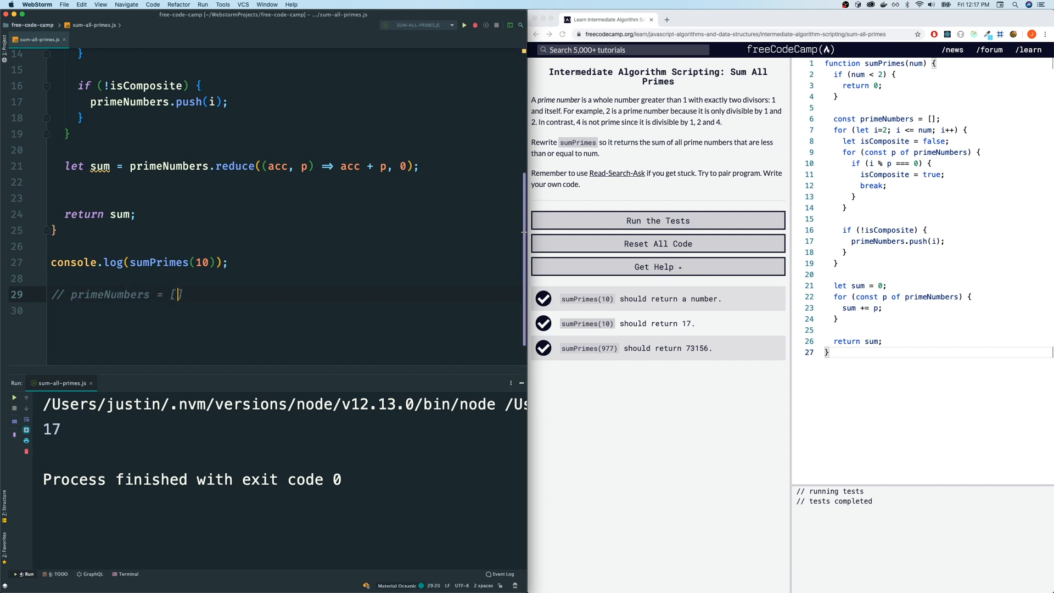
text(2,3,5)
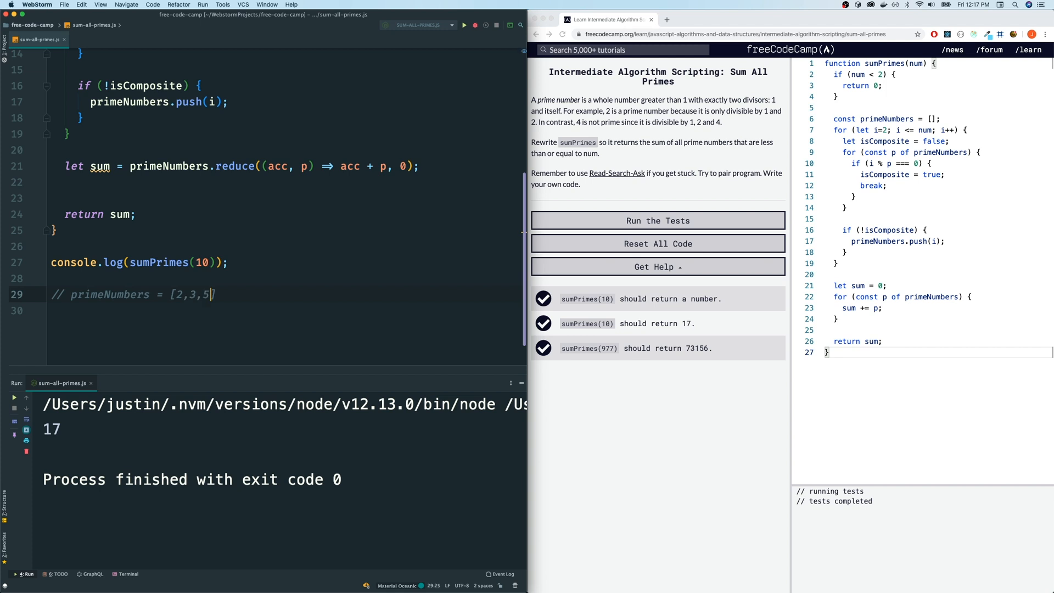
text(,7])
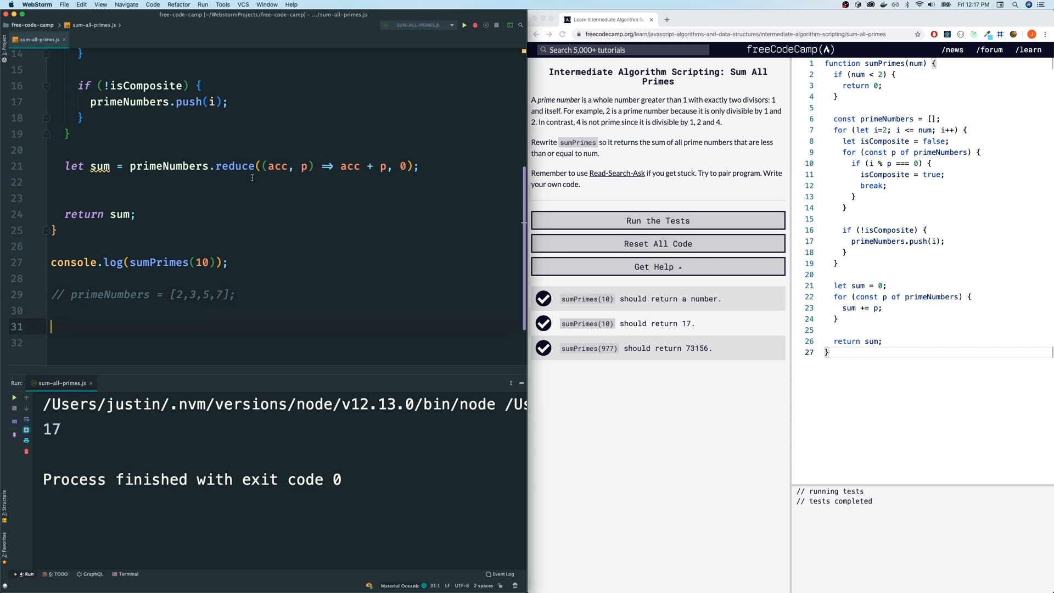
- Add comment lines tracing acc = 2, then acc = 2 + 3 as the reduce accumulates
text(a)
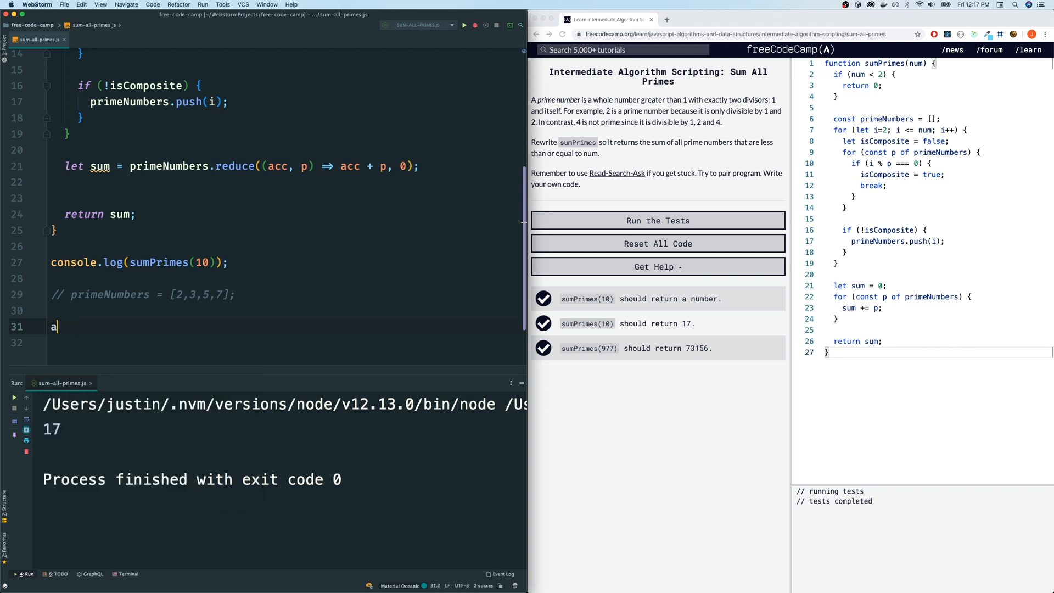
text(// acc = 0)
click(286, 342)
text(// acc = acc + p = 0 +)
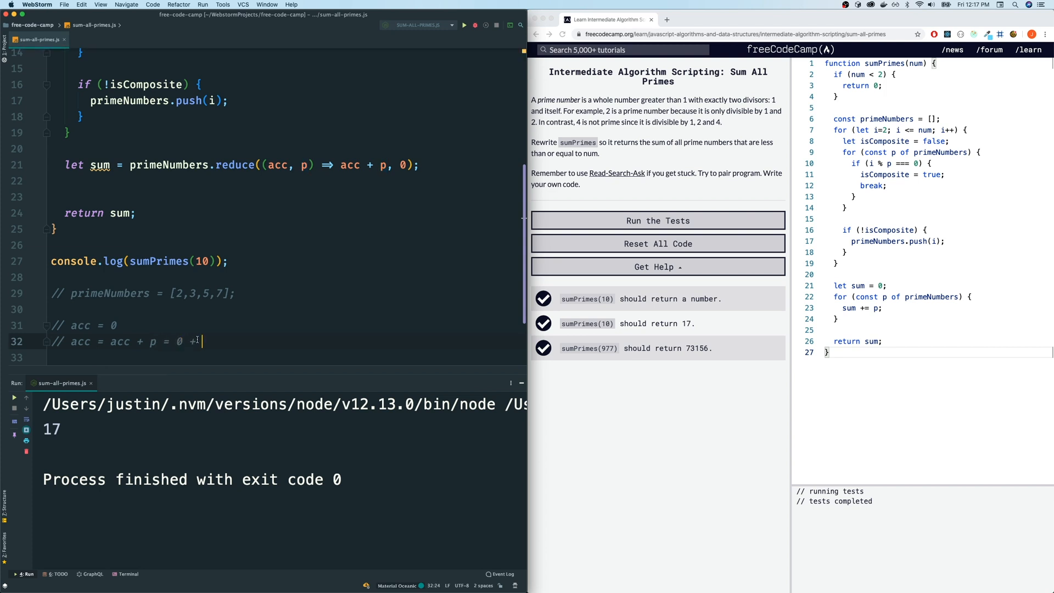
text(2 = 2)
click(285, 357)
text(//)
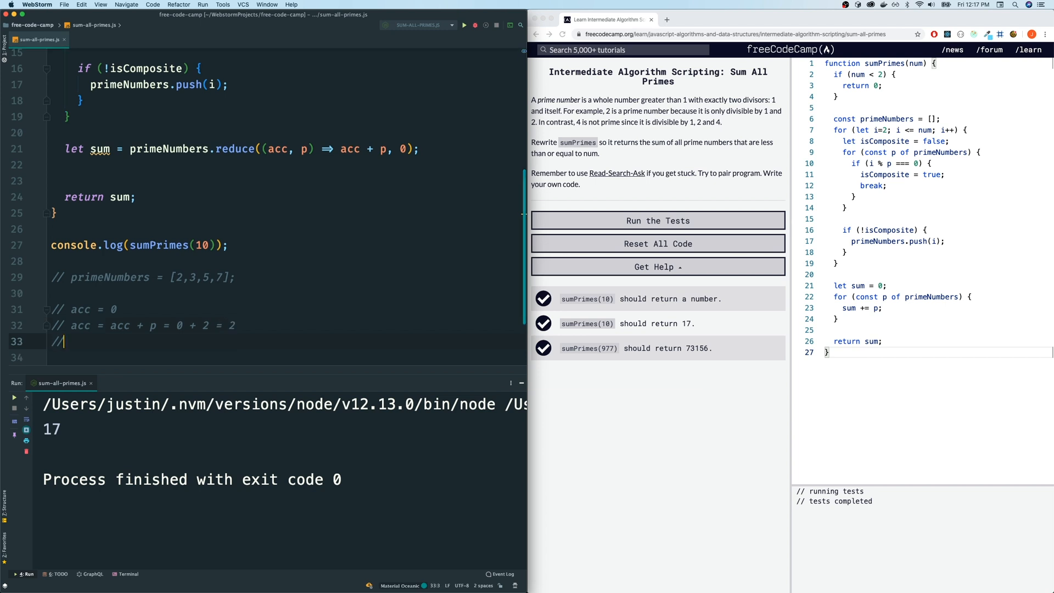
text(acc =)
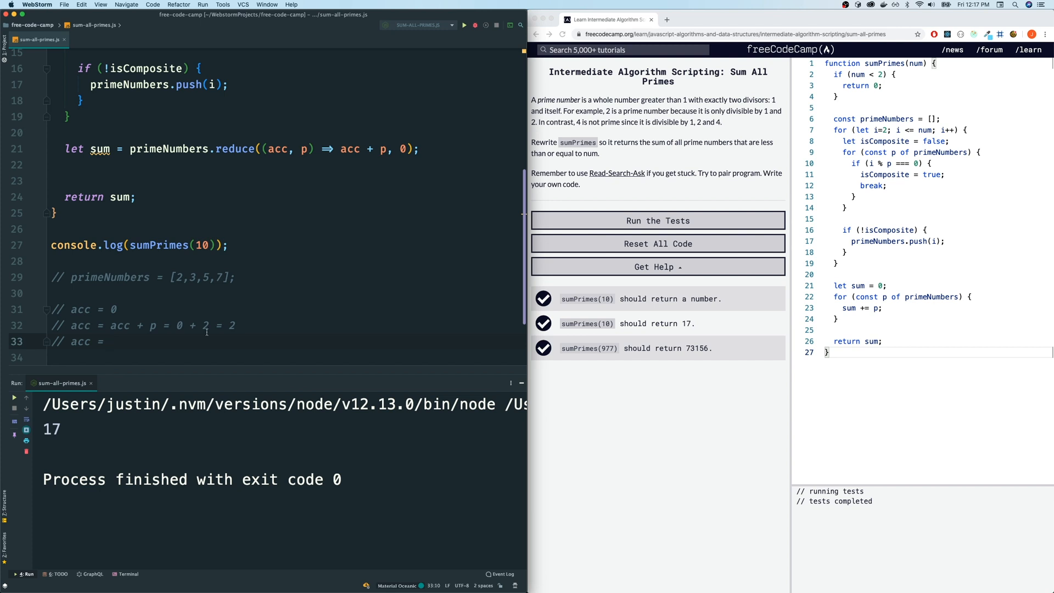
text(2 +)
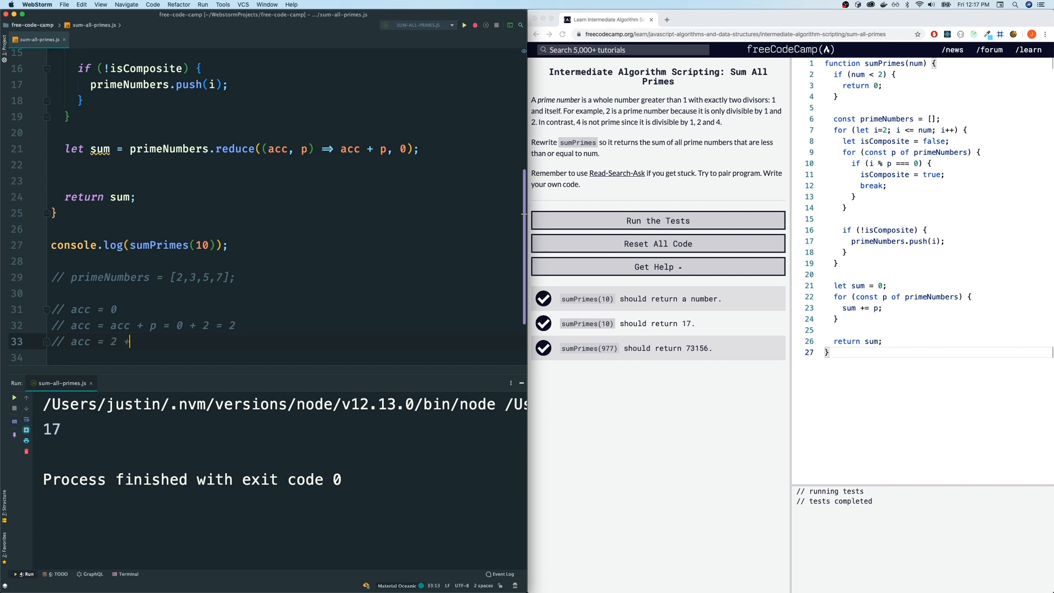
text(3)
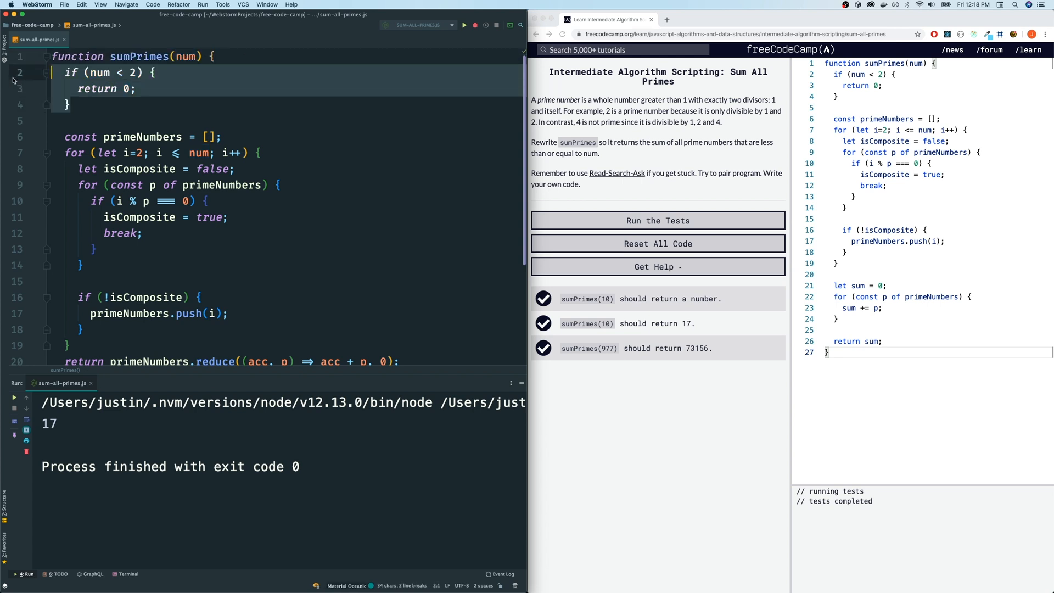
- Remove the num < 2 guard, change the call to sumPrimes(1) and run the script
key(Cmd+/)
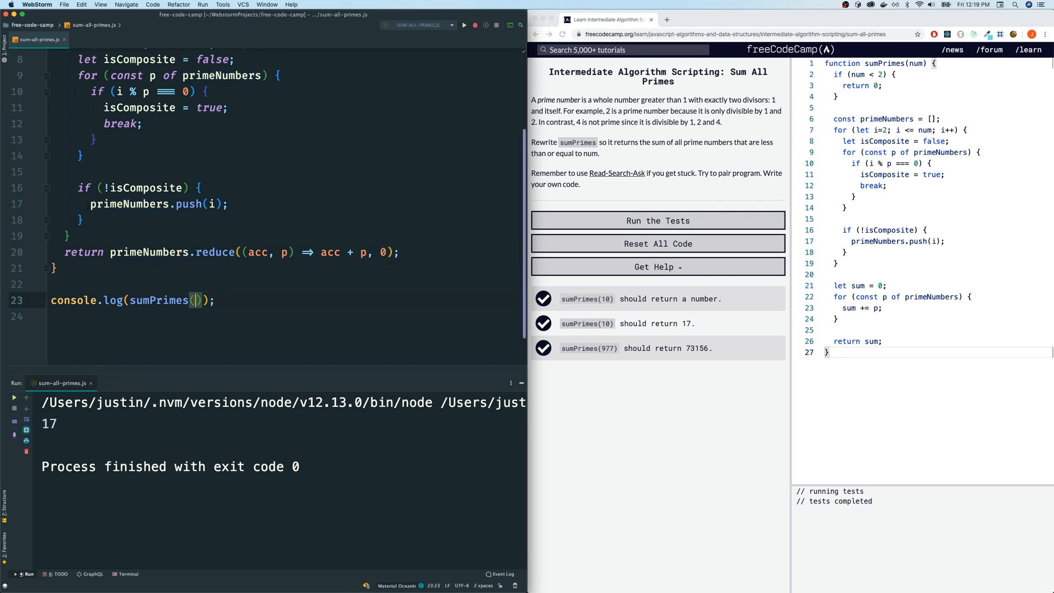
text(1)
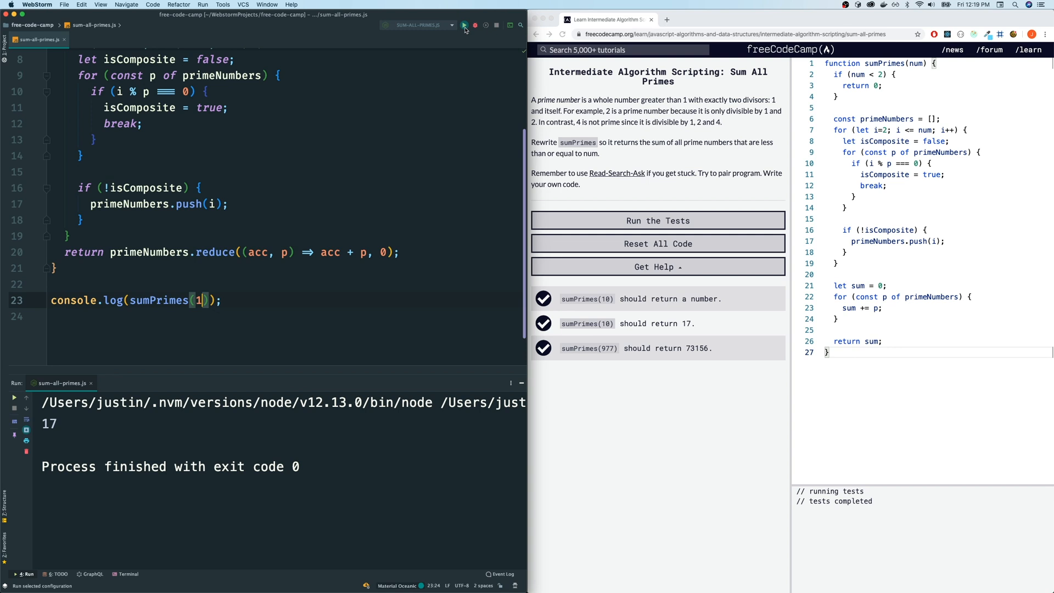
click(464, 25)
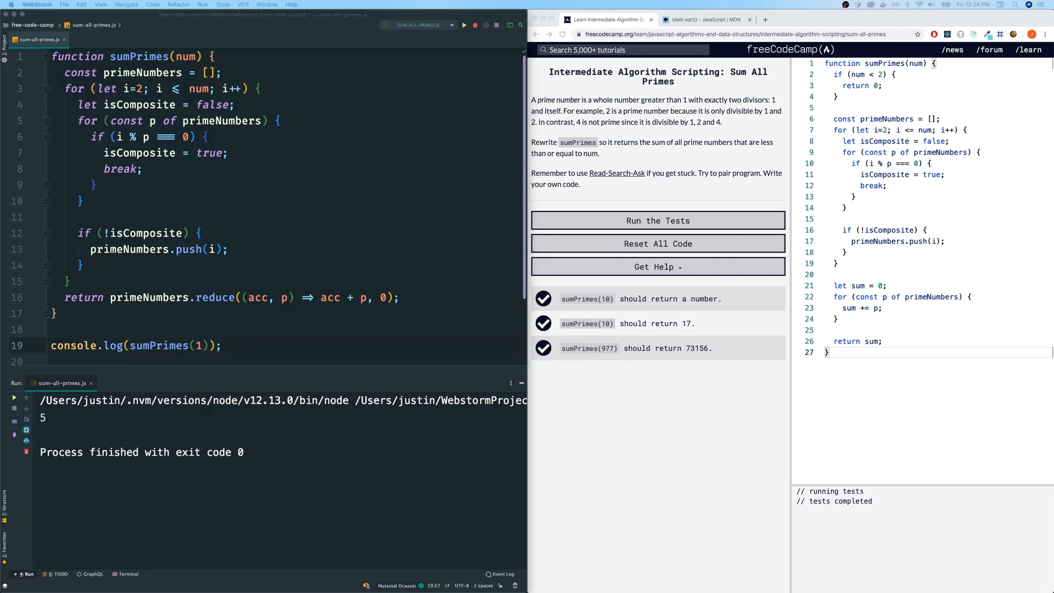
mouse_move(176, 266)
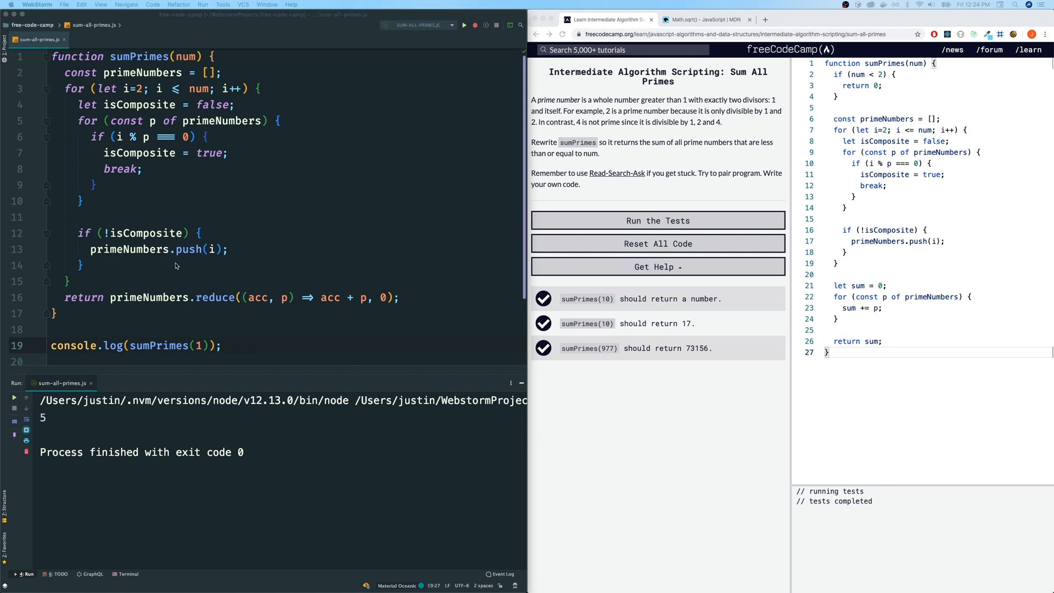
mouse_move(242, 259)
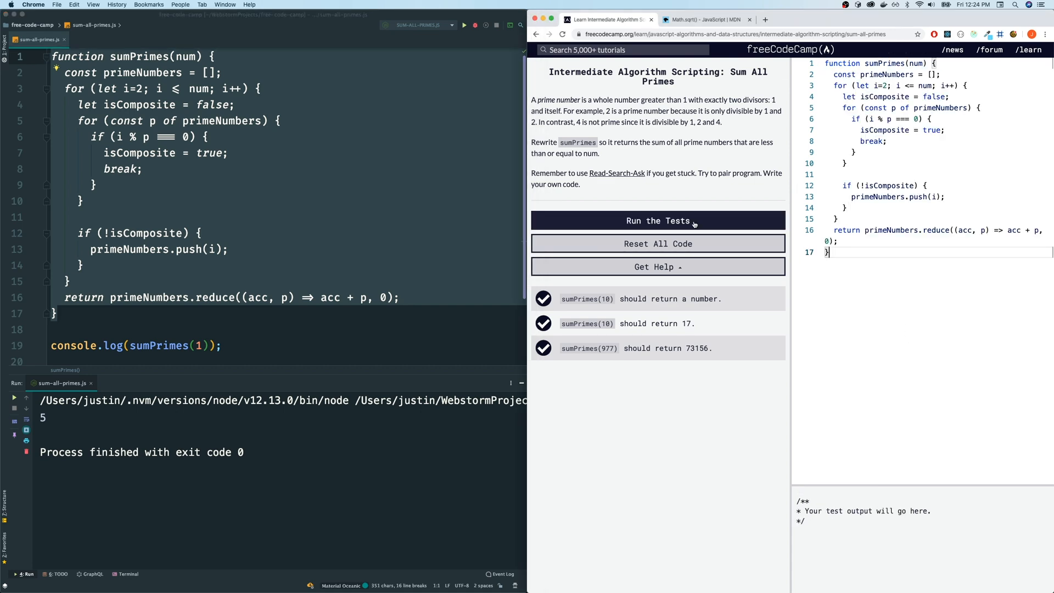
- Run the Sum All Primes tests on the pasted solution and submit it
click(658, 220)
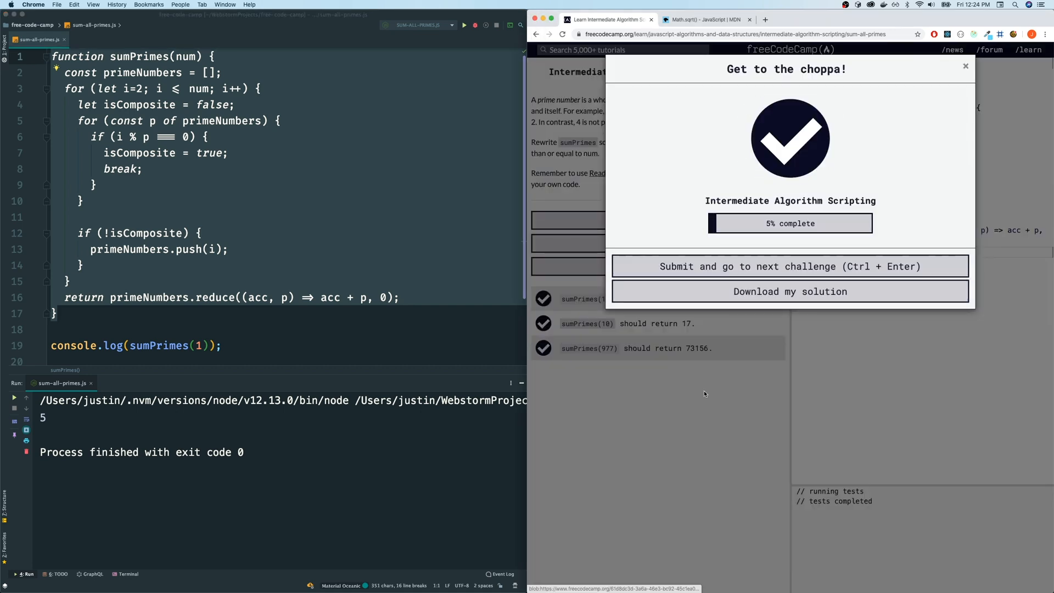
click(790, 266)
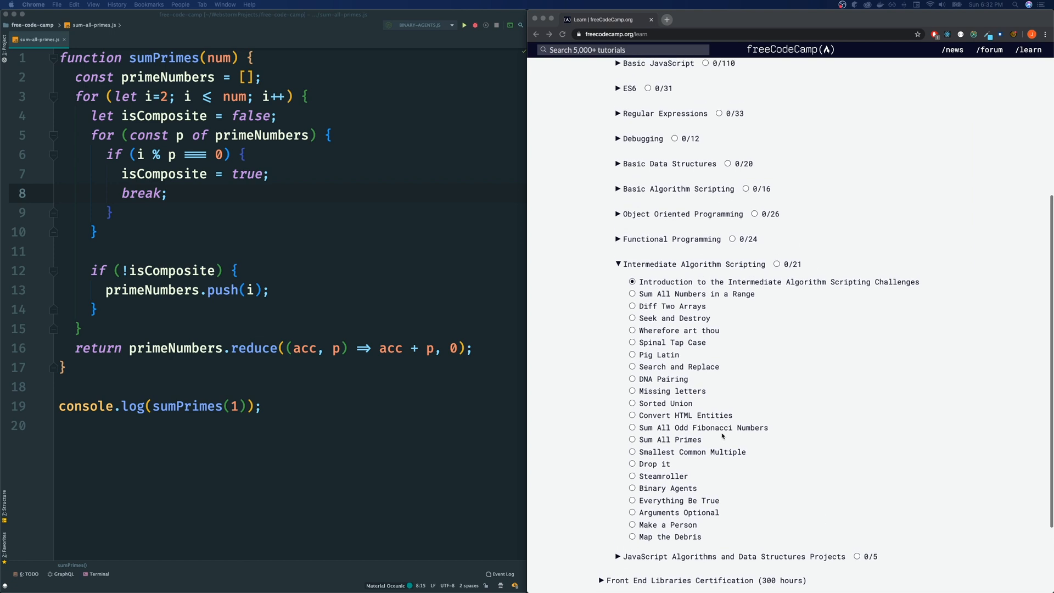
mouse_move(705, 443)
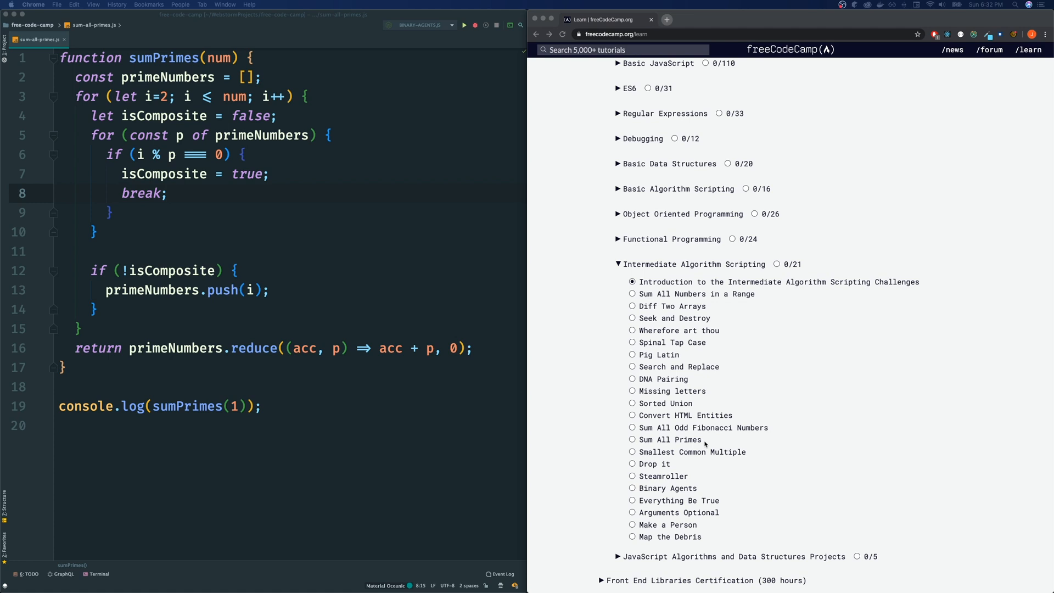
mouse_move(734, 455)
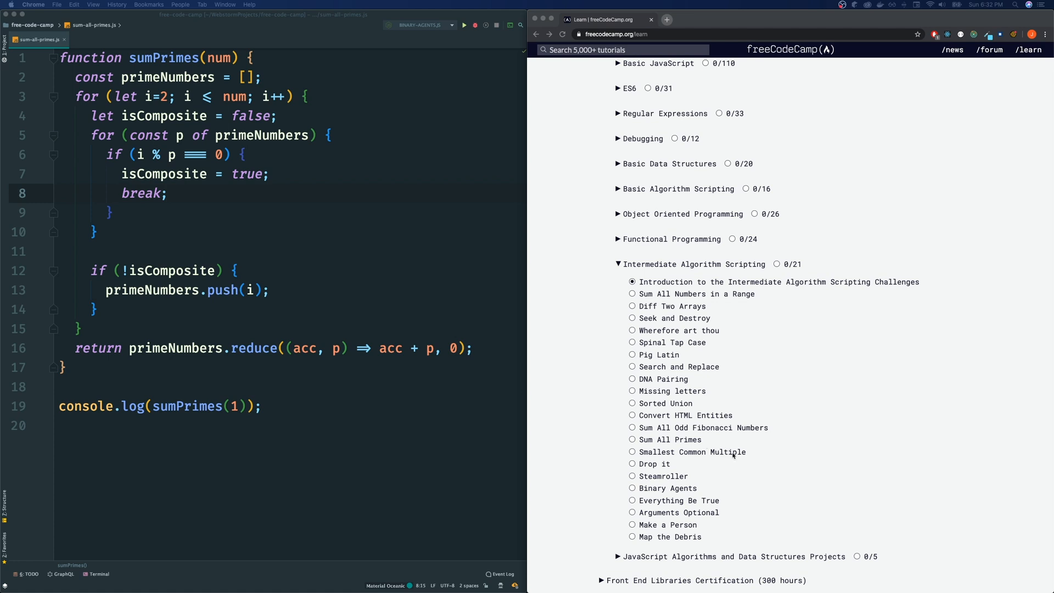
mouse_move(751, 459)
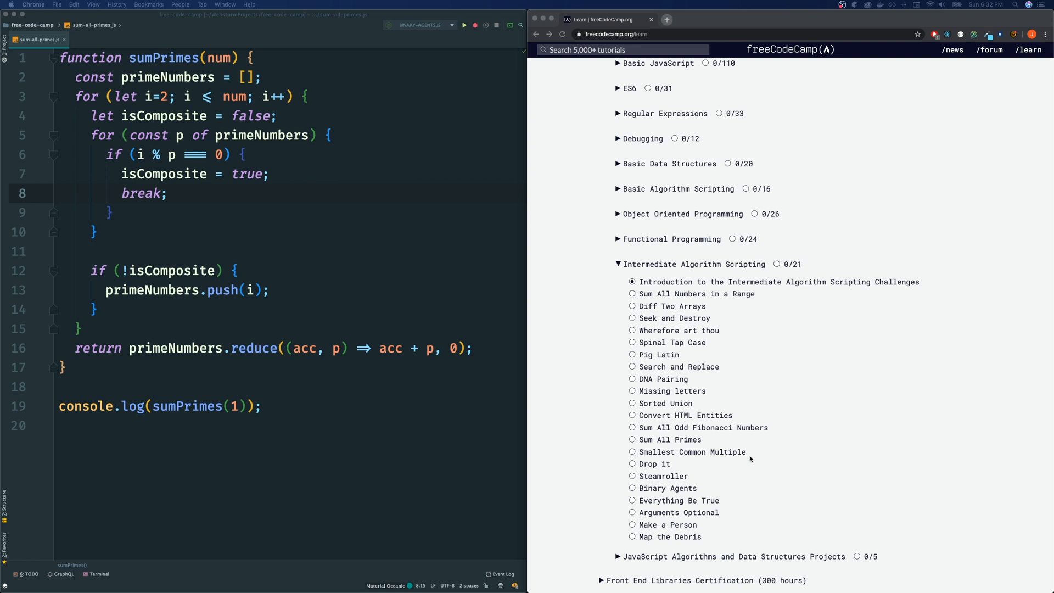
mouse_move(639, 455)
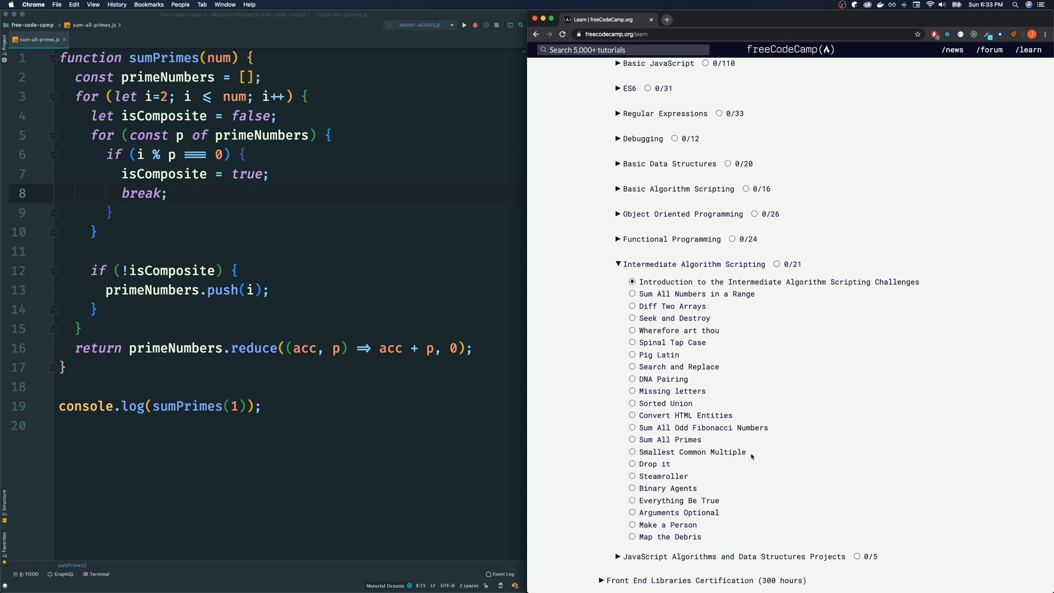
mouse_move(678, 452)
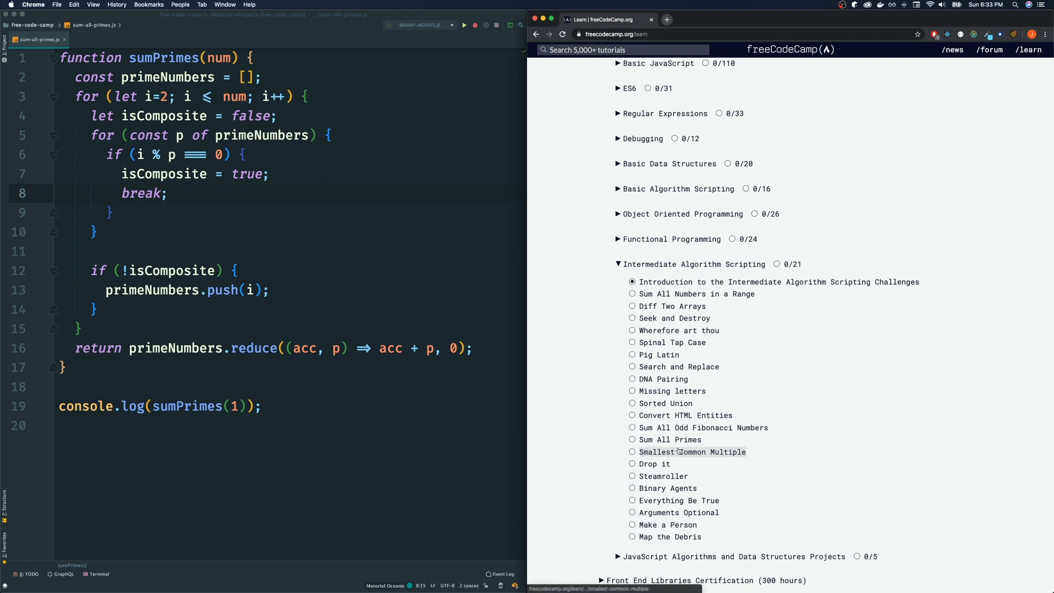